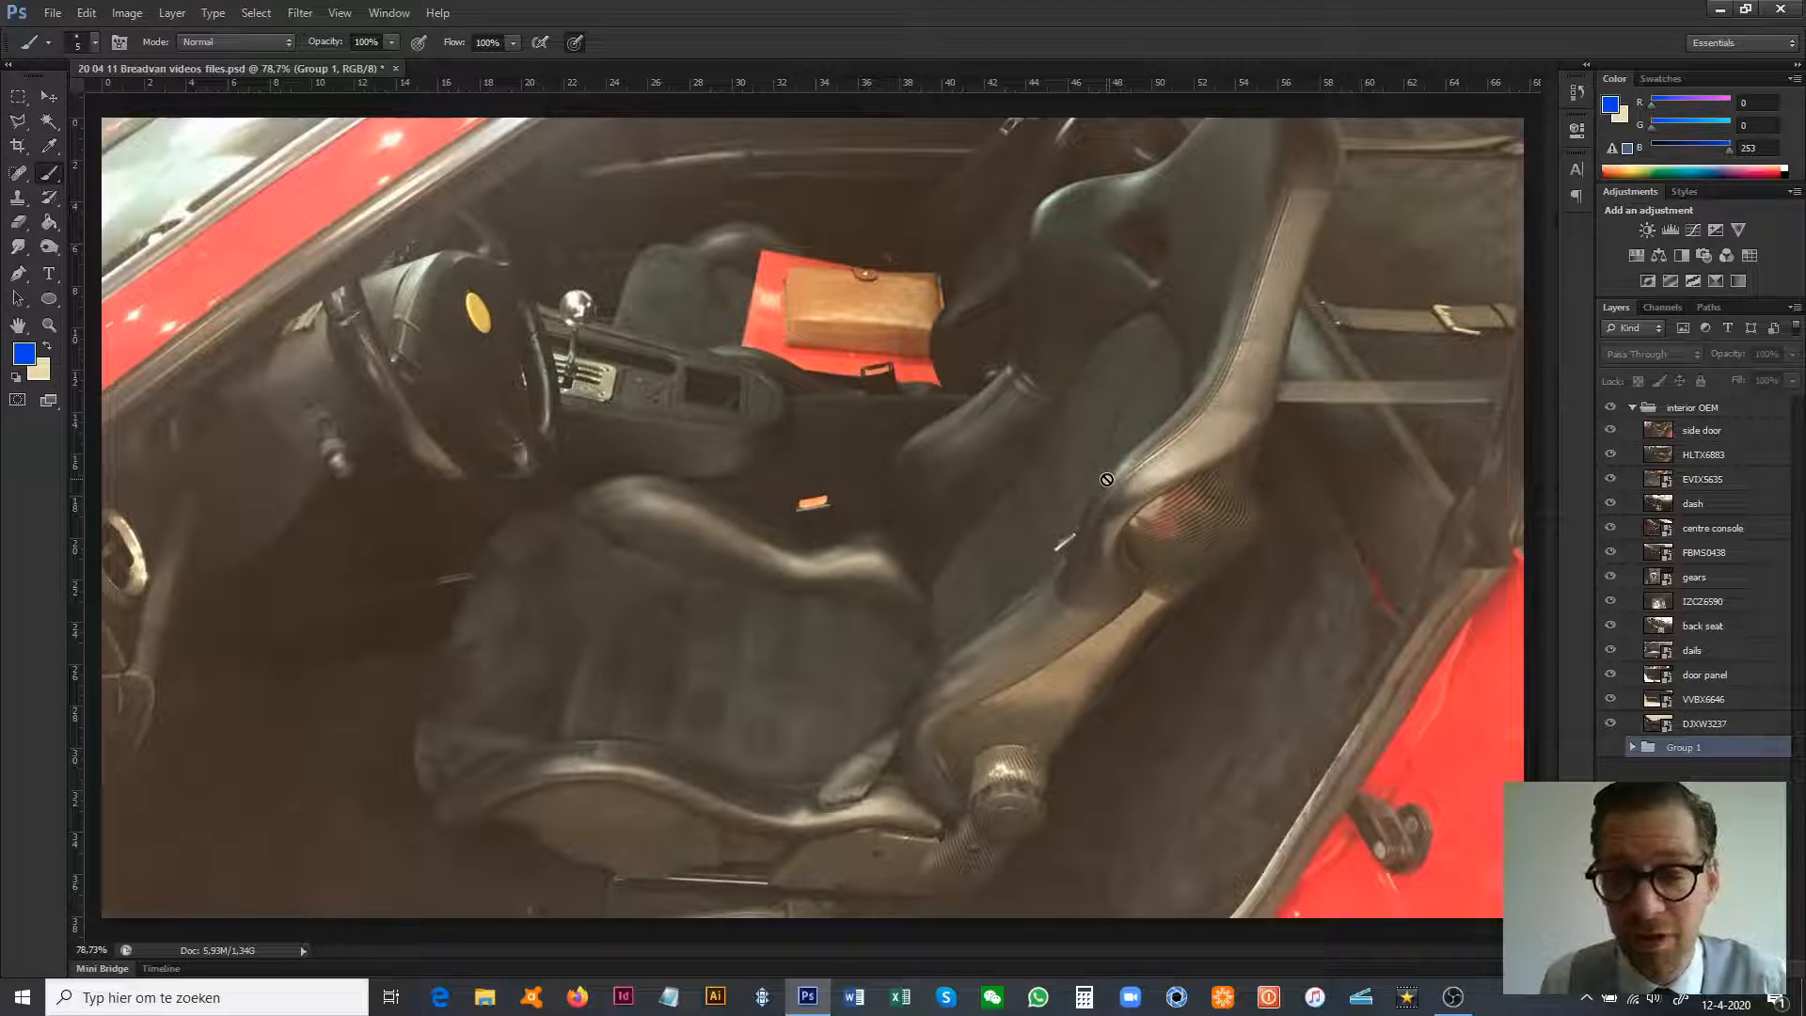
mouse_move(1288, 394)
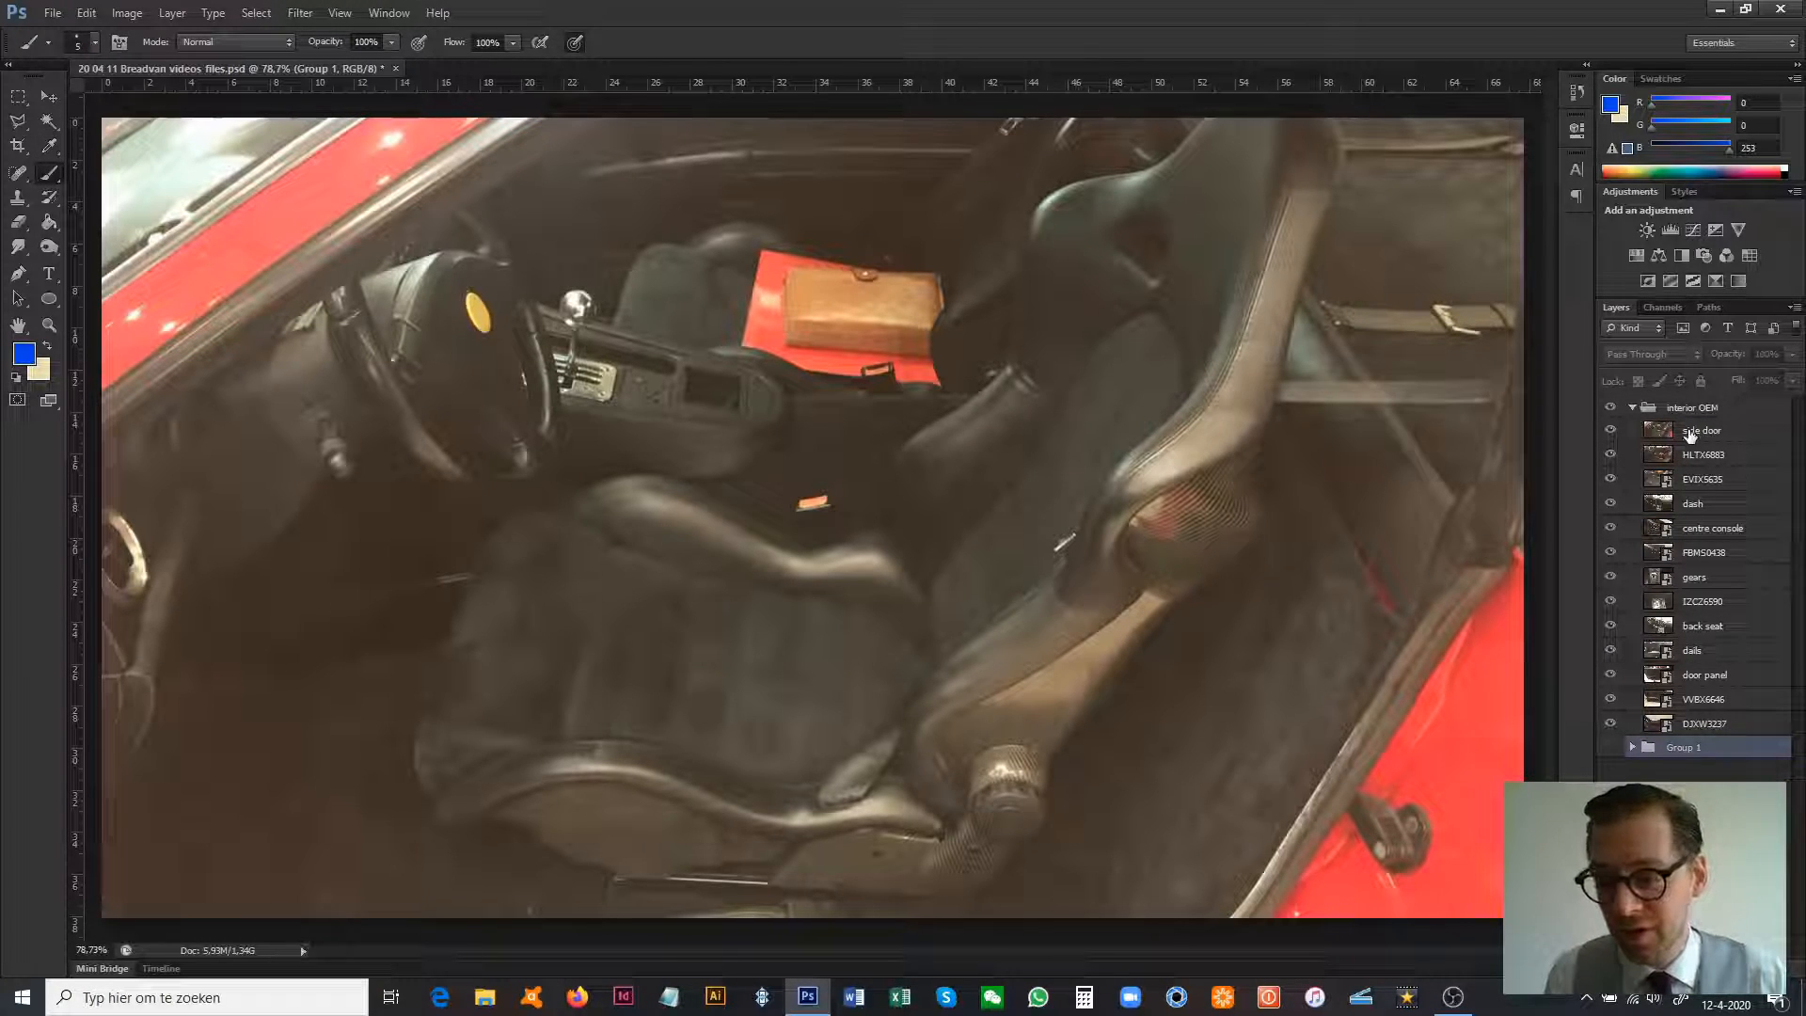
- Select the side door photo layer and add a new empty Layer 7 above it
click(1703, 429)
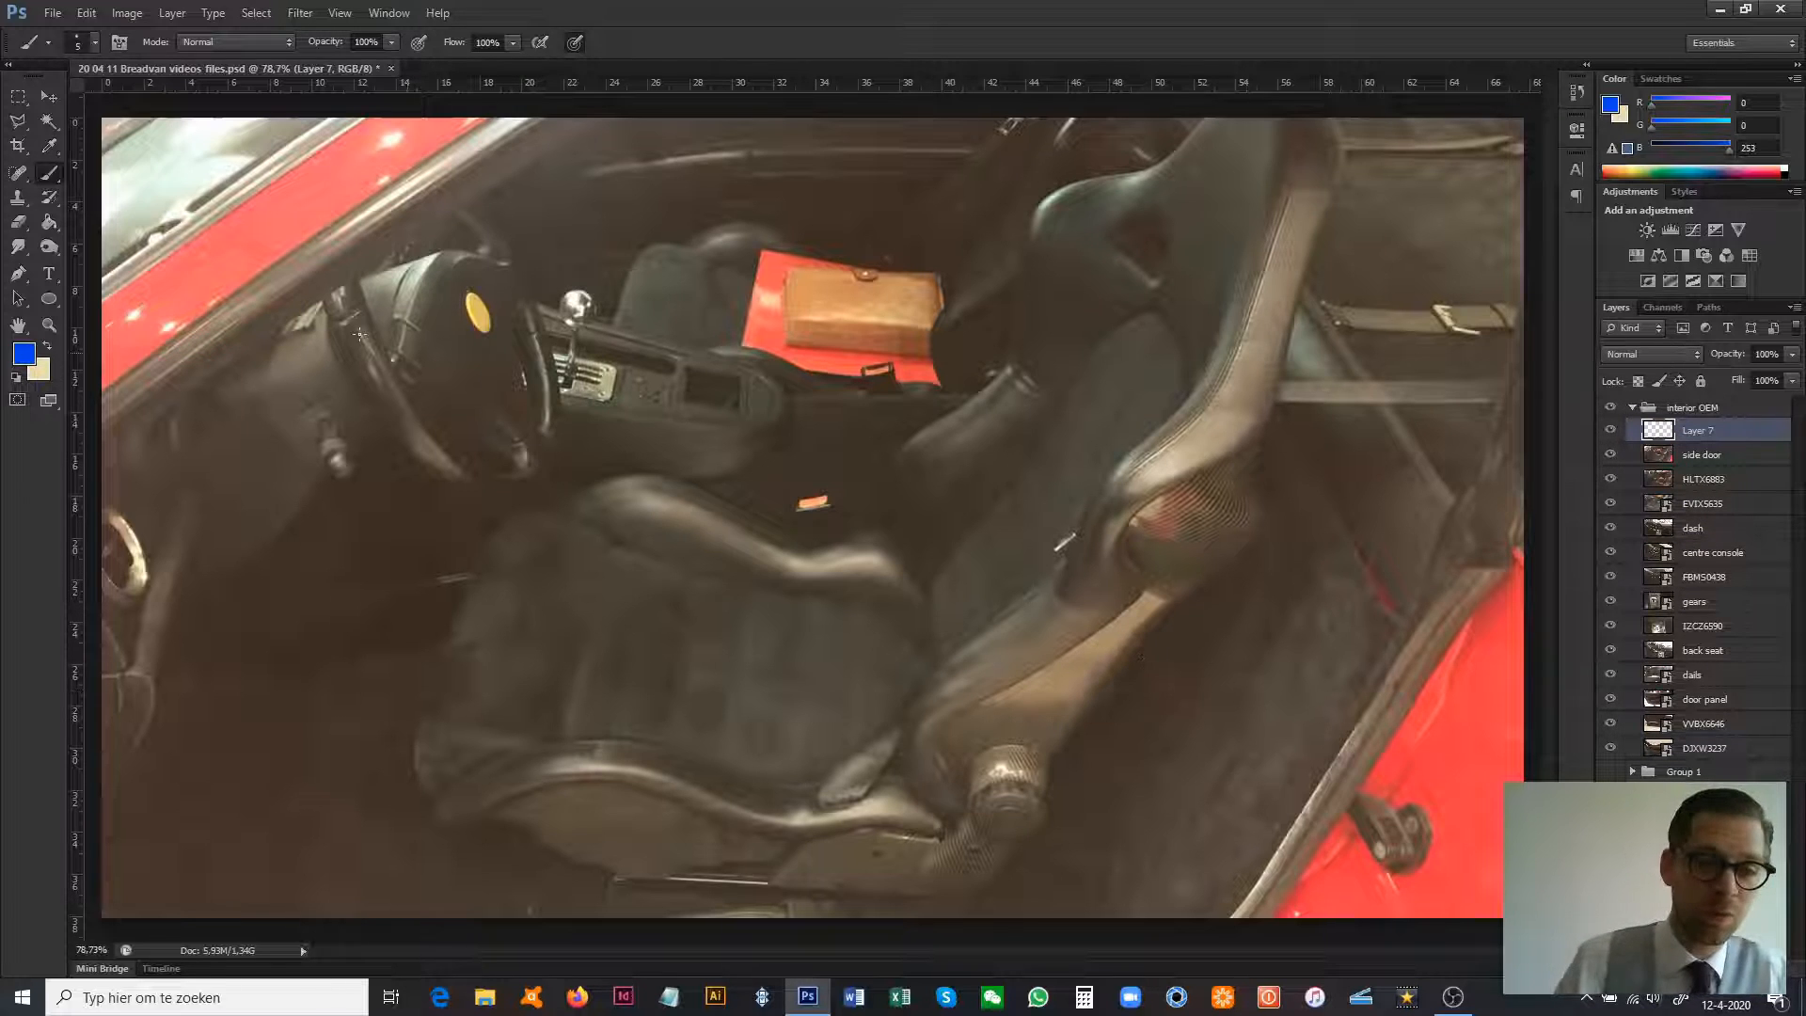
mouse_move(509, 465)
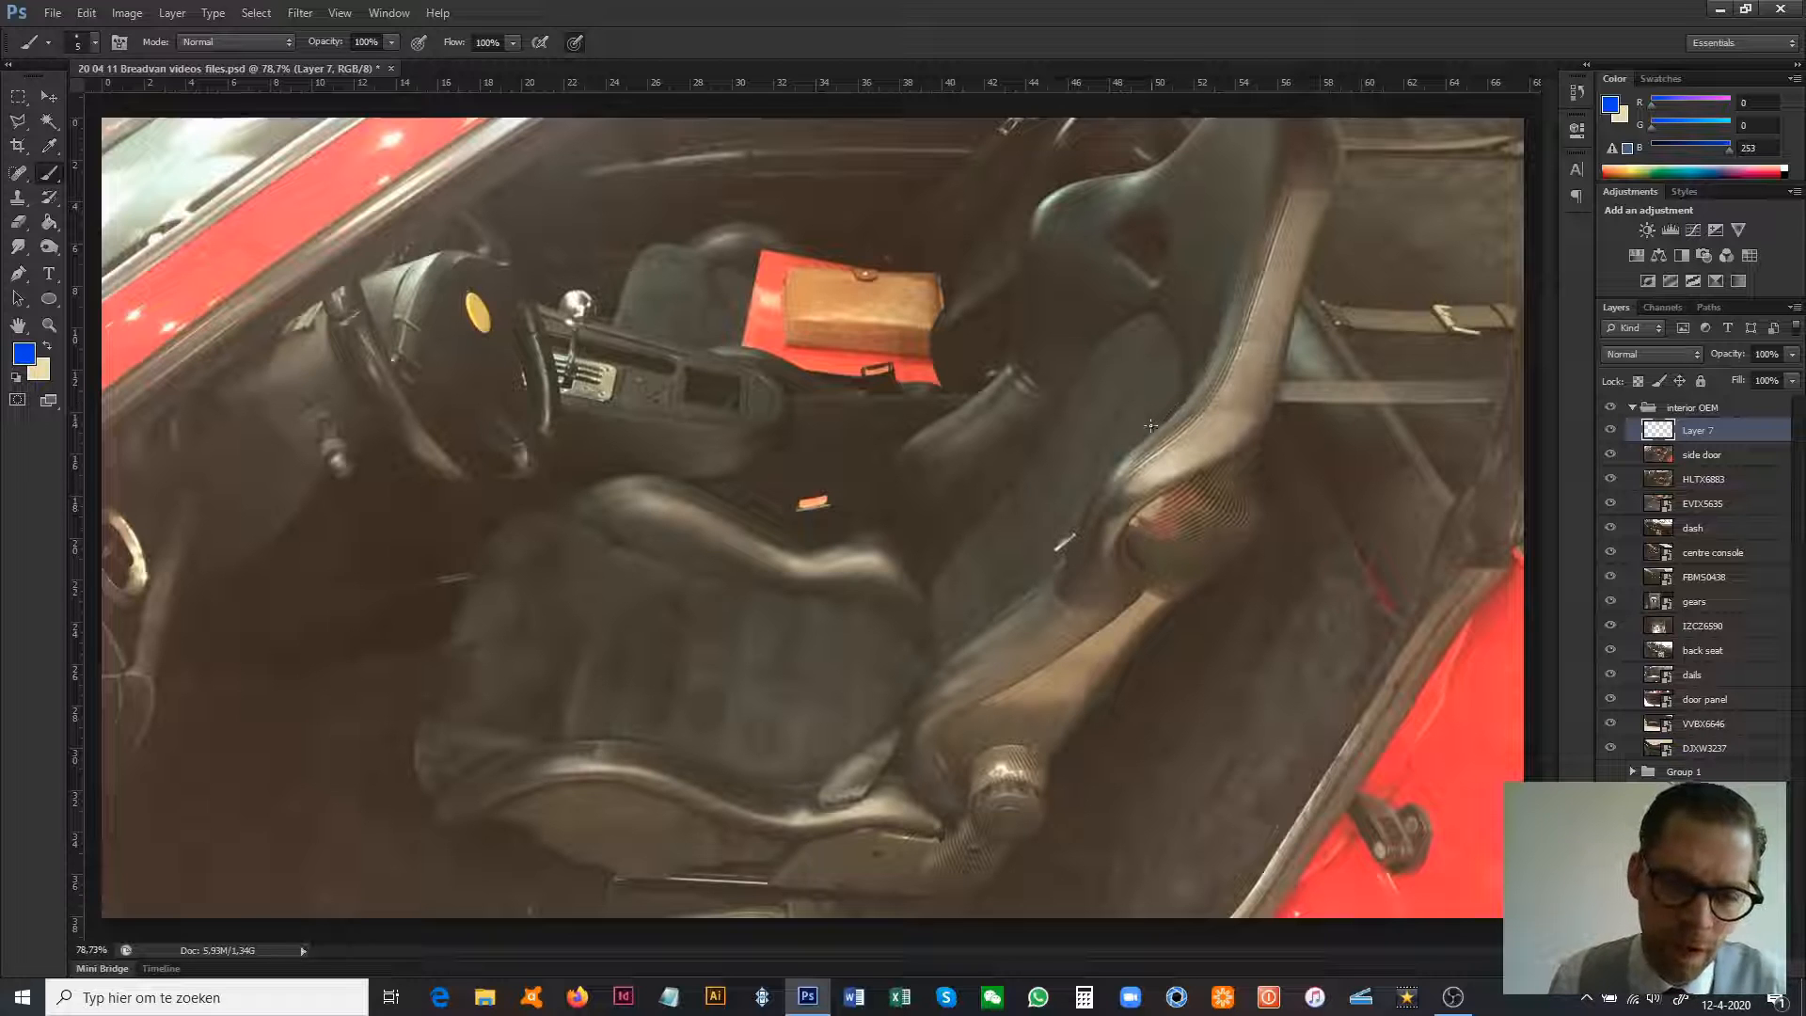
mouse_move(1125, 440)
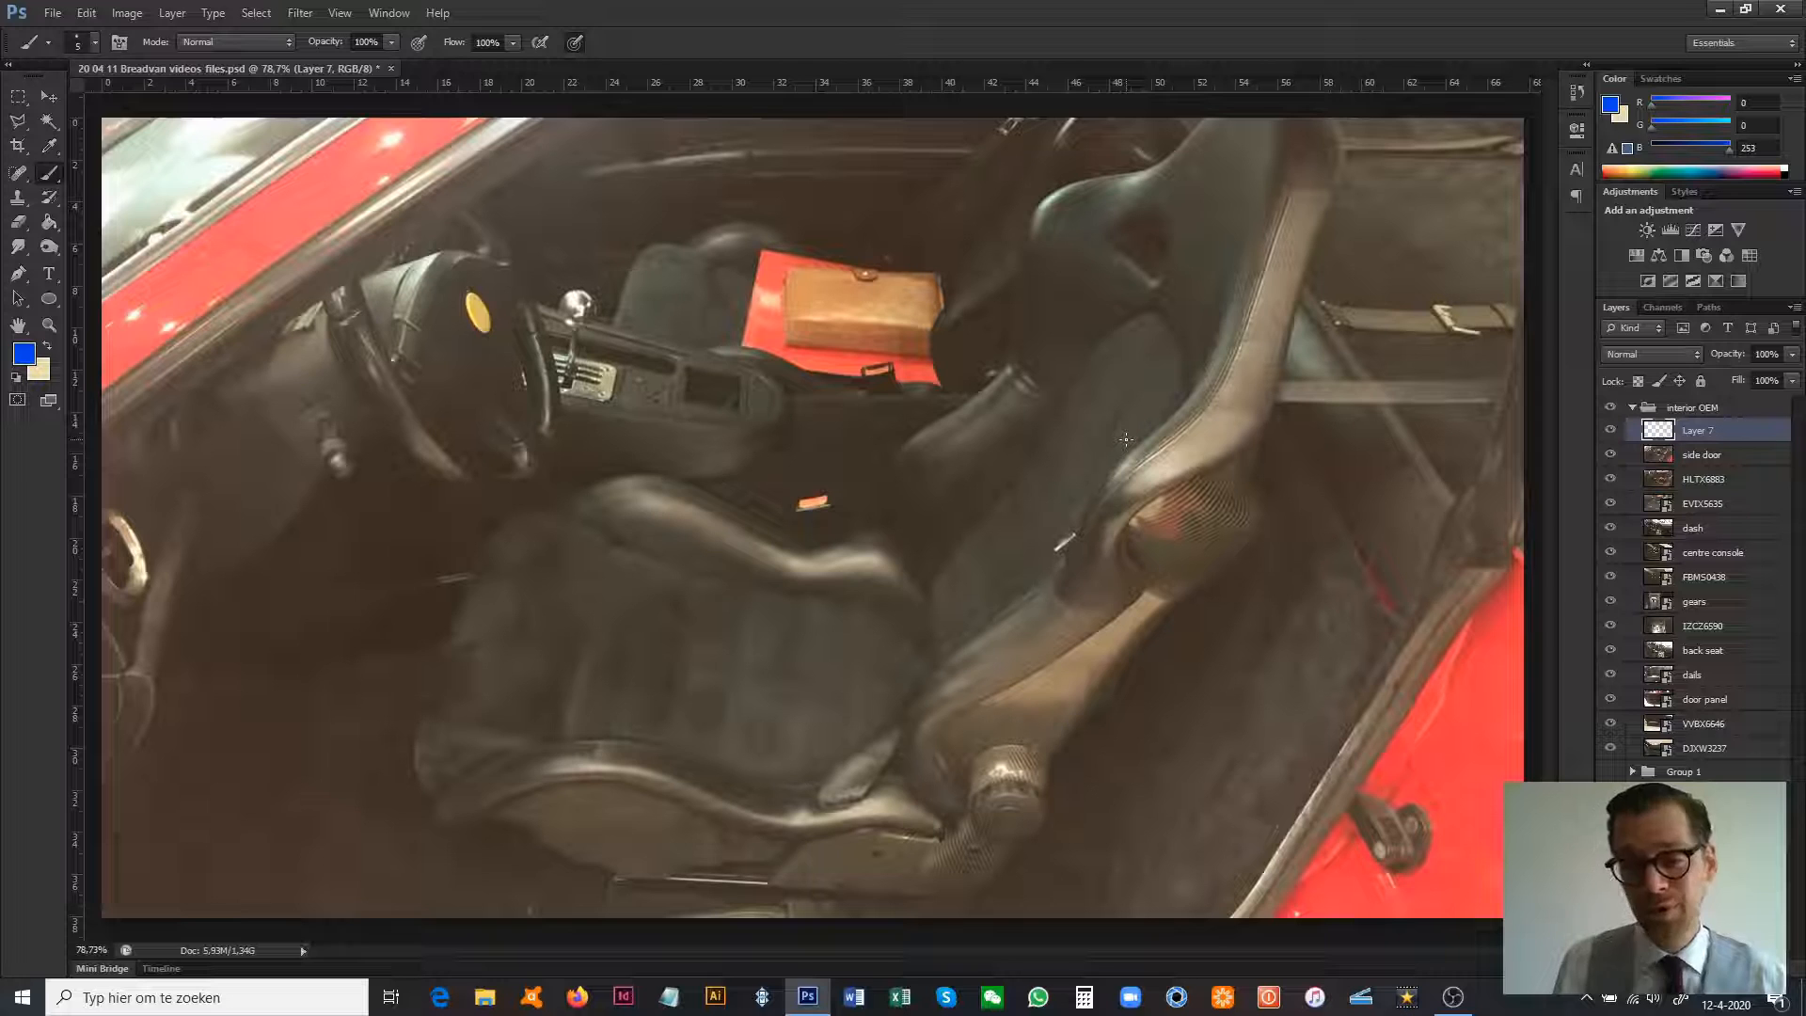
mouse_move(919, 500)
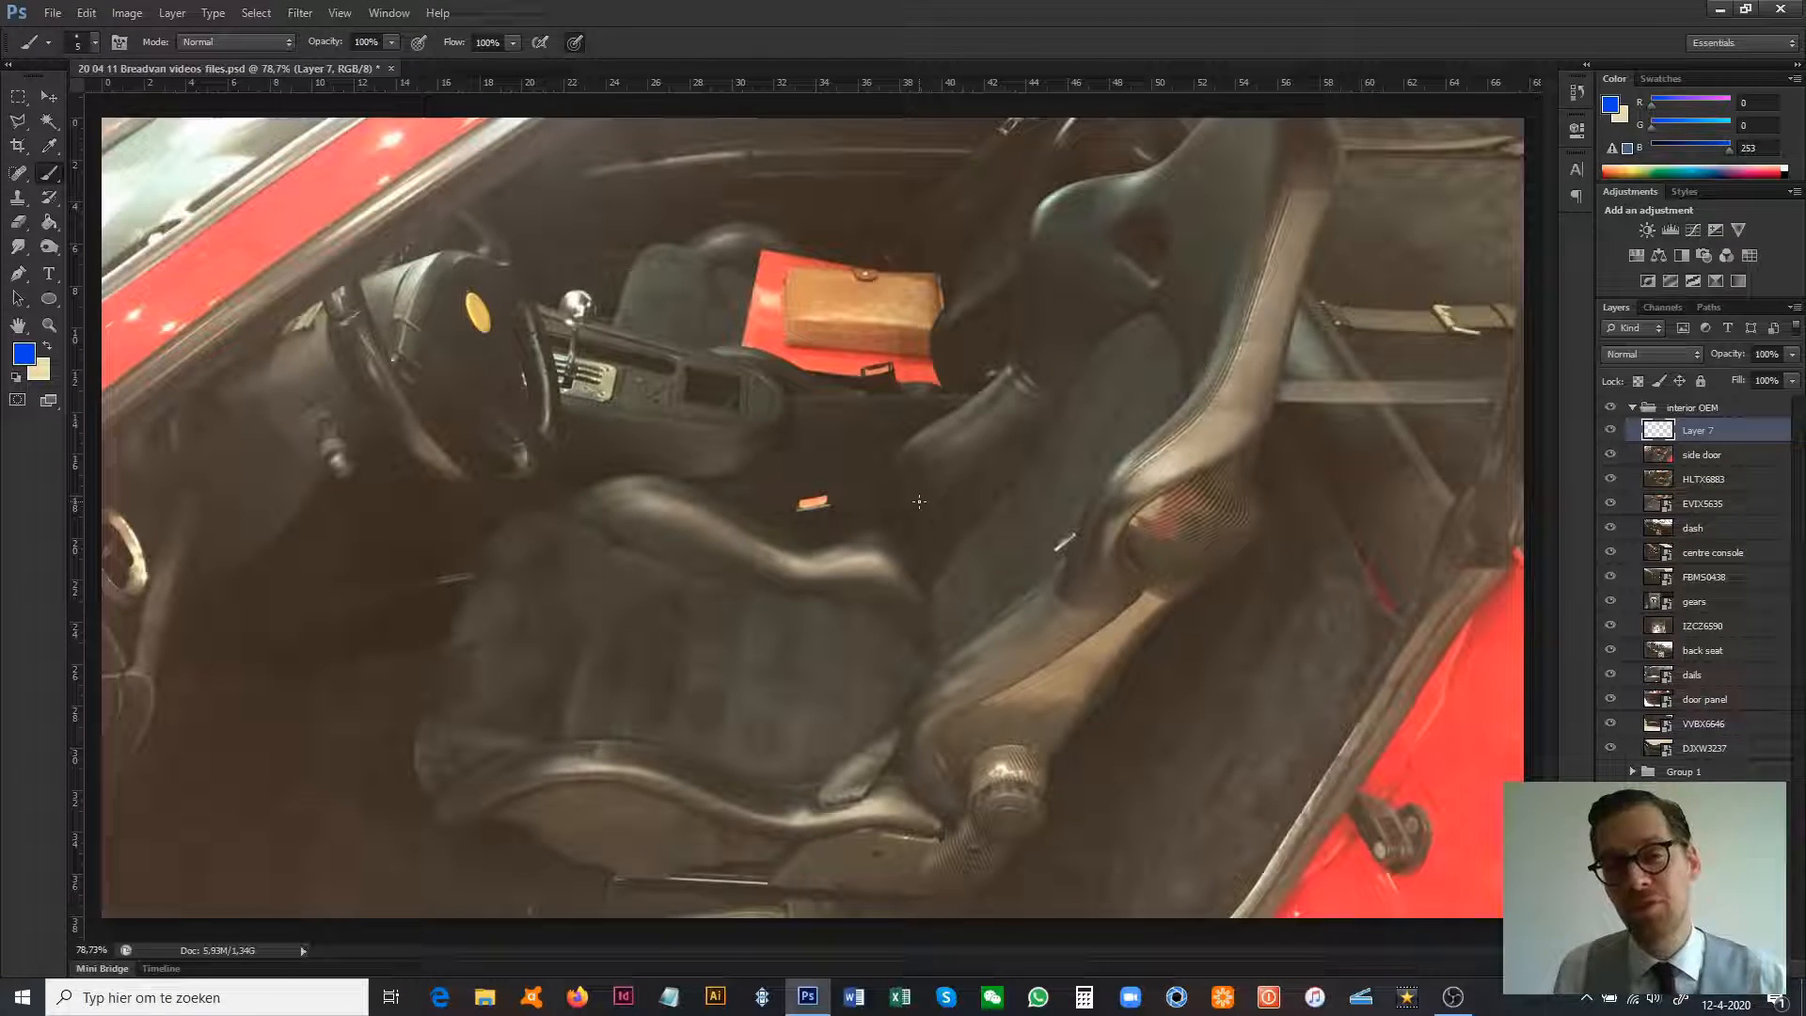
mouse_move(1136, 673)
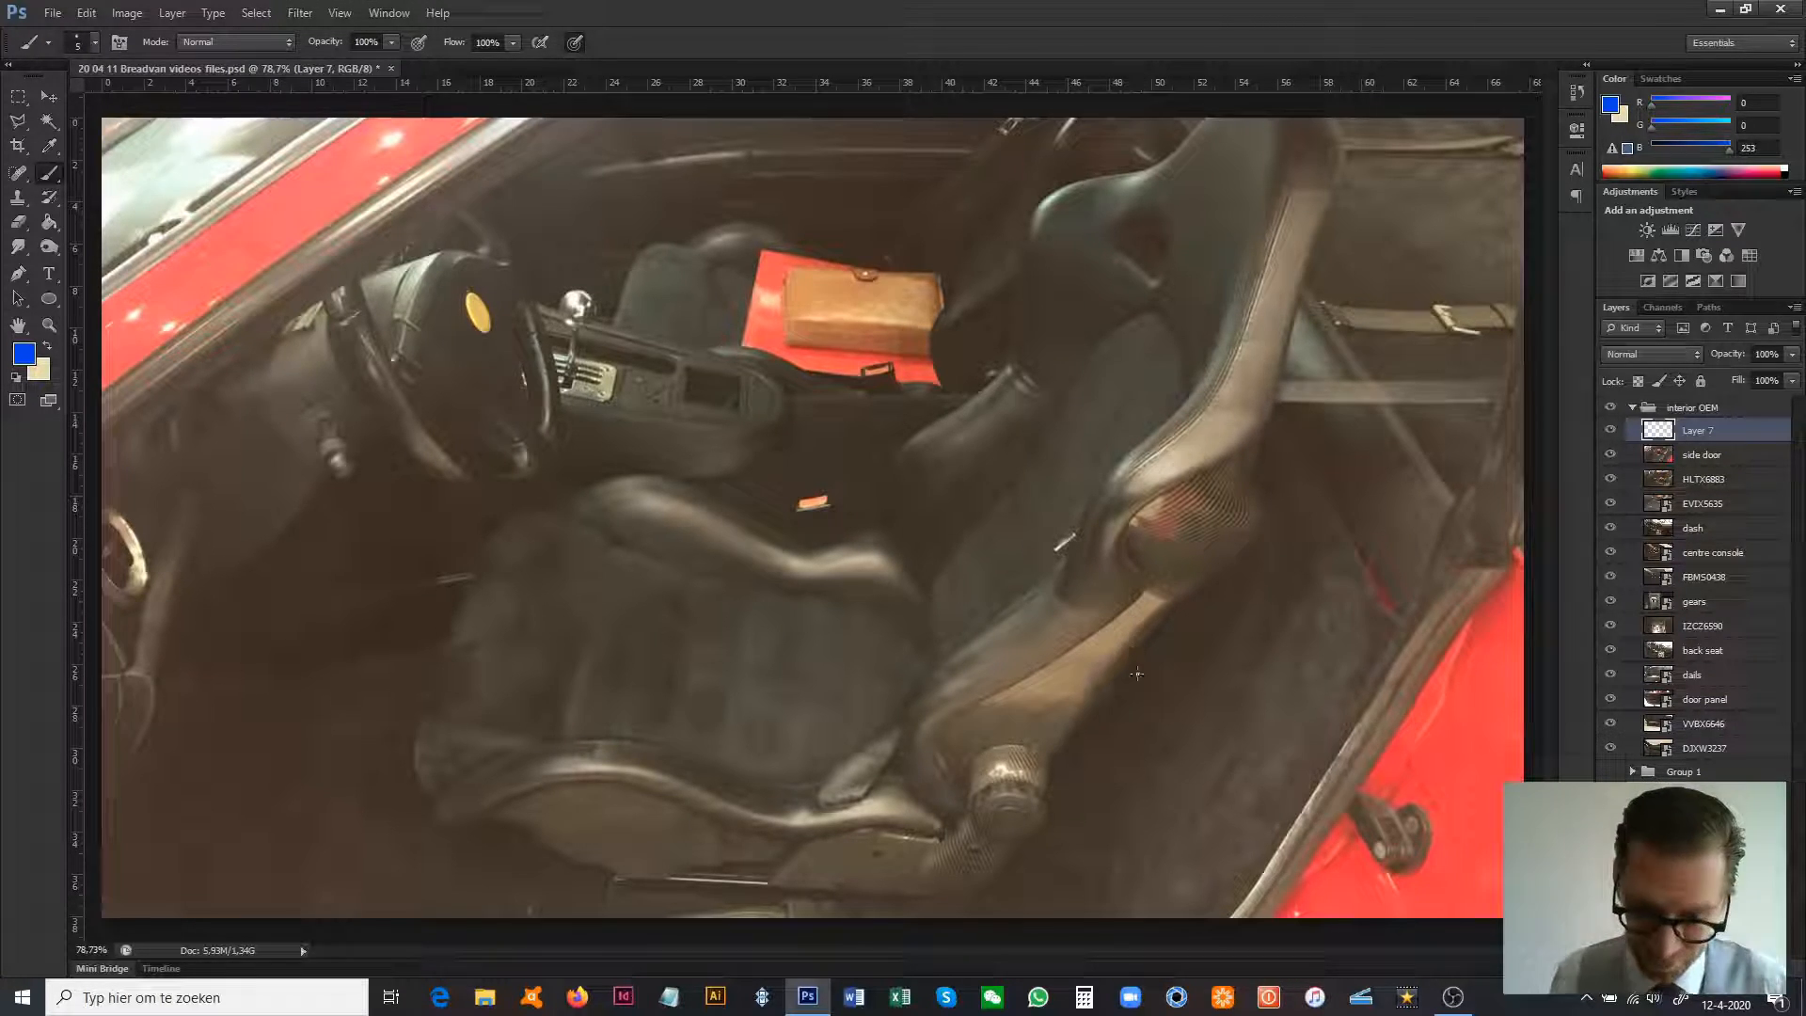
mouse_move(869, 446)
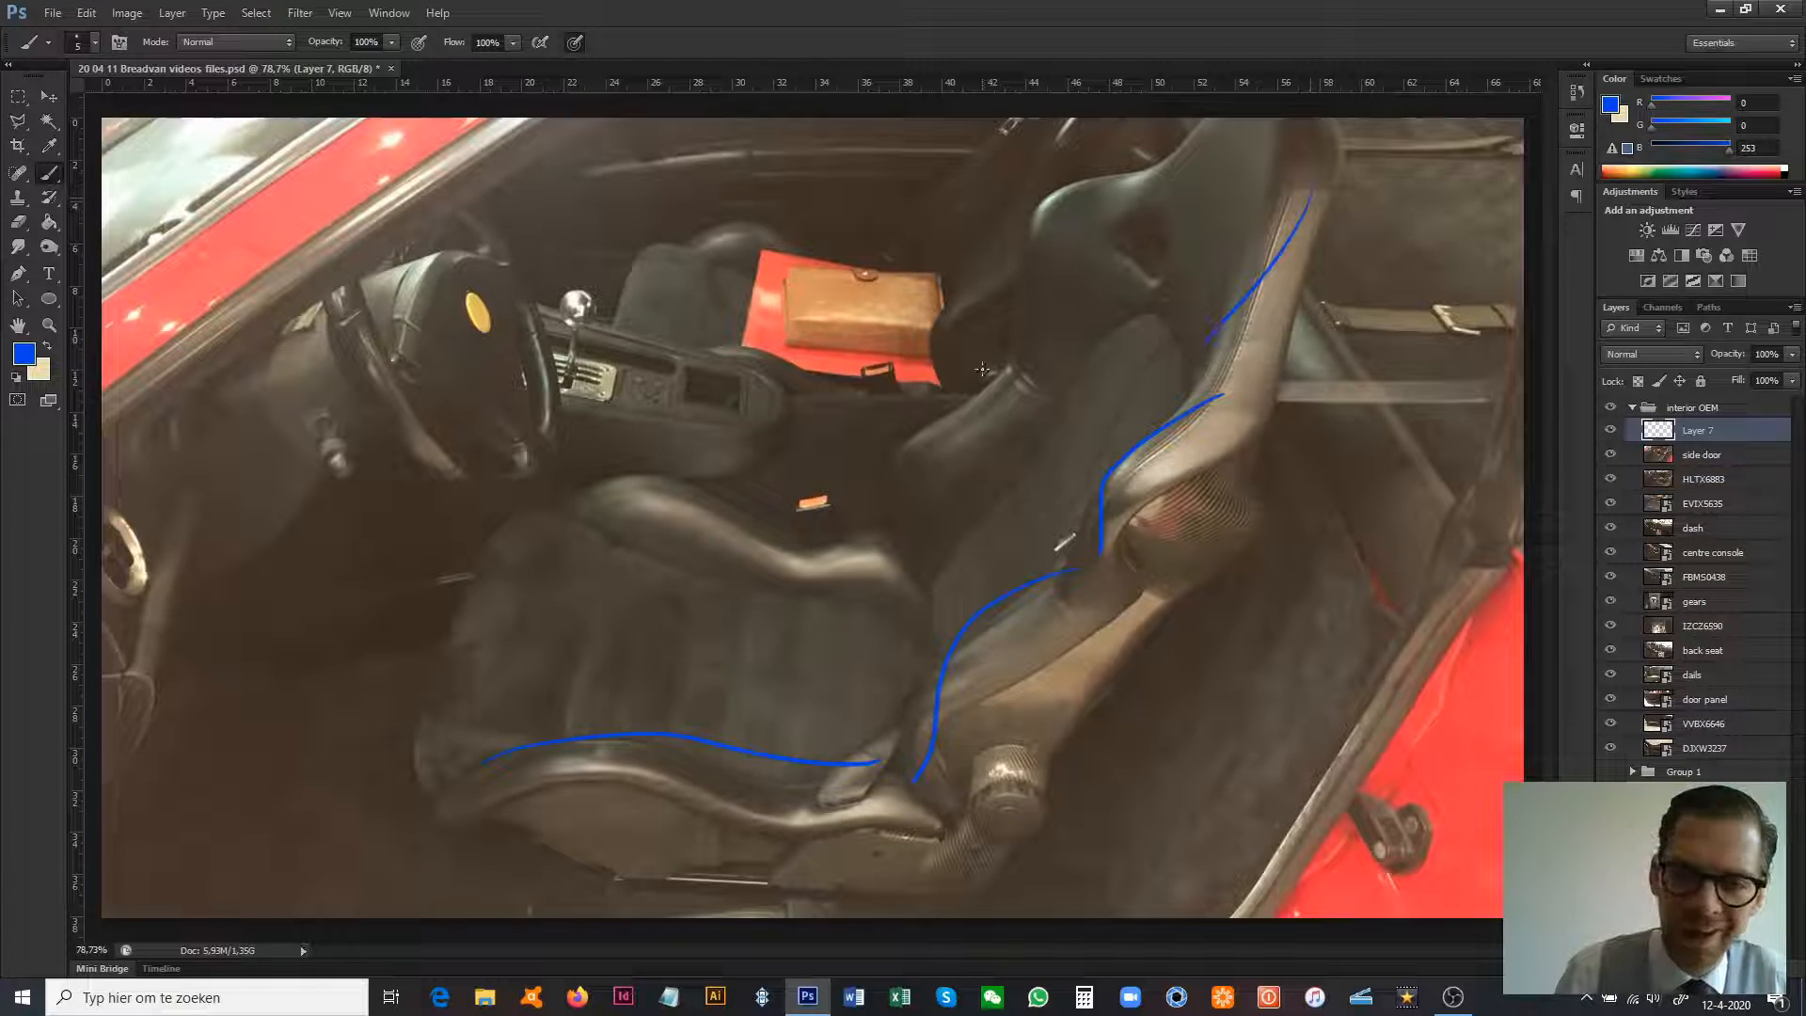
drag(646, 525, 721, 506)
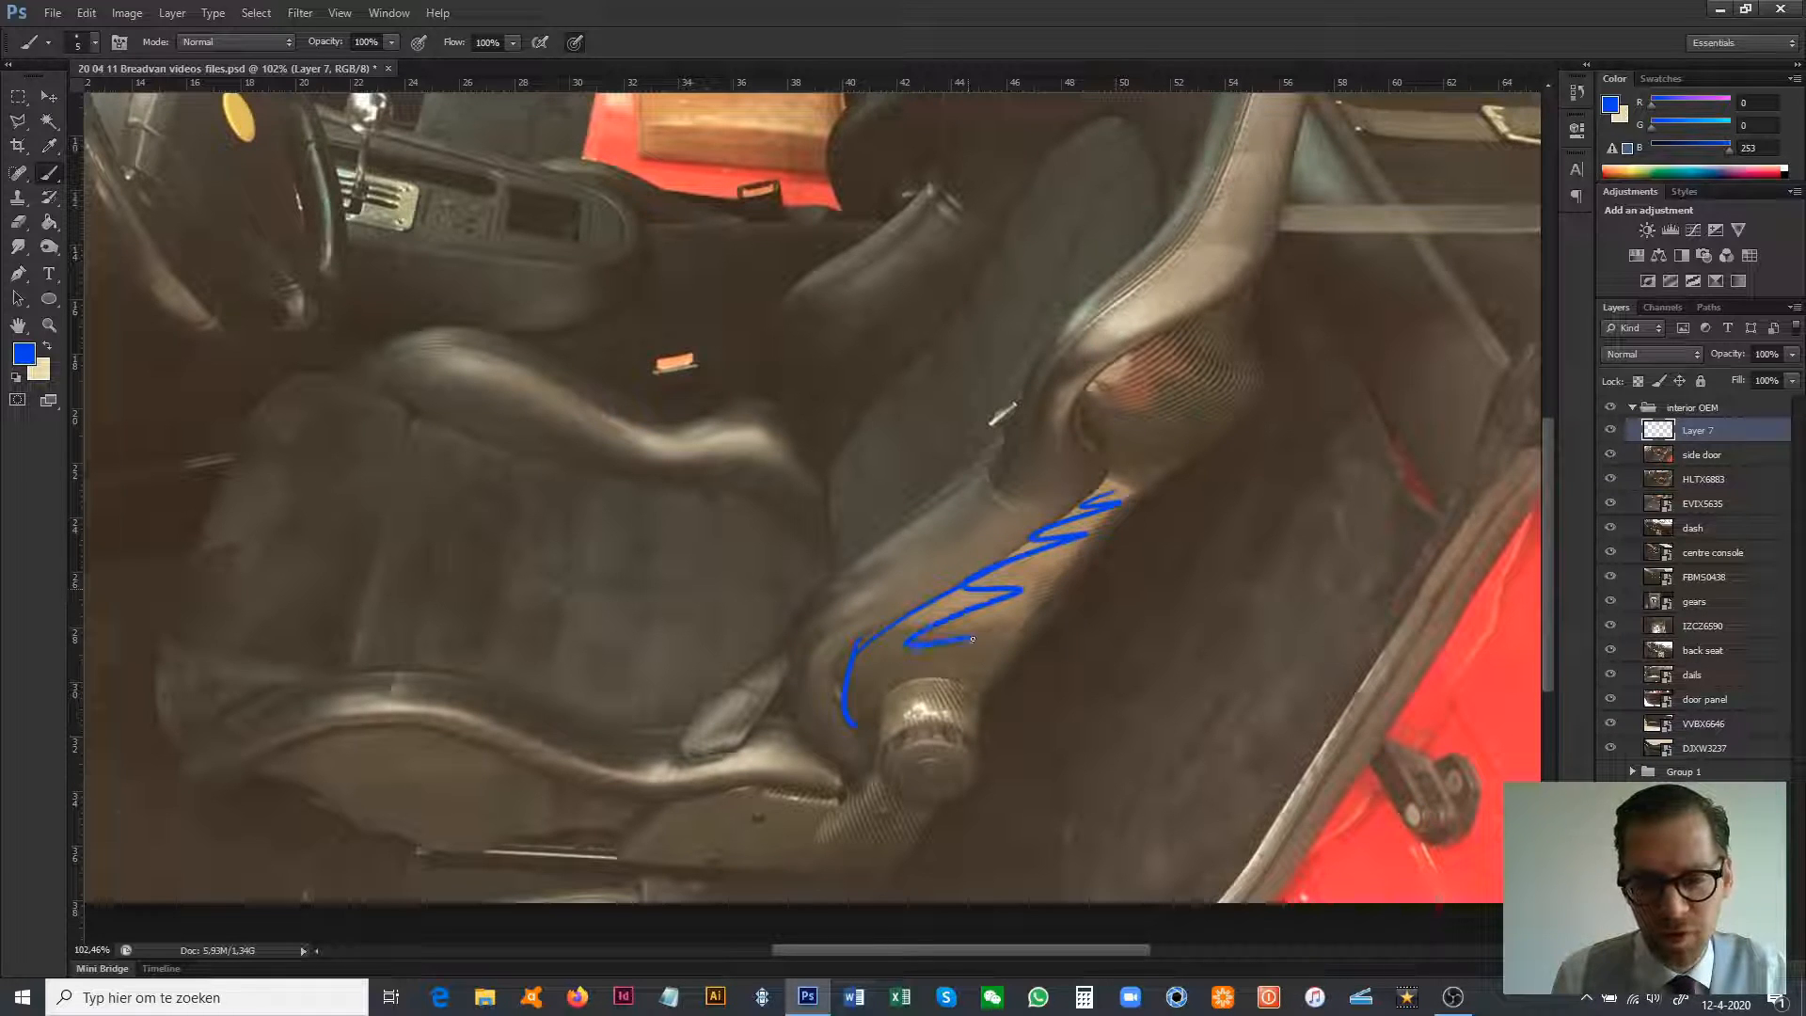
drag(335, 766, 519, 782)
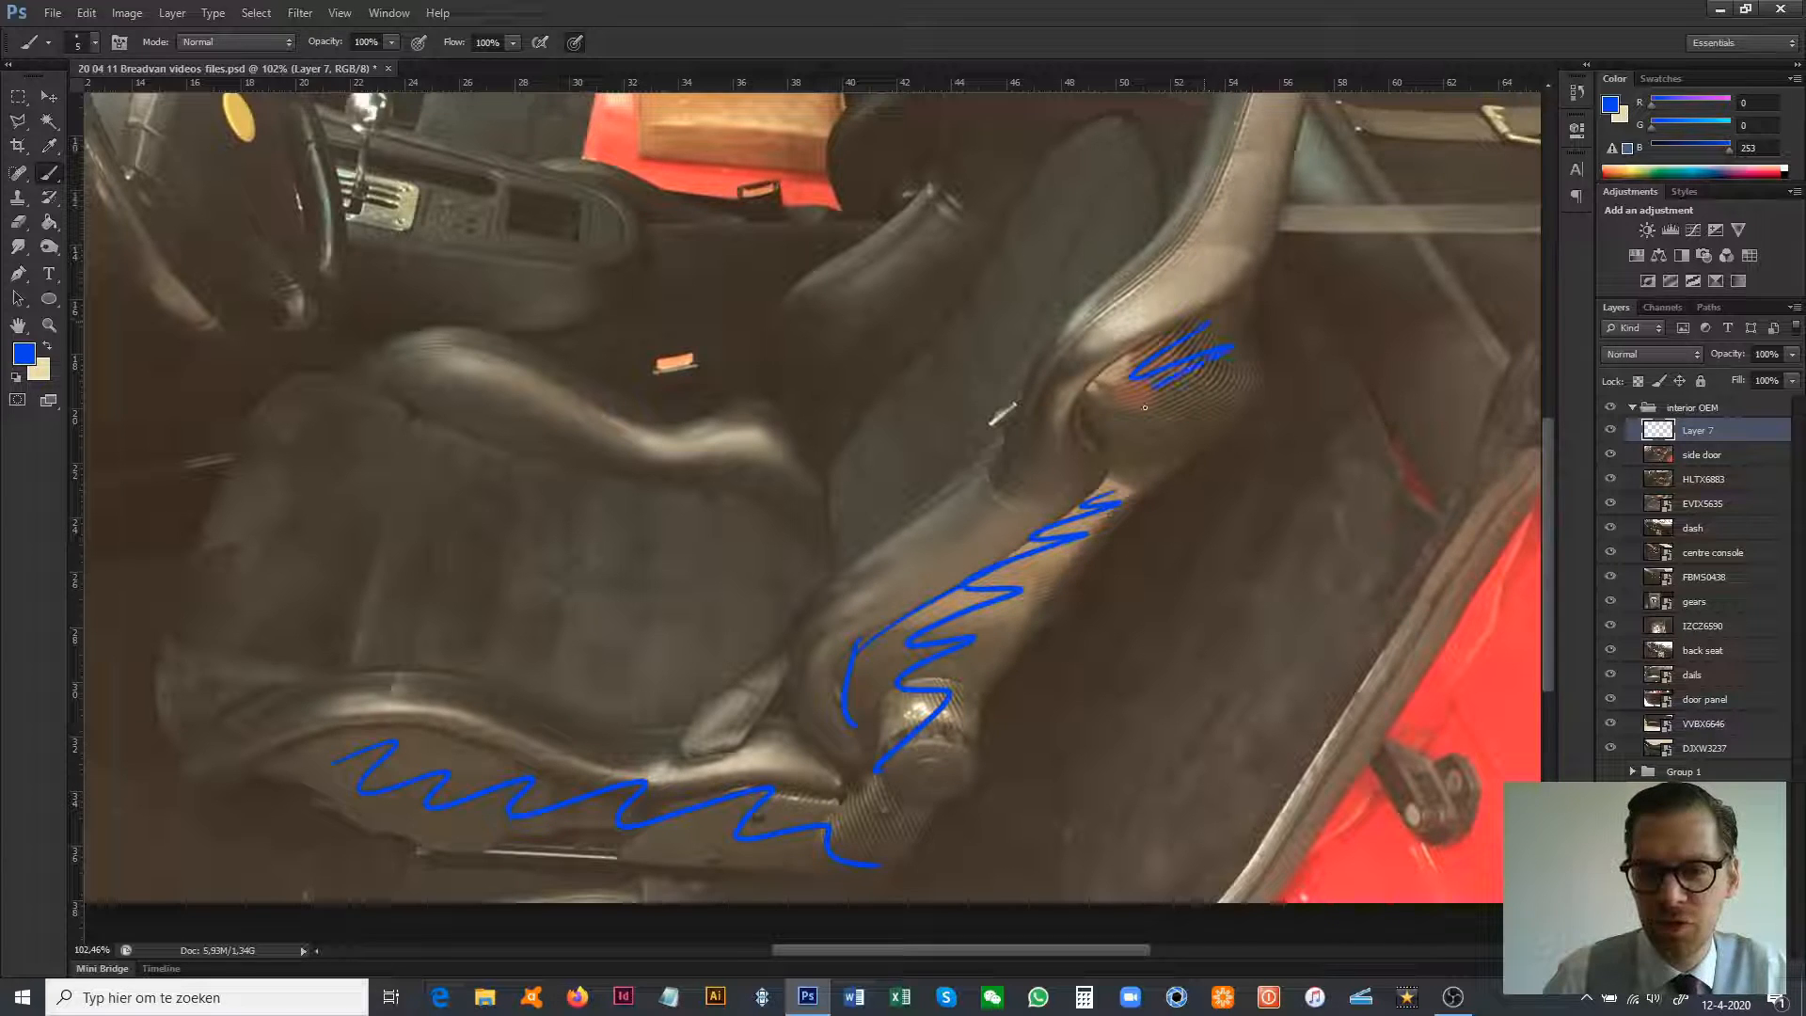
key(ctrl+z)
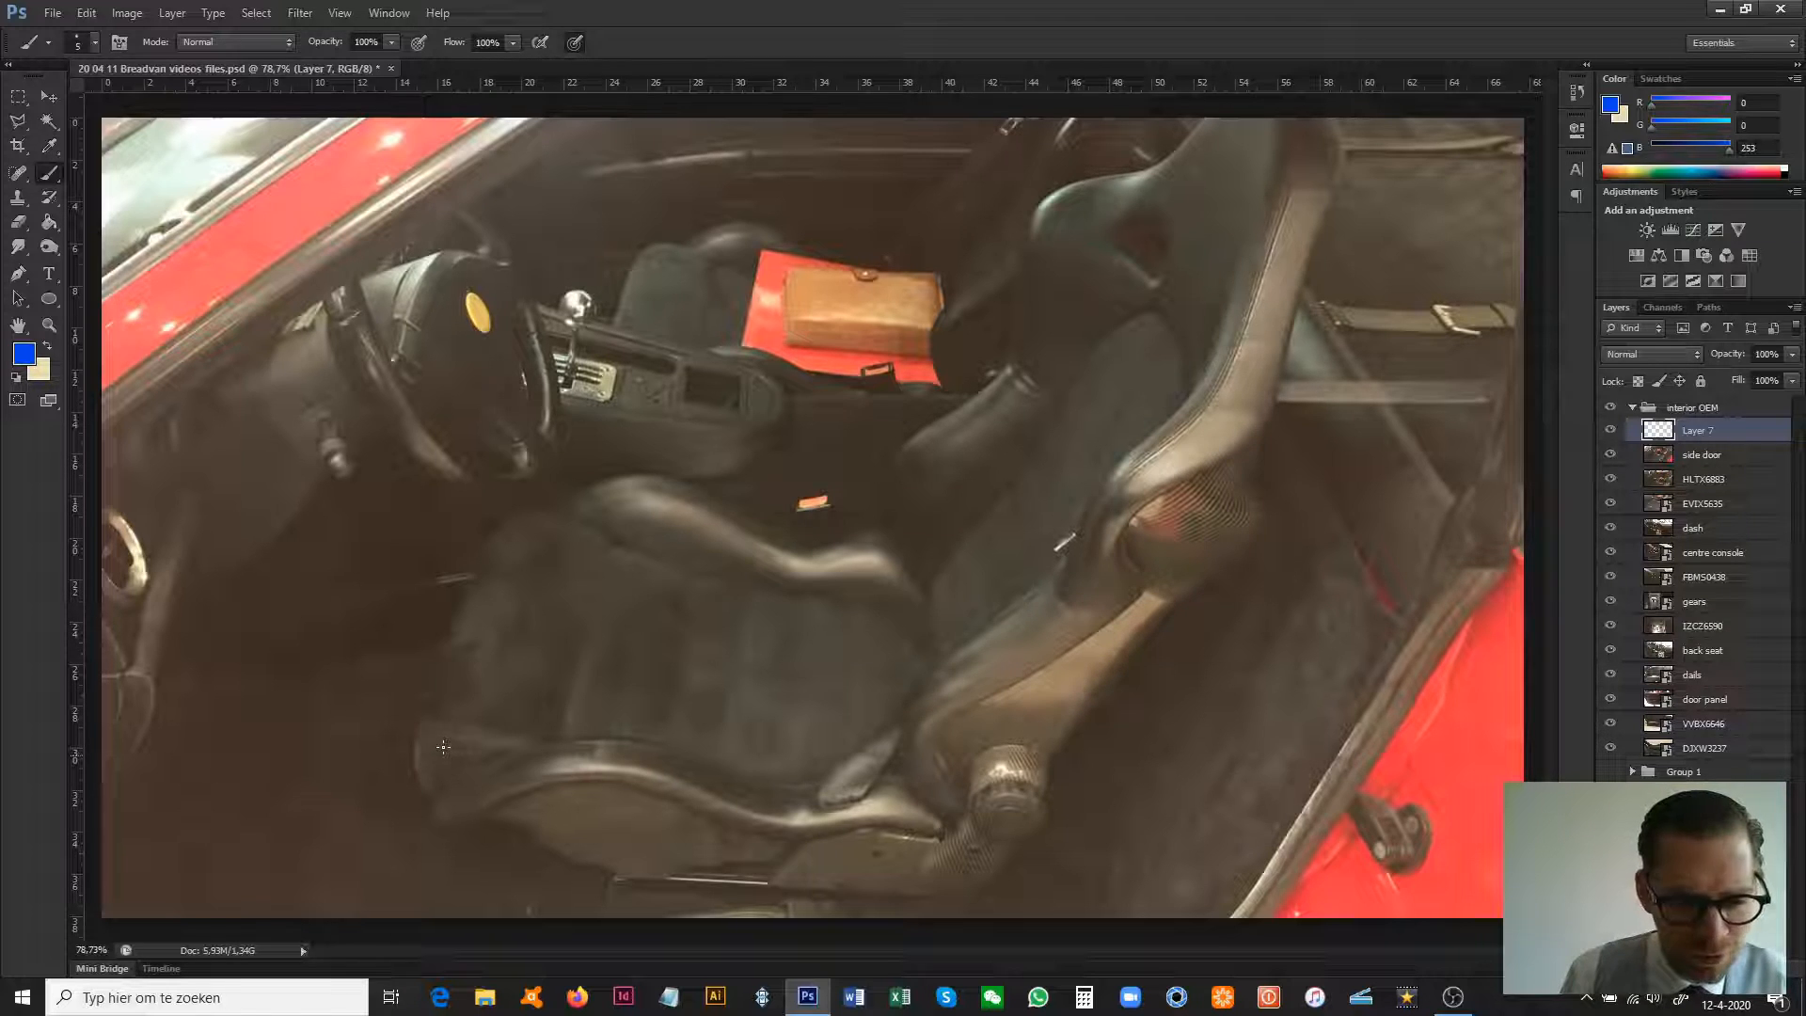
mouse_move(1090, 527)
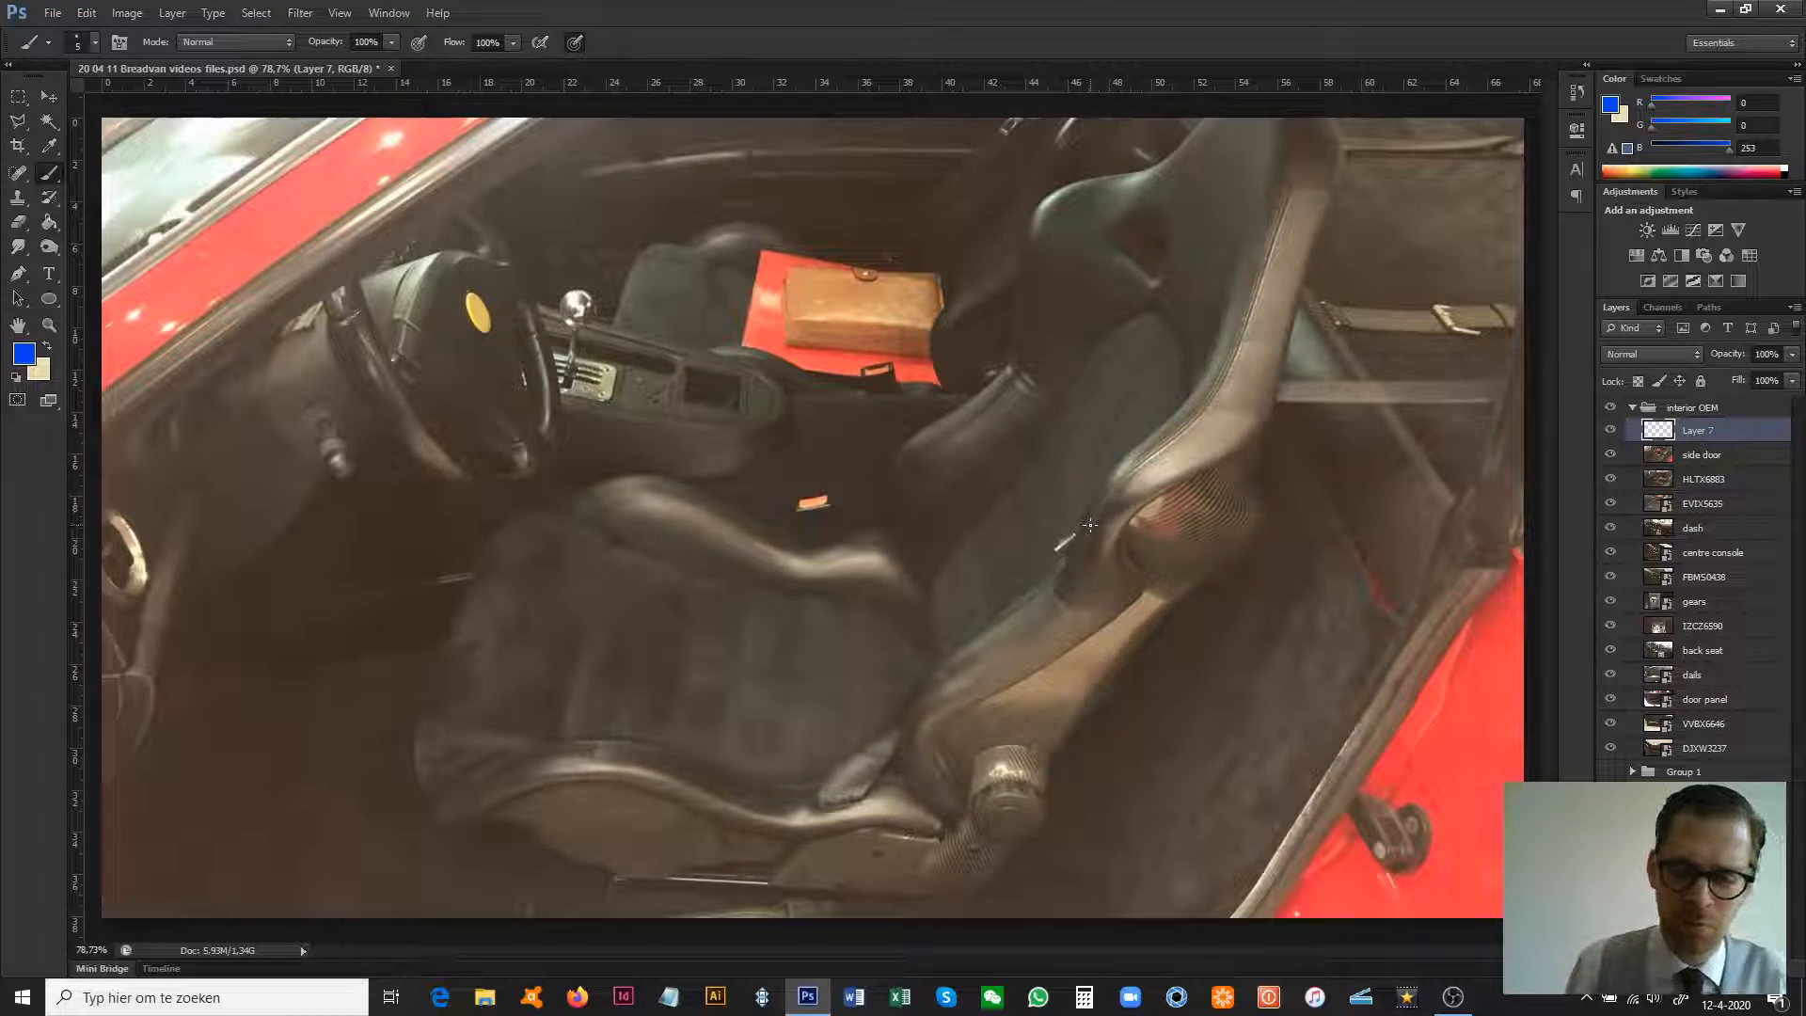
mouse_move(1138, 450)
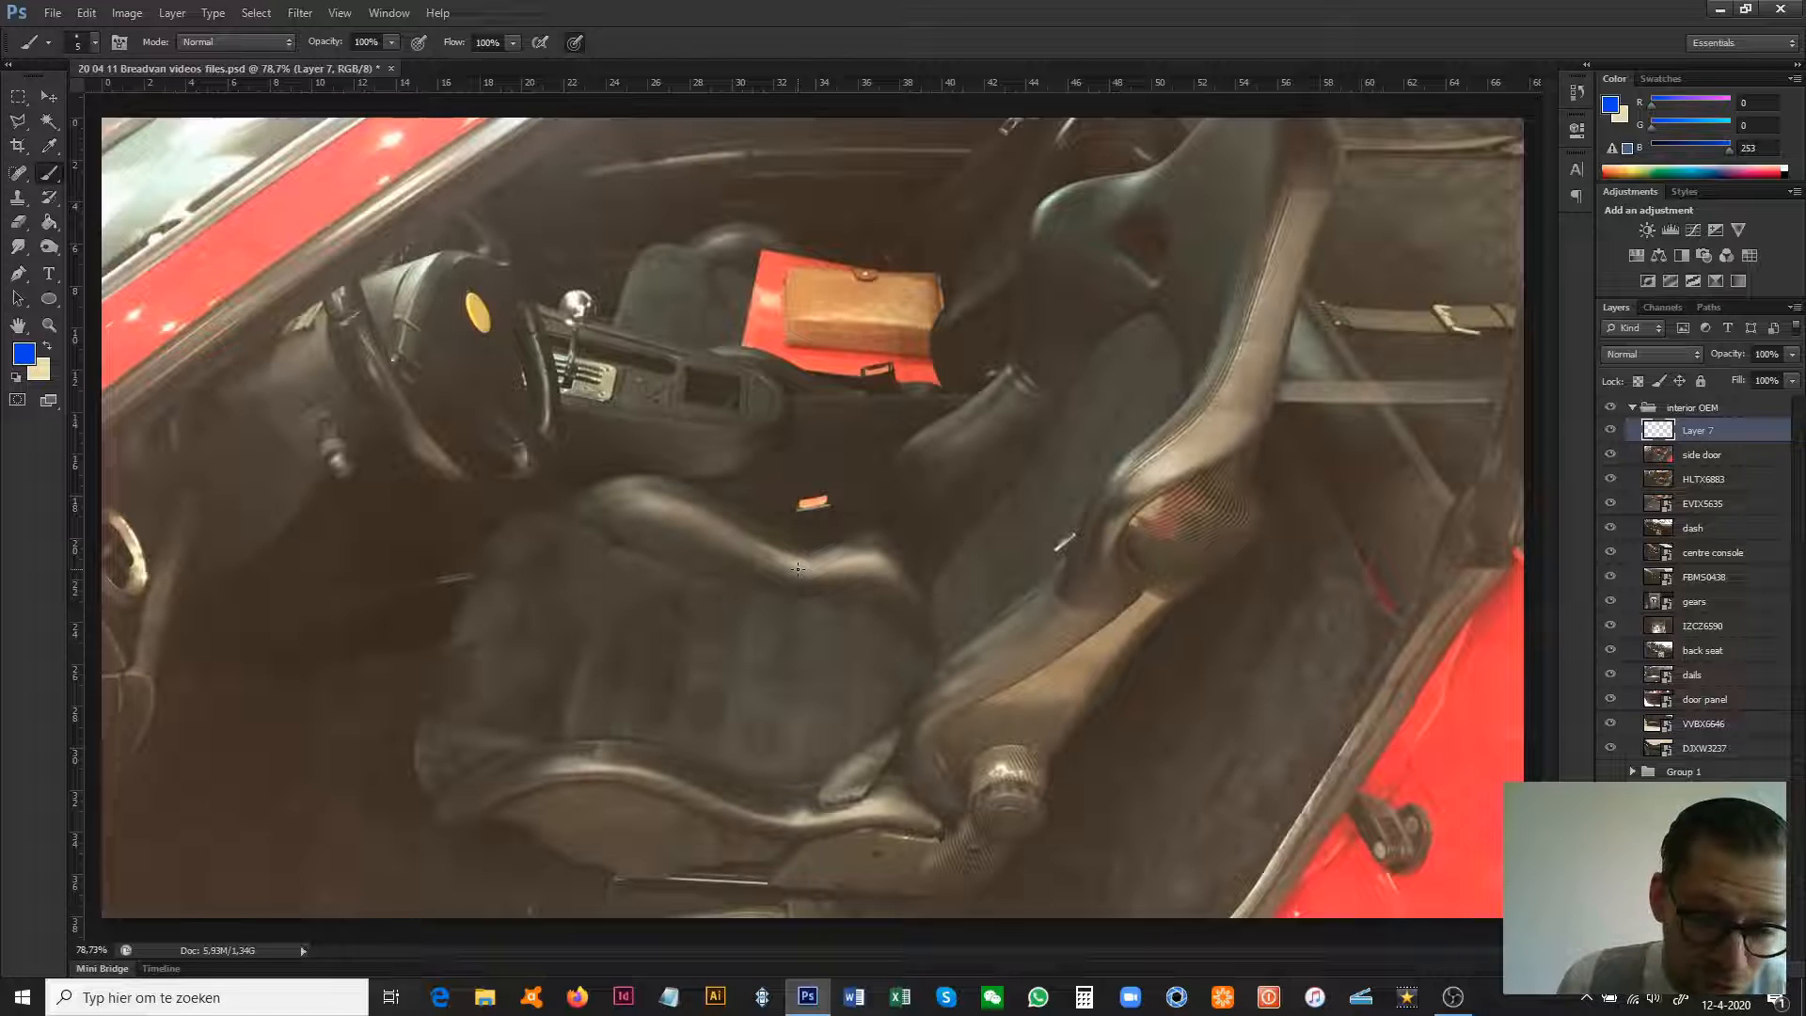
mouse_move(878, 482)
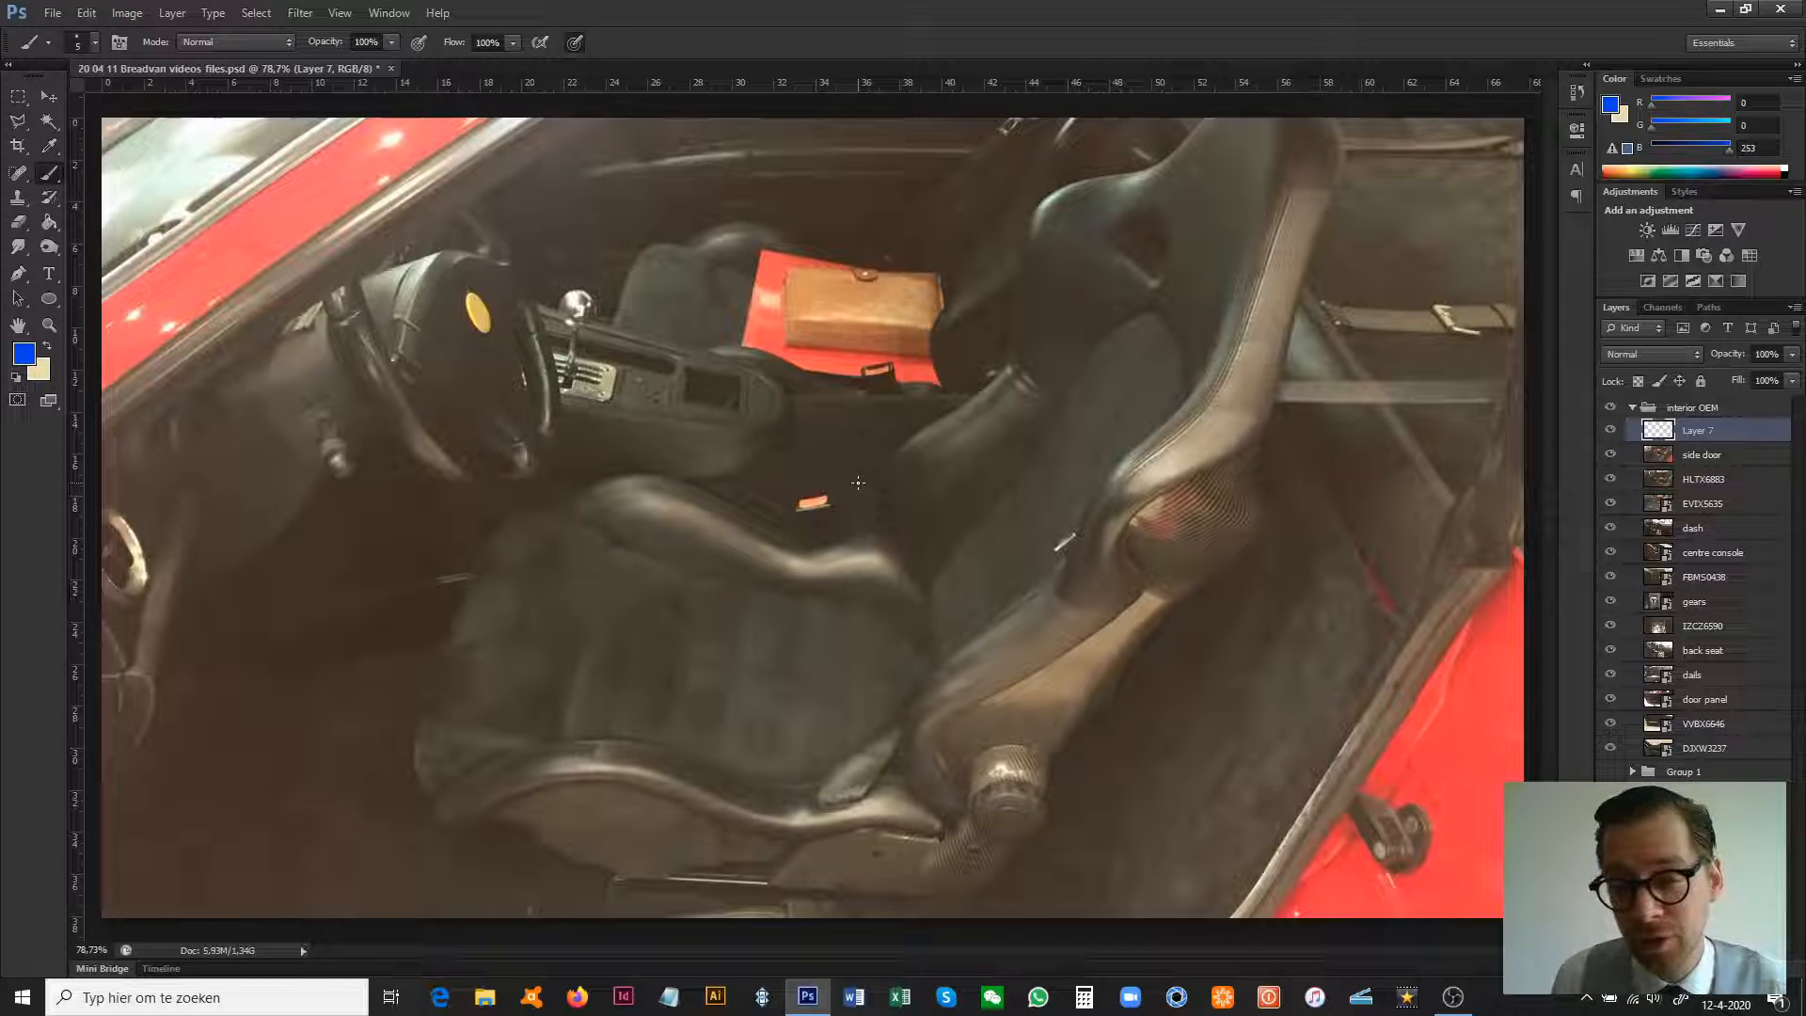
mouse_move(1349, 538)
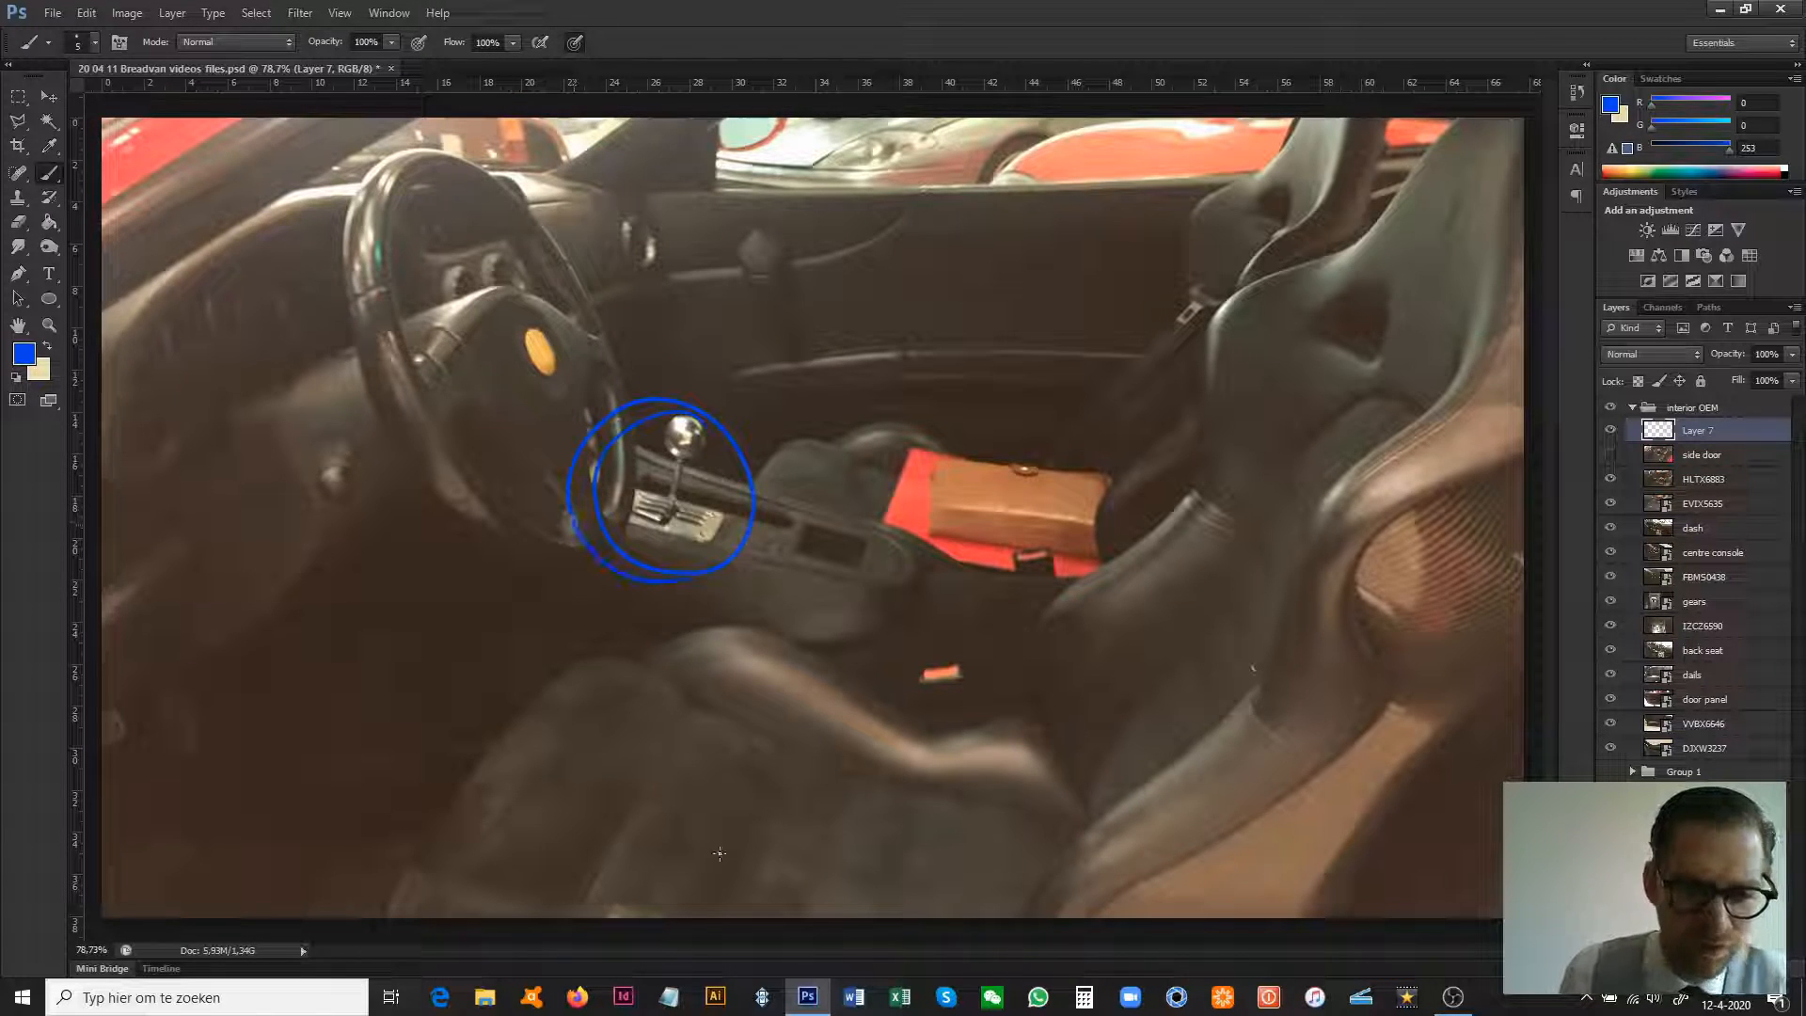
mouse_move(706, 875)
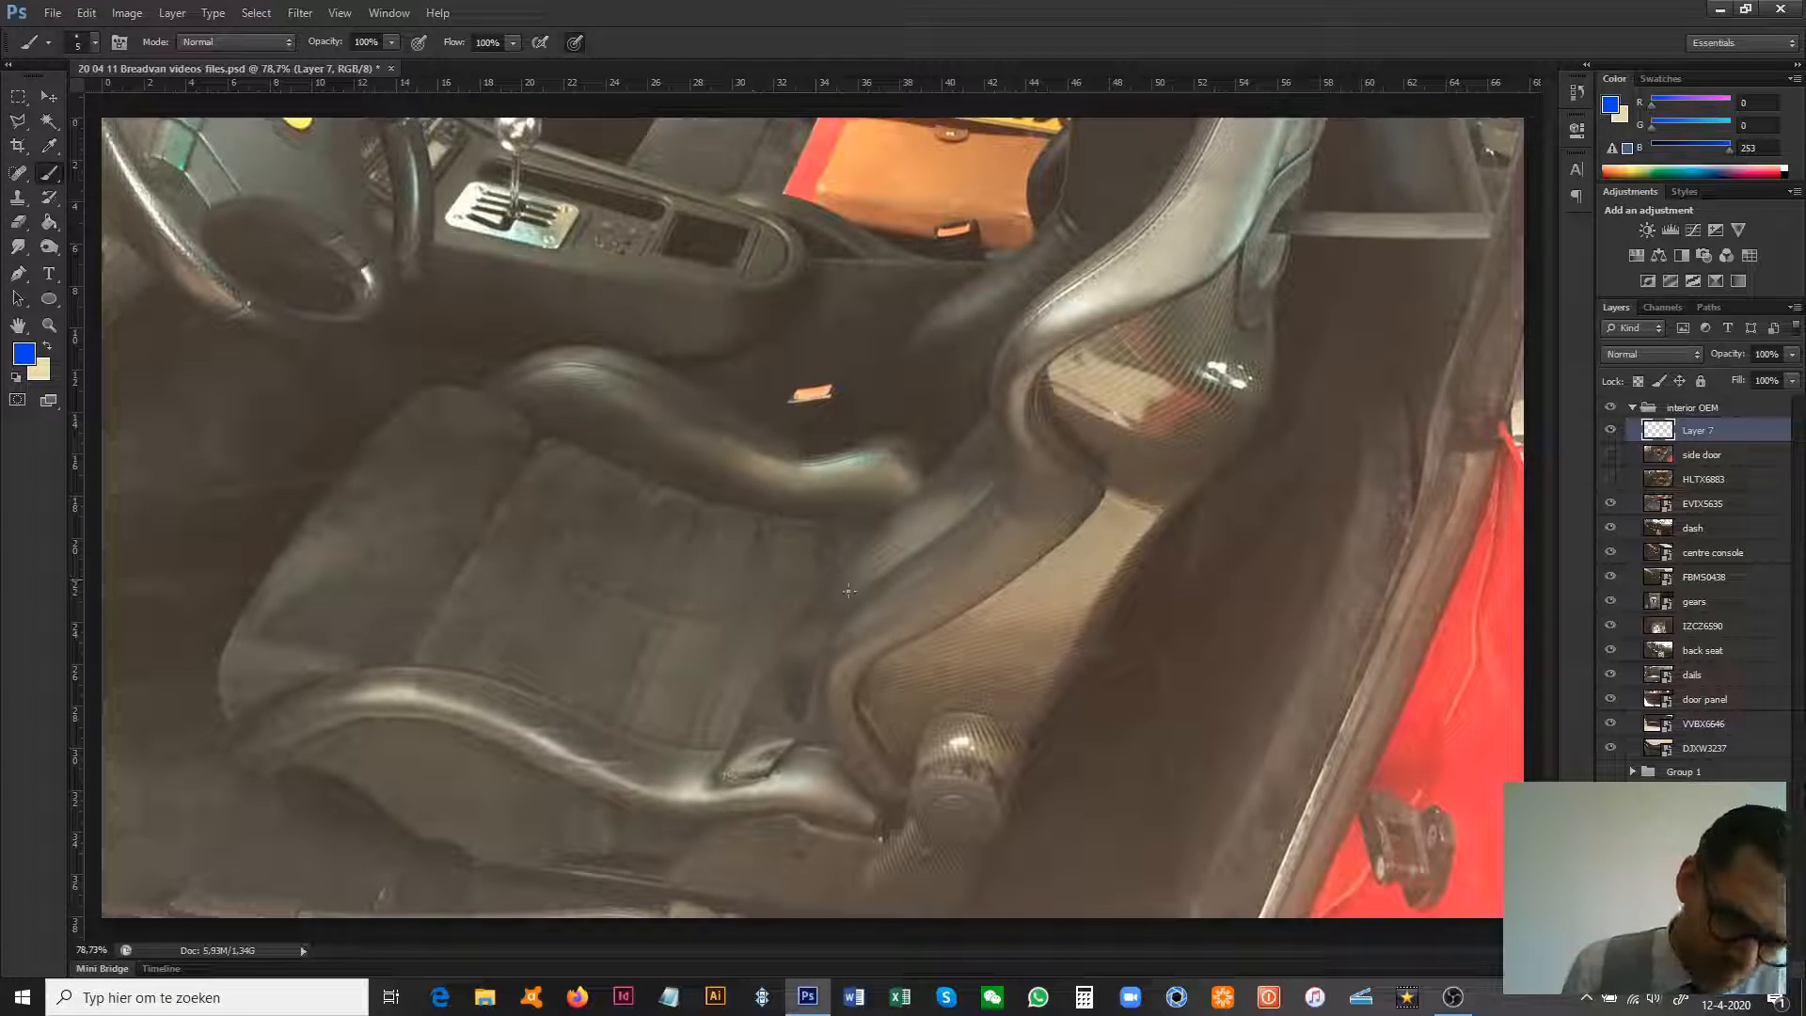
mouse_move(864, 487)
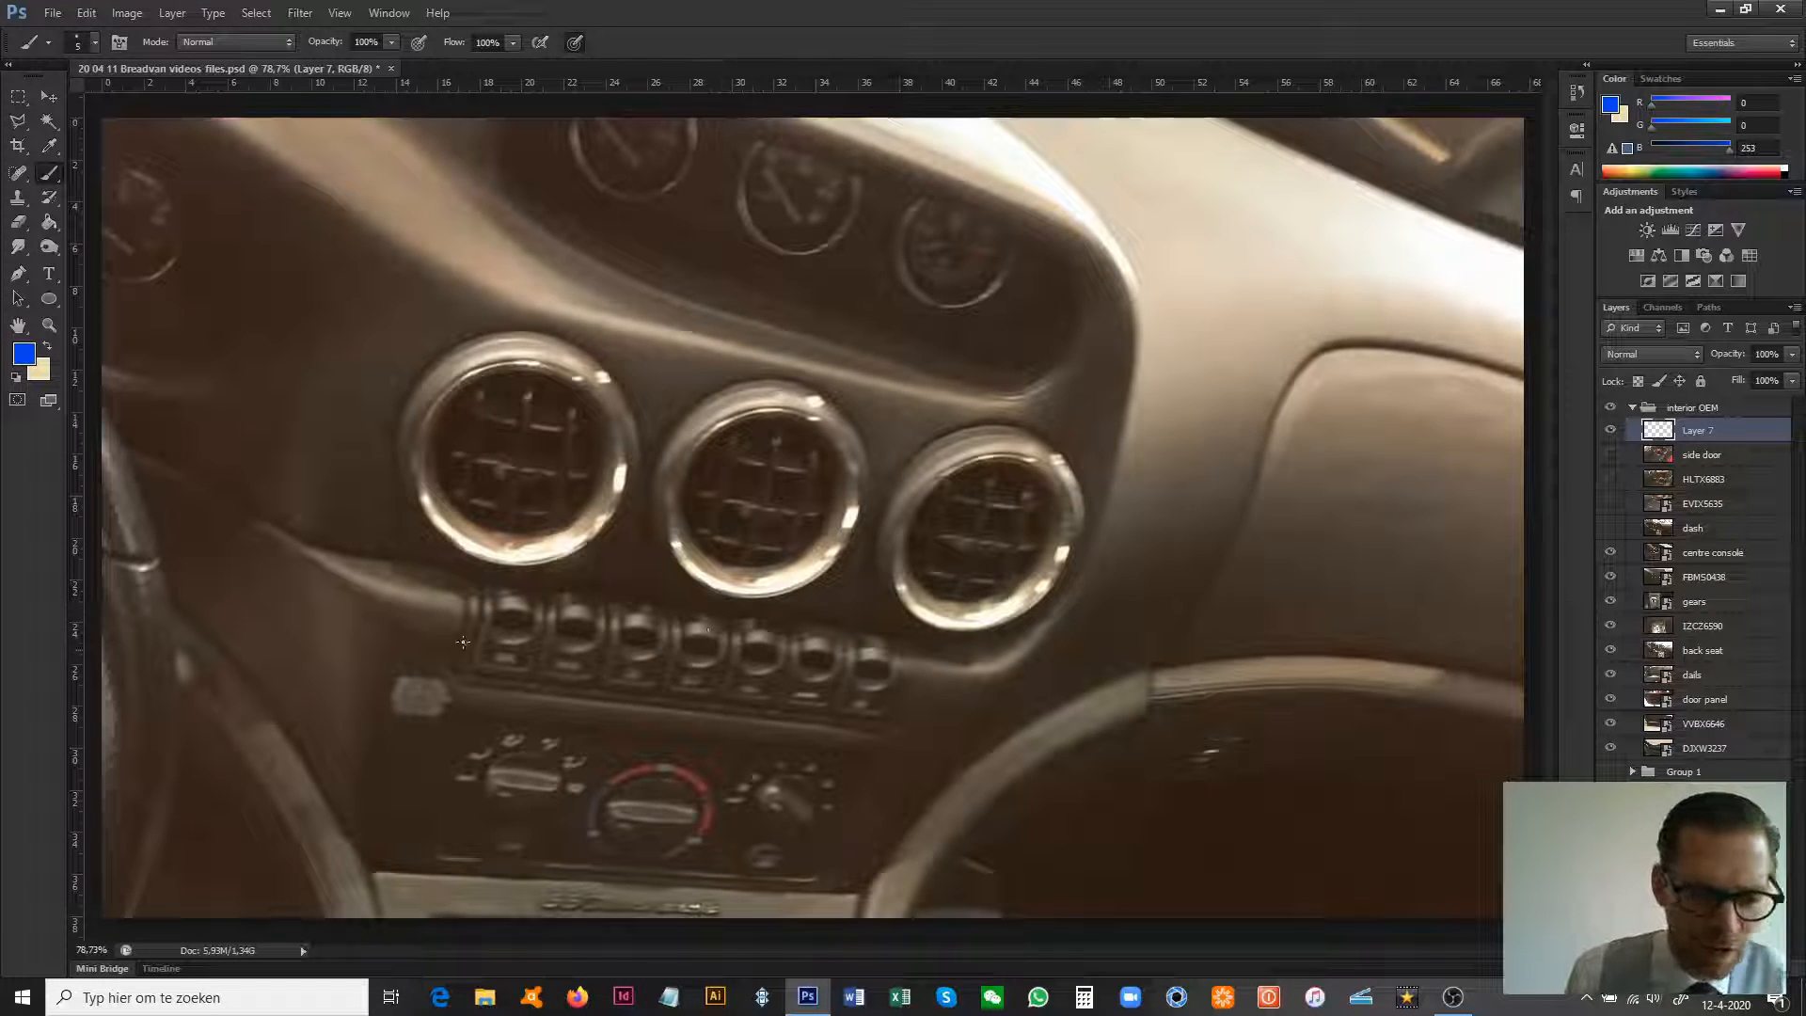
- Hide the dash and console photos, then outline the storage tray beside the shifter in blue
drag(472, 599, 433, 858)
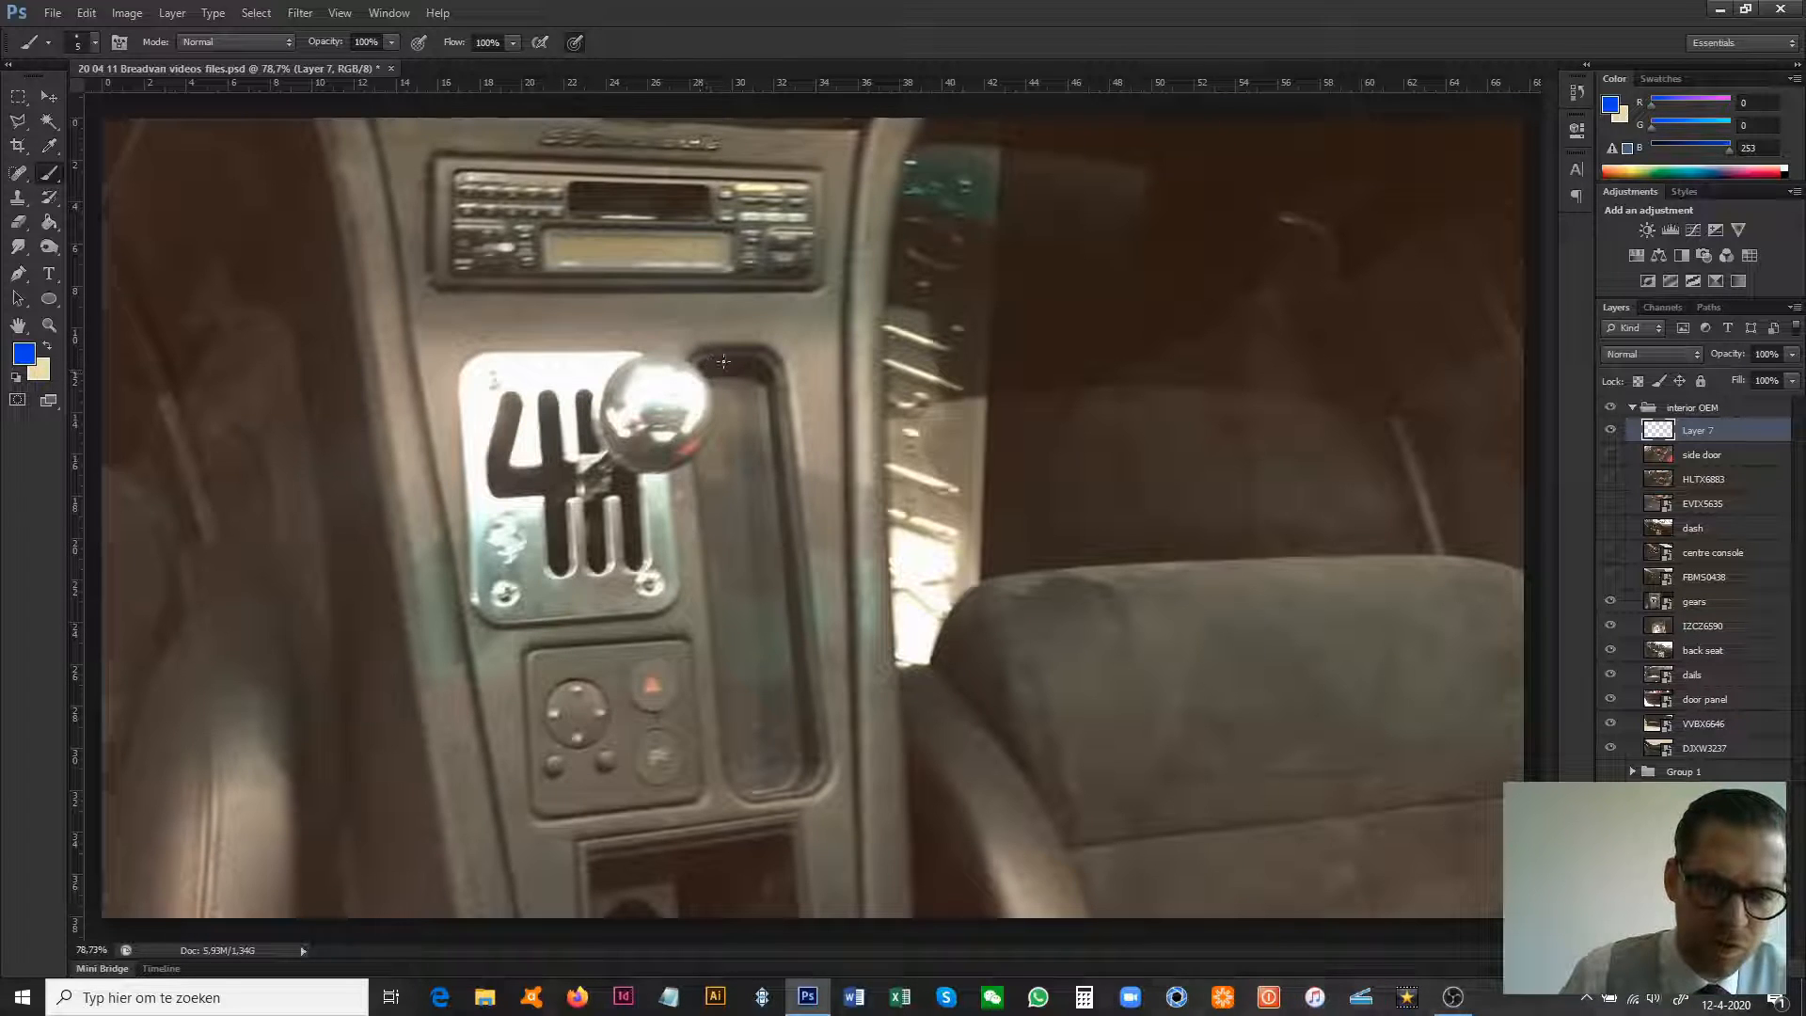
drag(738, 369, 749, 749)
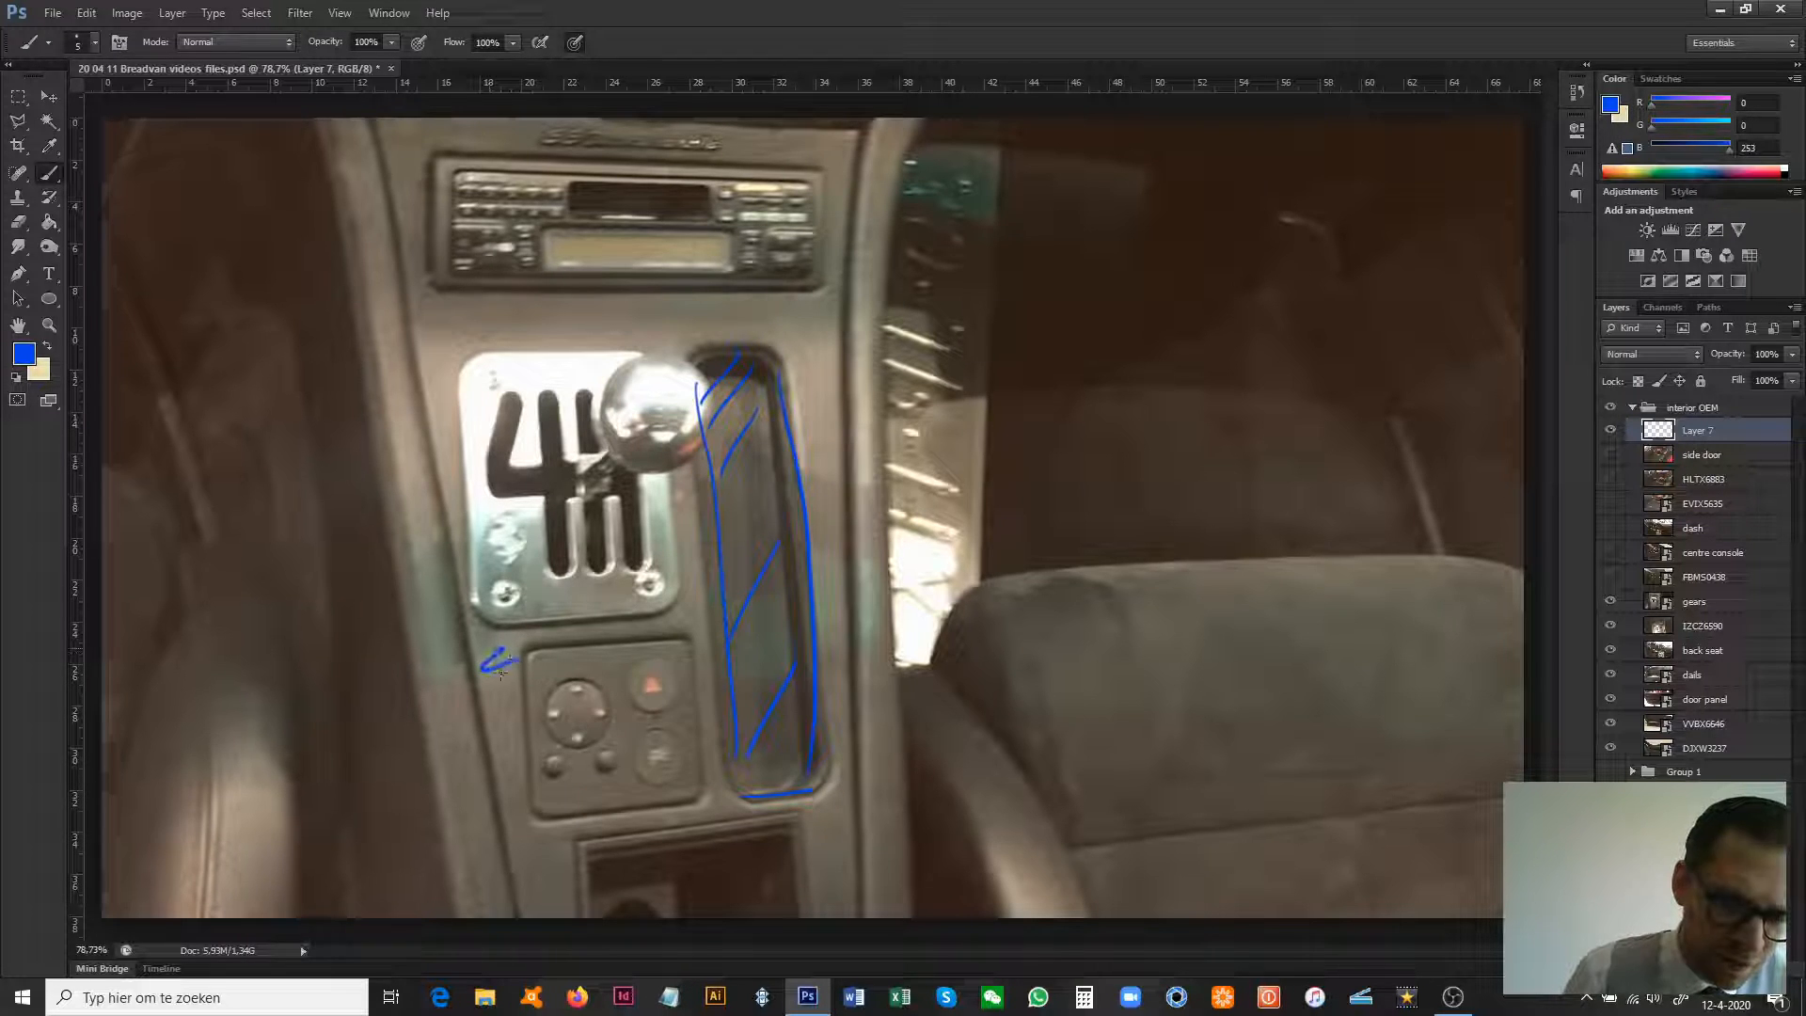
- Sketch blue outlines around the shift plate and console switch panel, then reveal the dials photo
drag(500, 657, 530, 807)
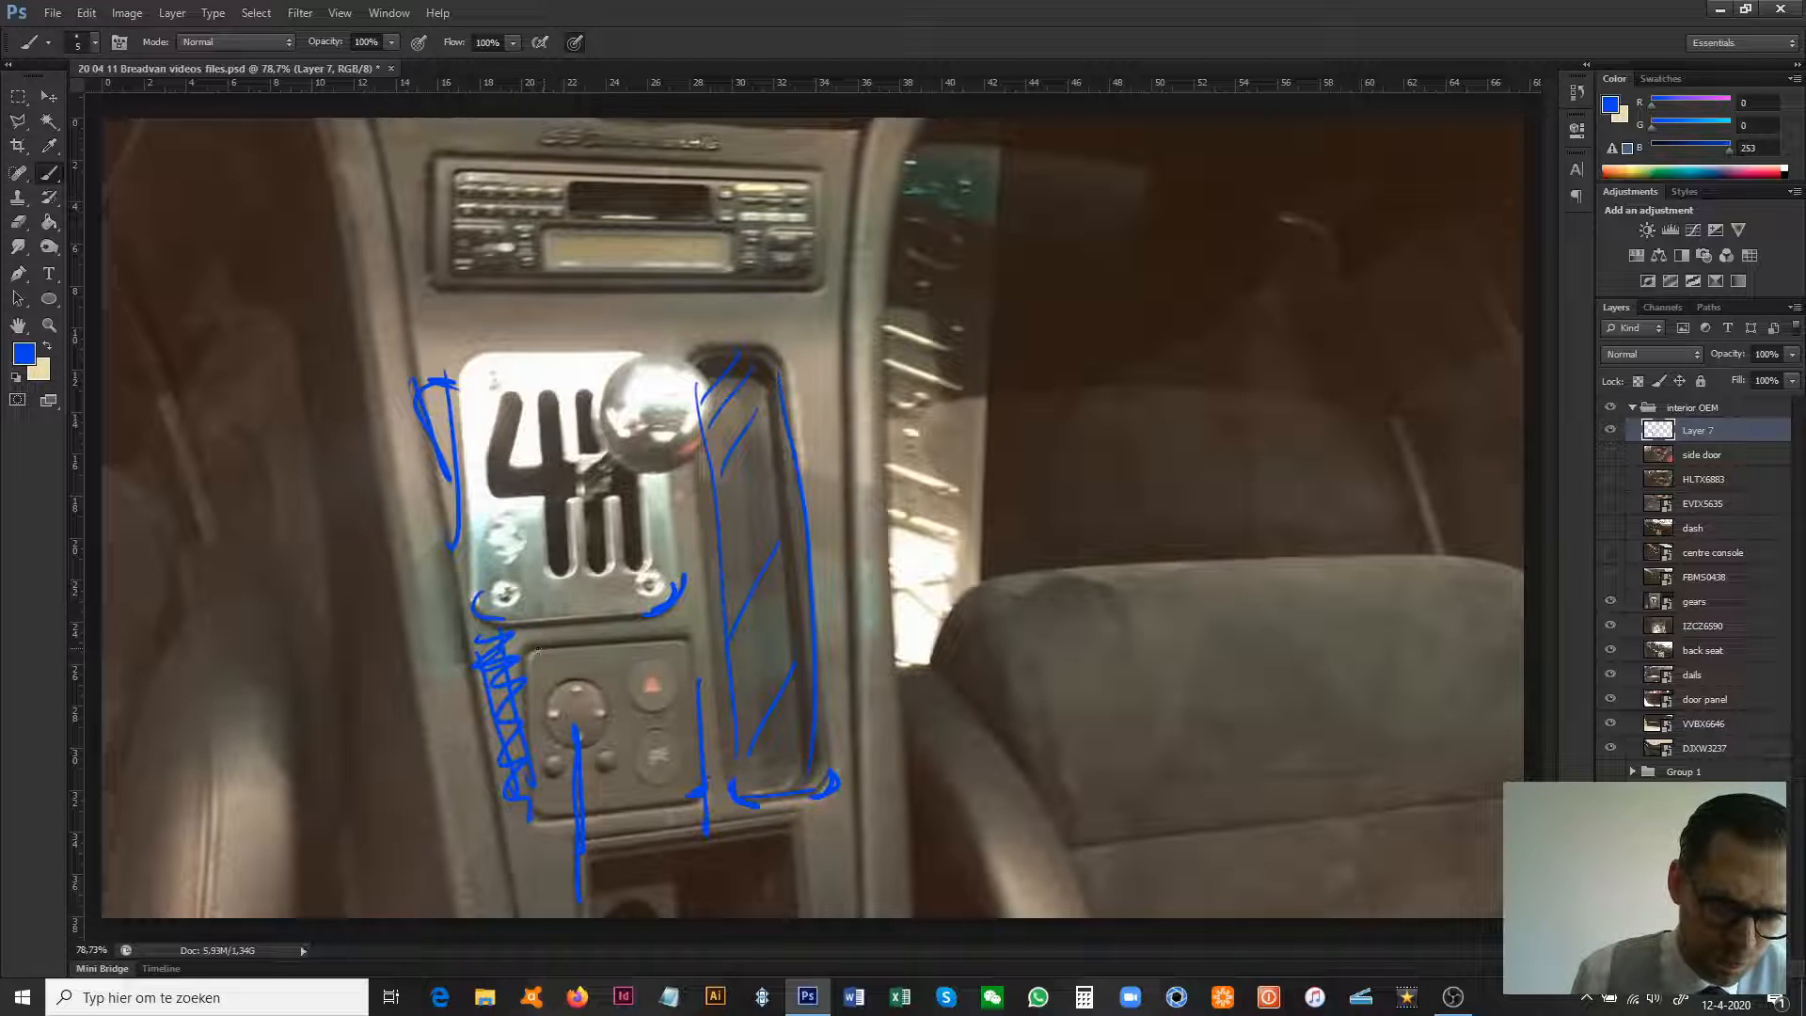
click(608, 760)
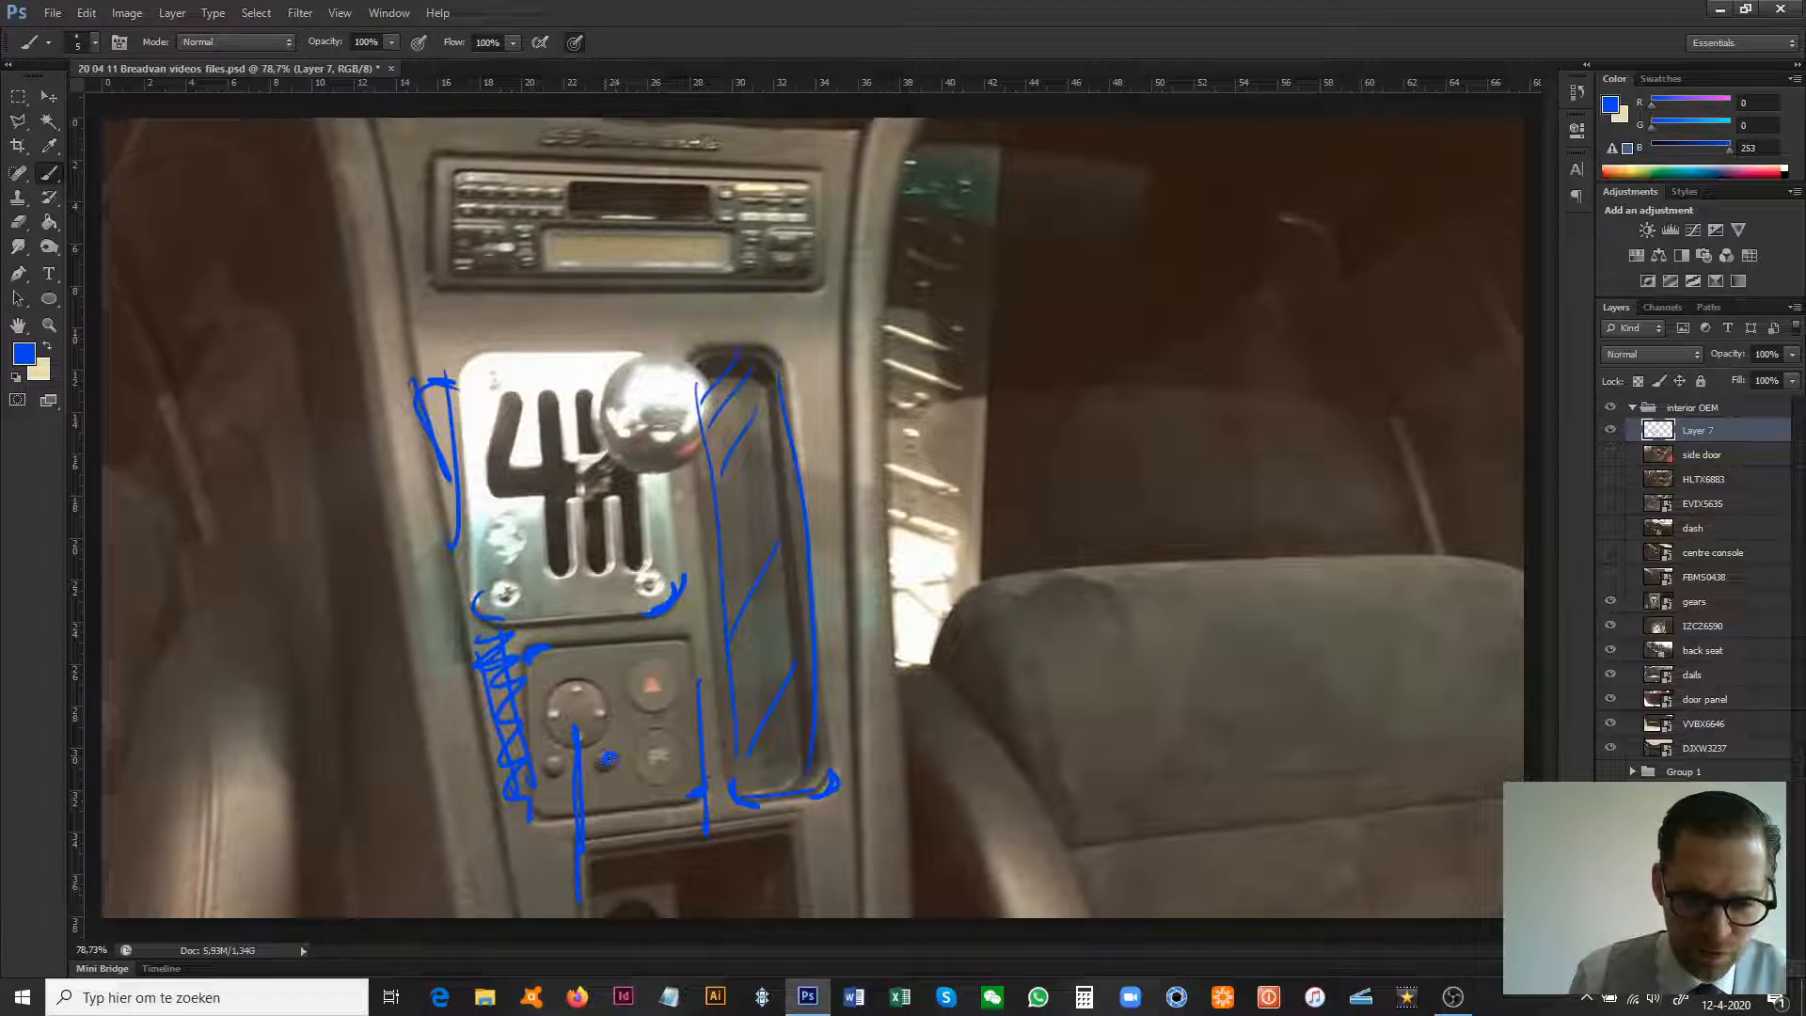
drag(565, 702, 651, 755)
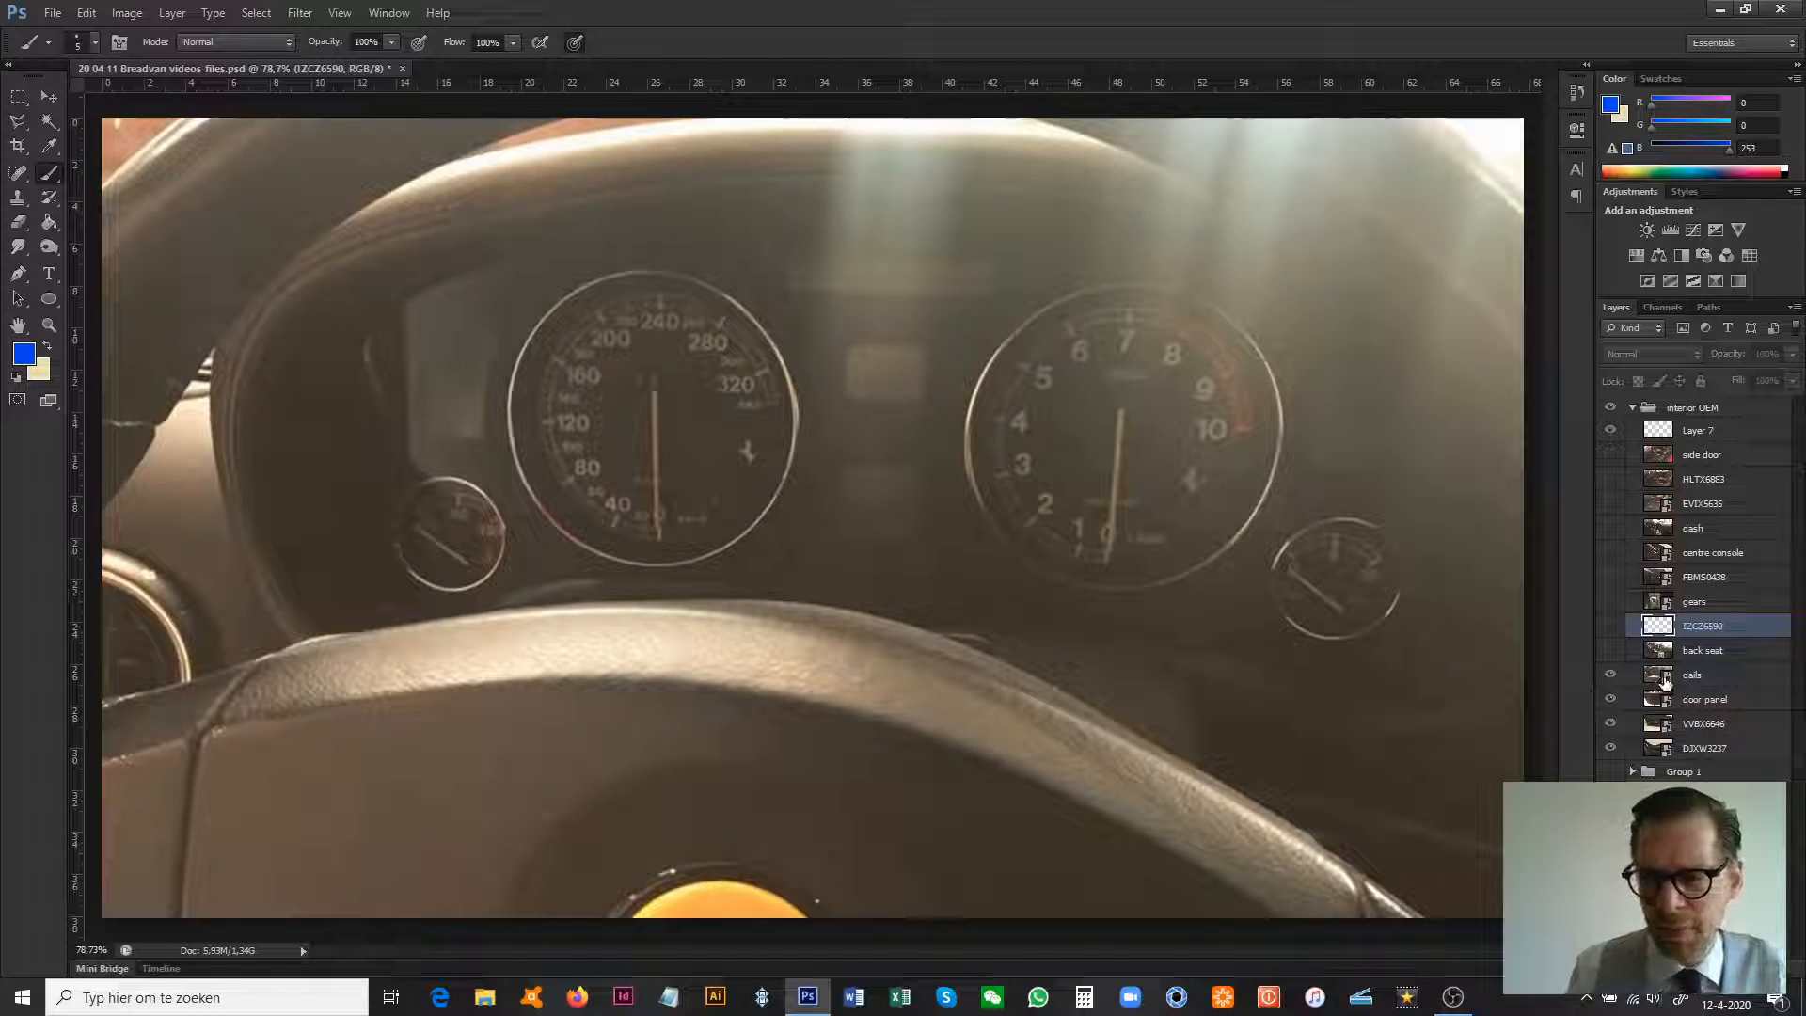
- Return to Layer 7 and mark the speedometer rim with a blue brush stroke
click(1699, 429)
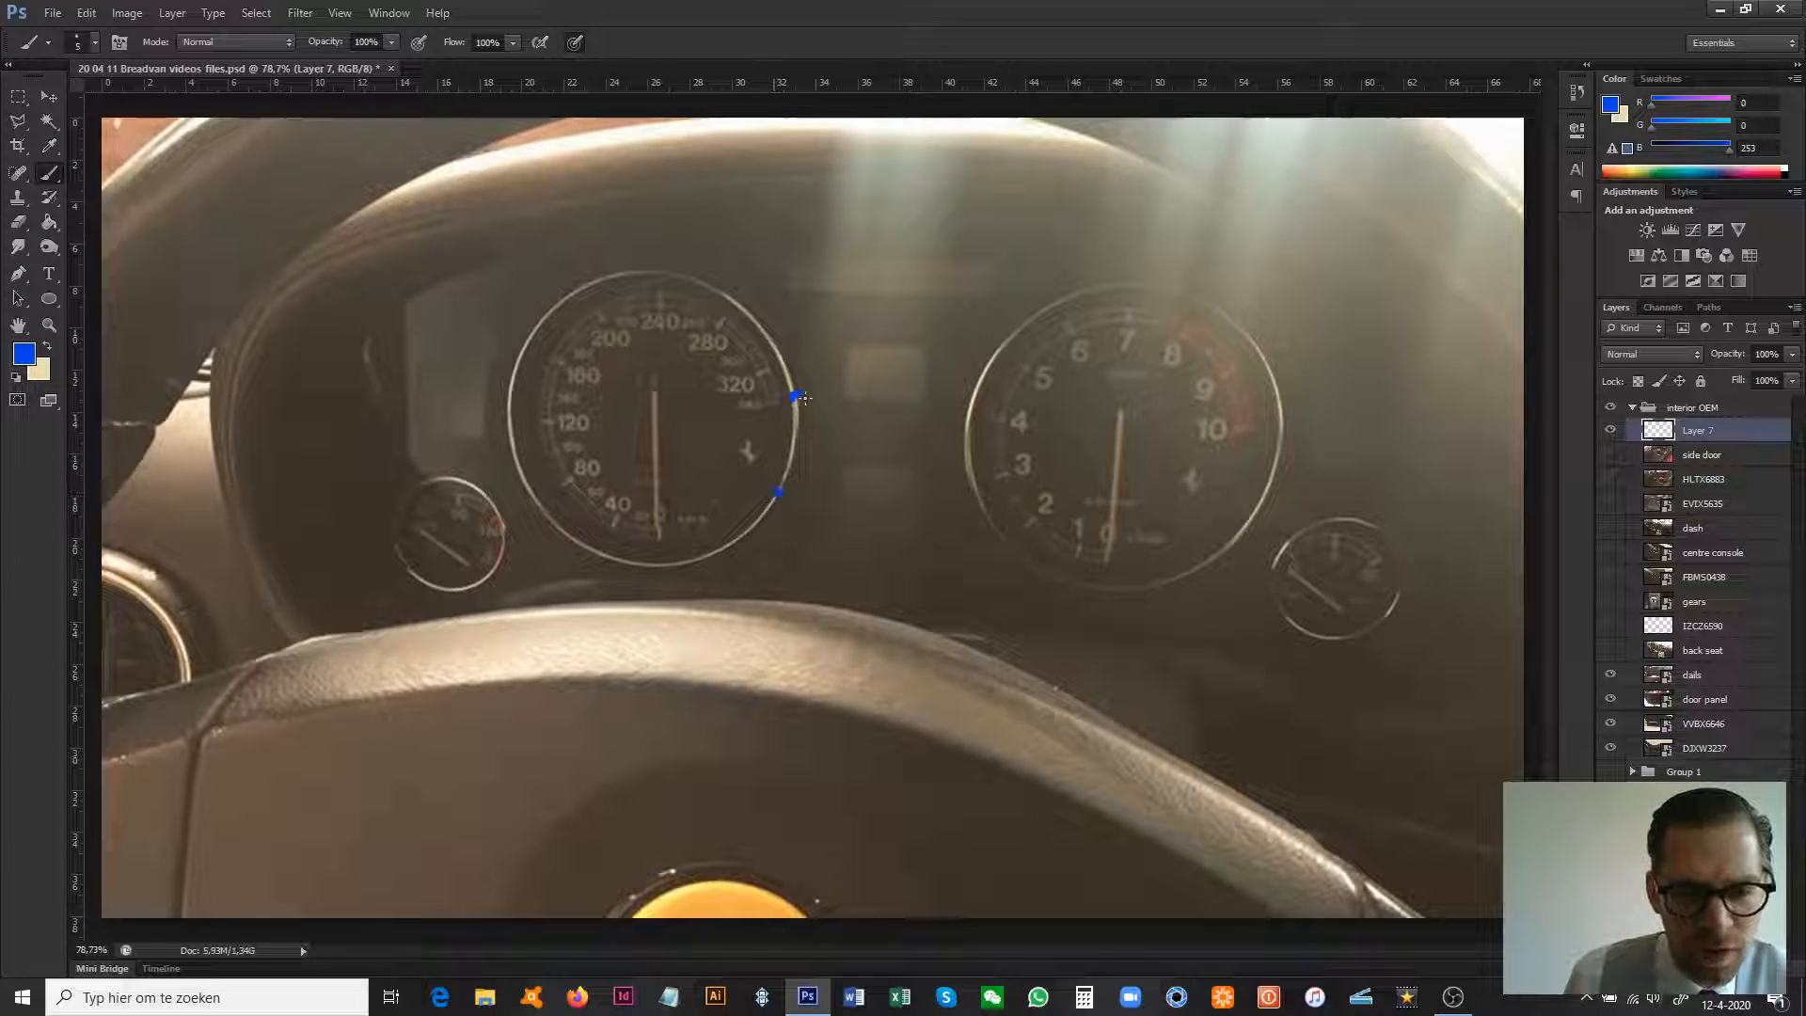
drag(798, 397, 778, 493)
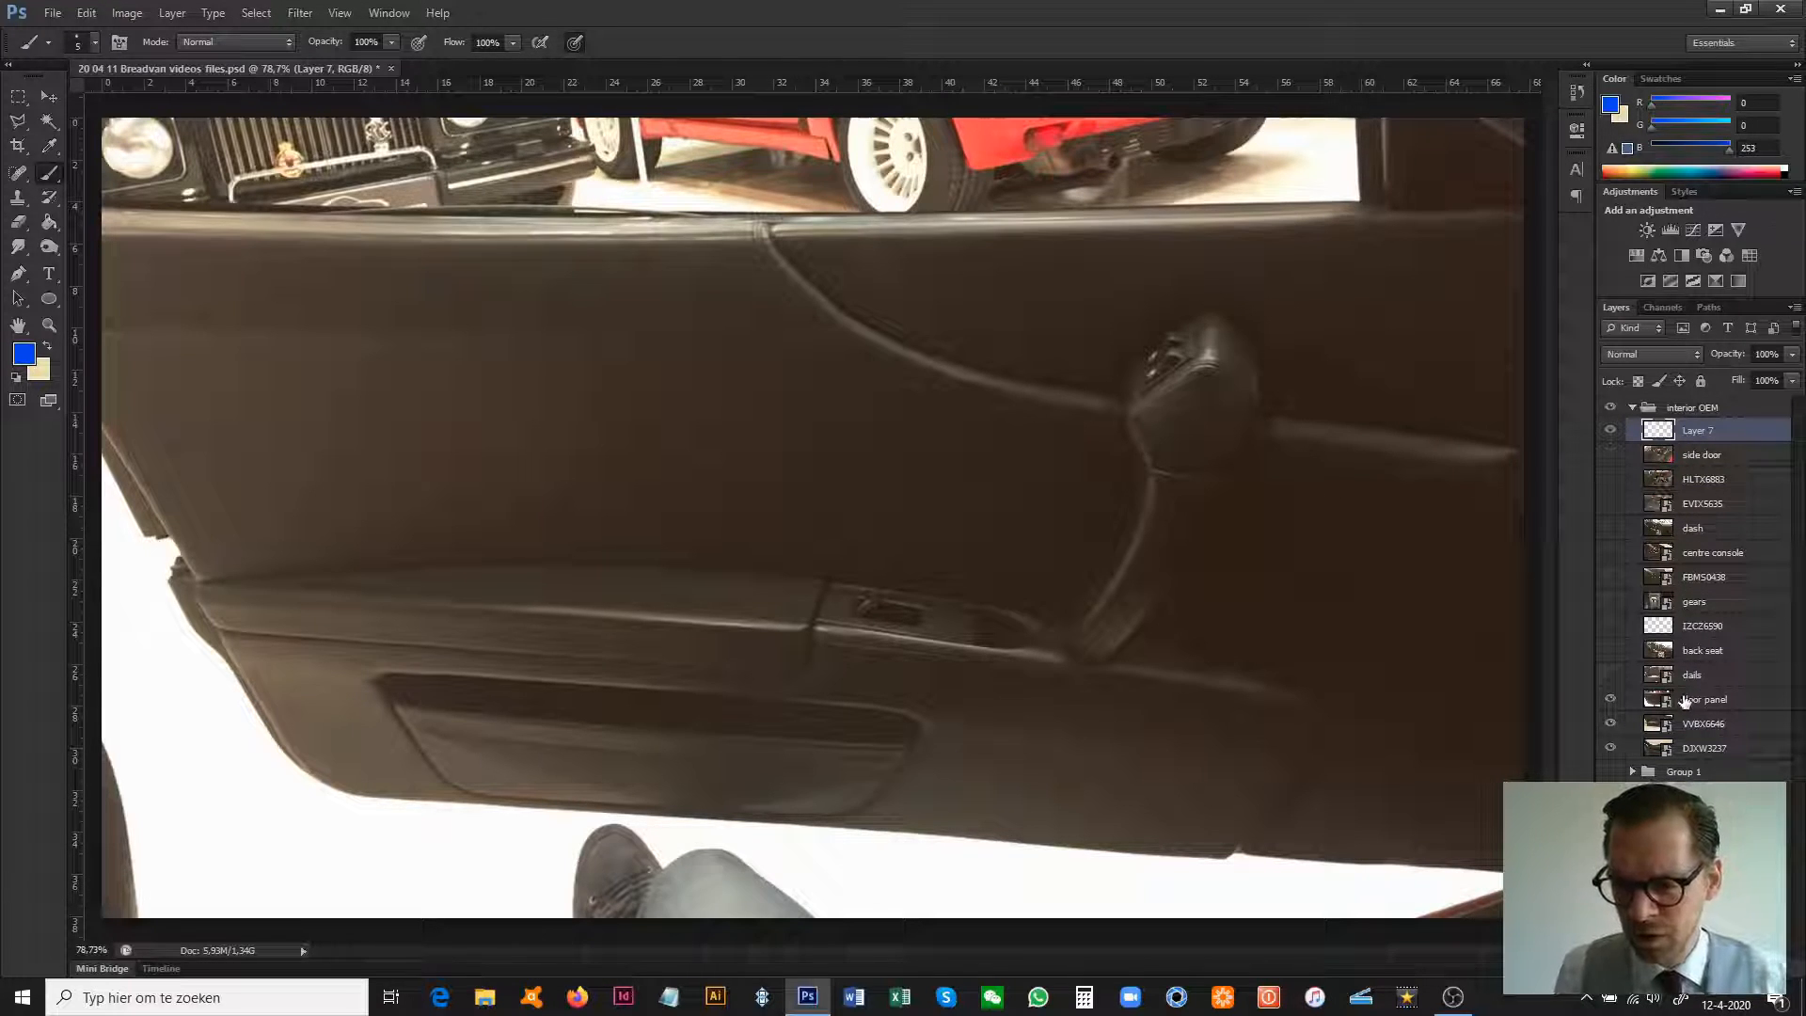
- Apply a Curves adjustment lifting the tone curve to brighten the door panel photo
right_click(1701, 700)
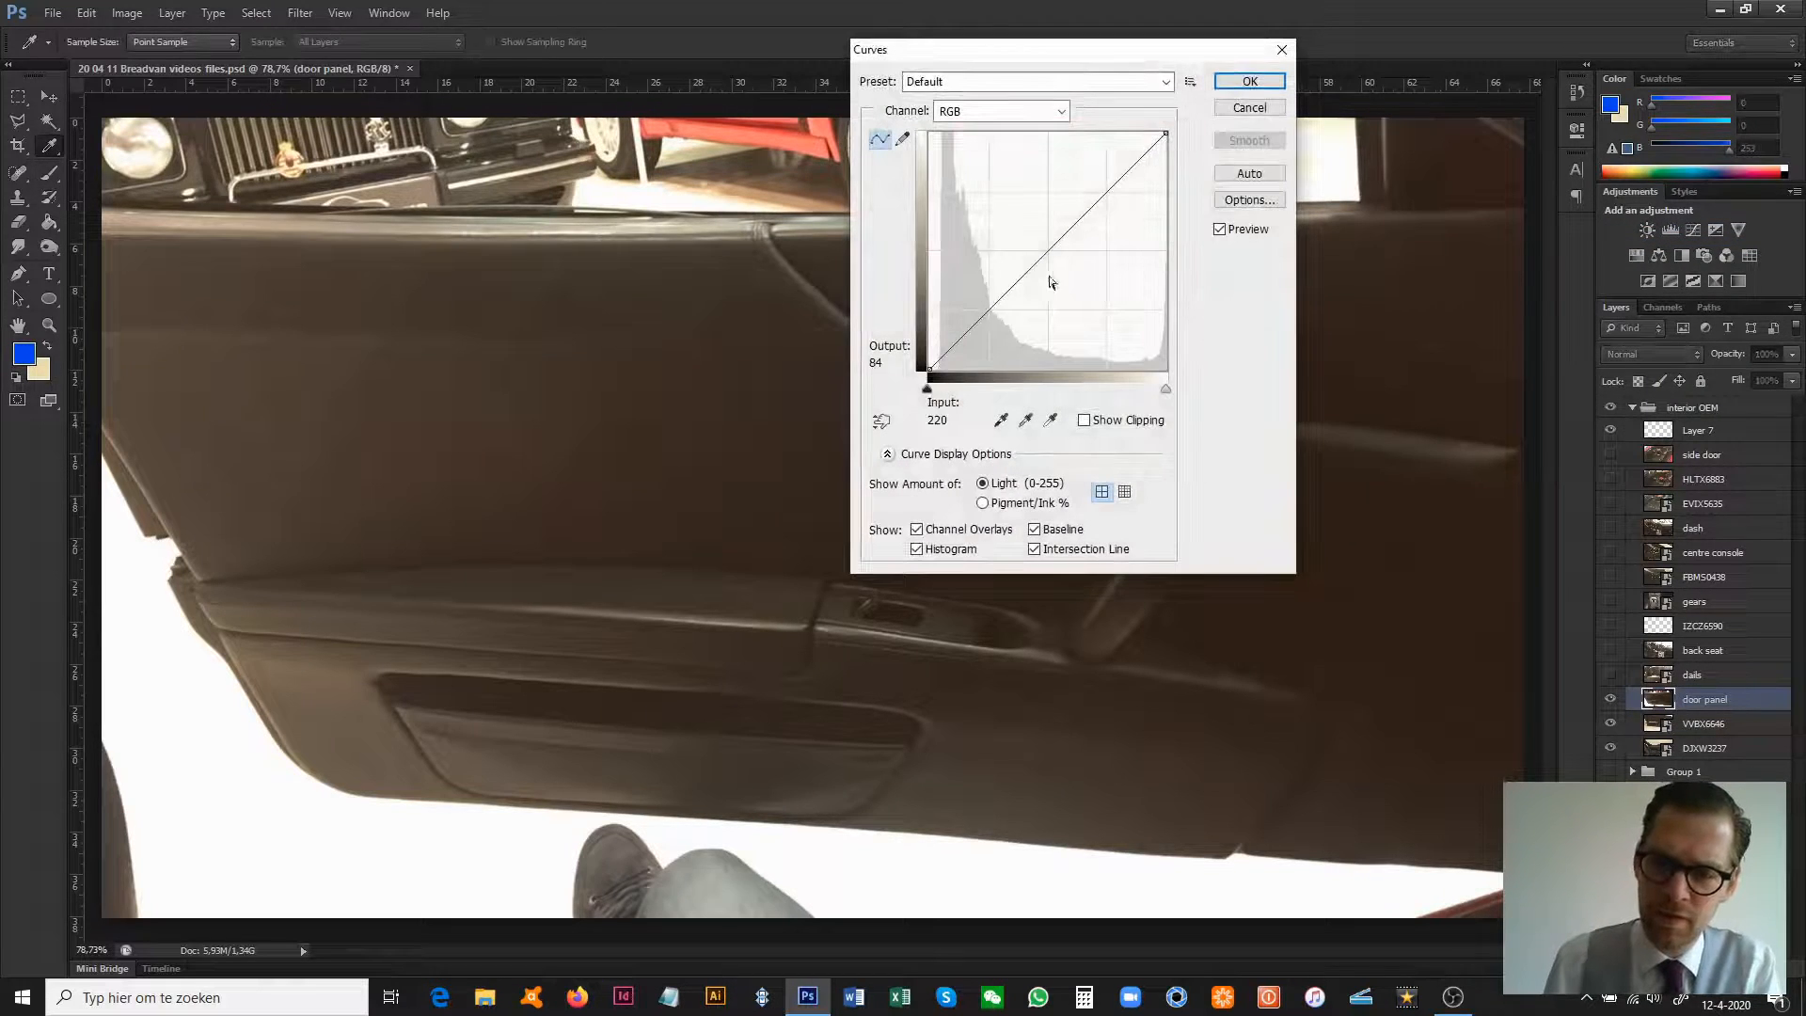
drag(1003, 278, 1003, 218)
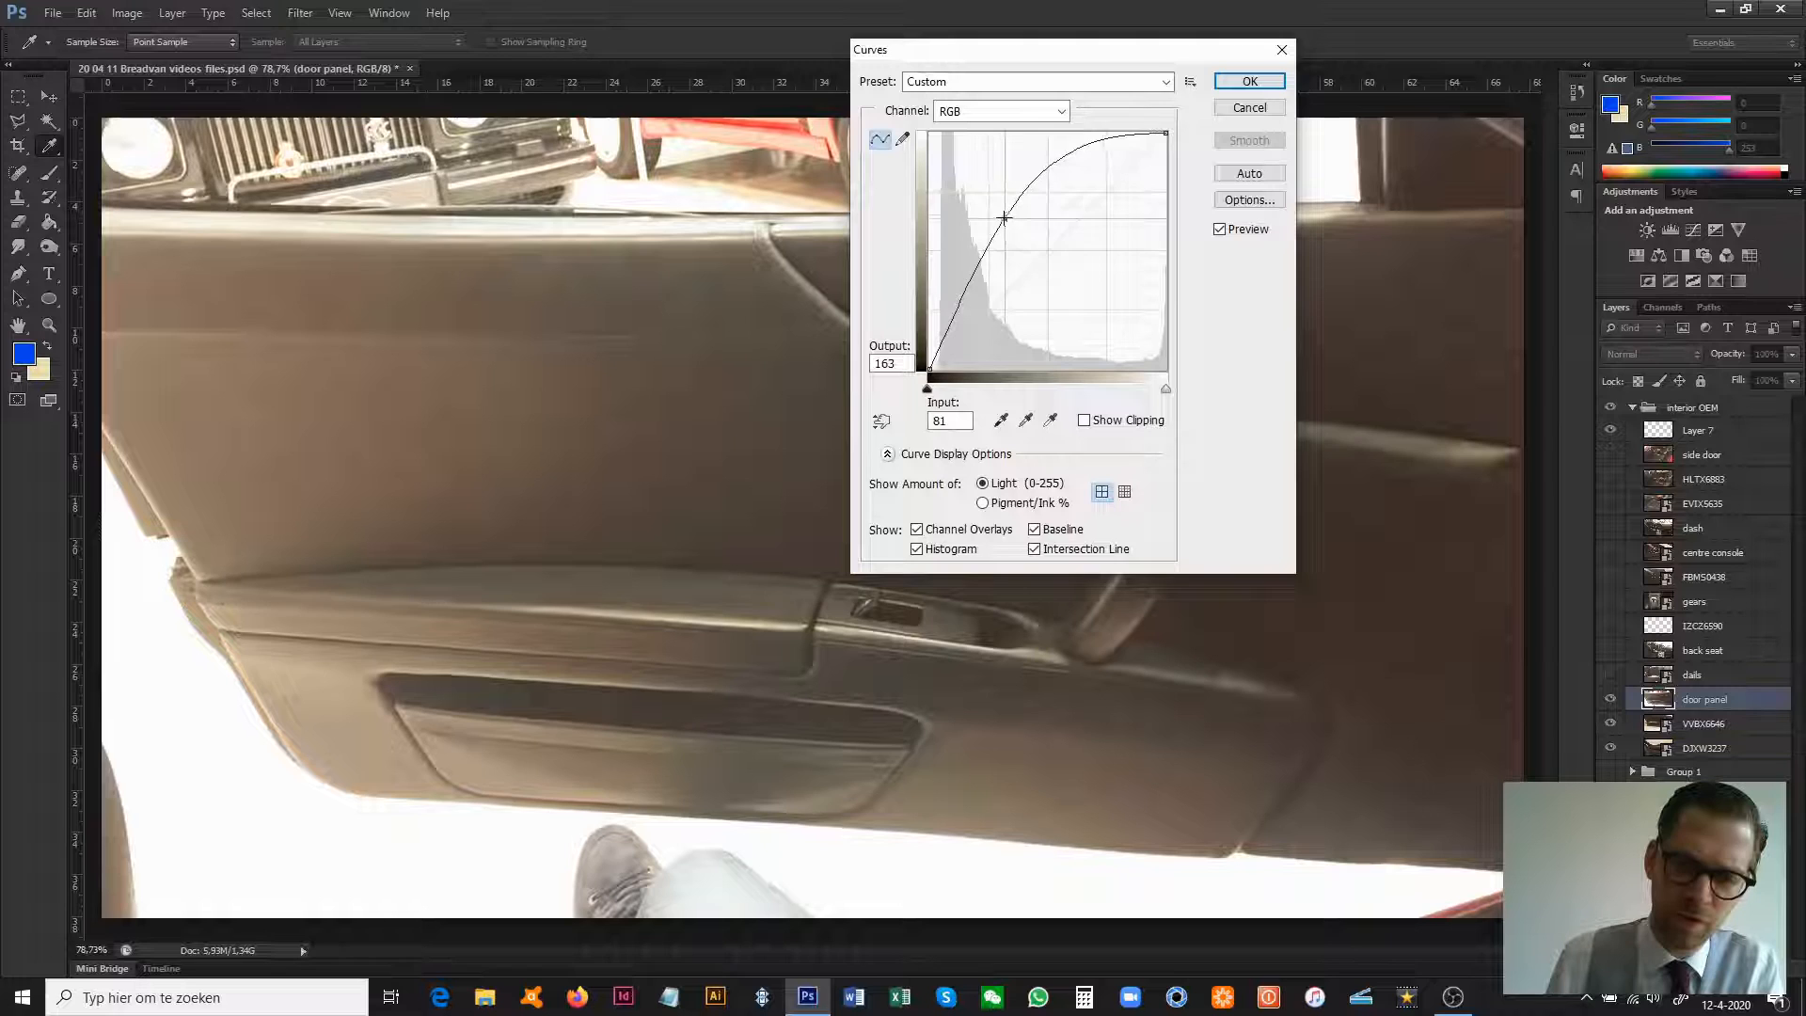
click(1249, 80)
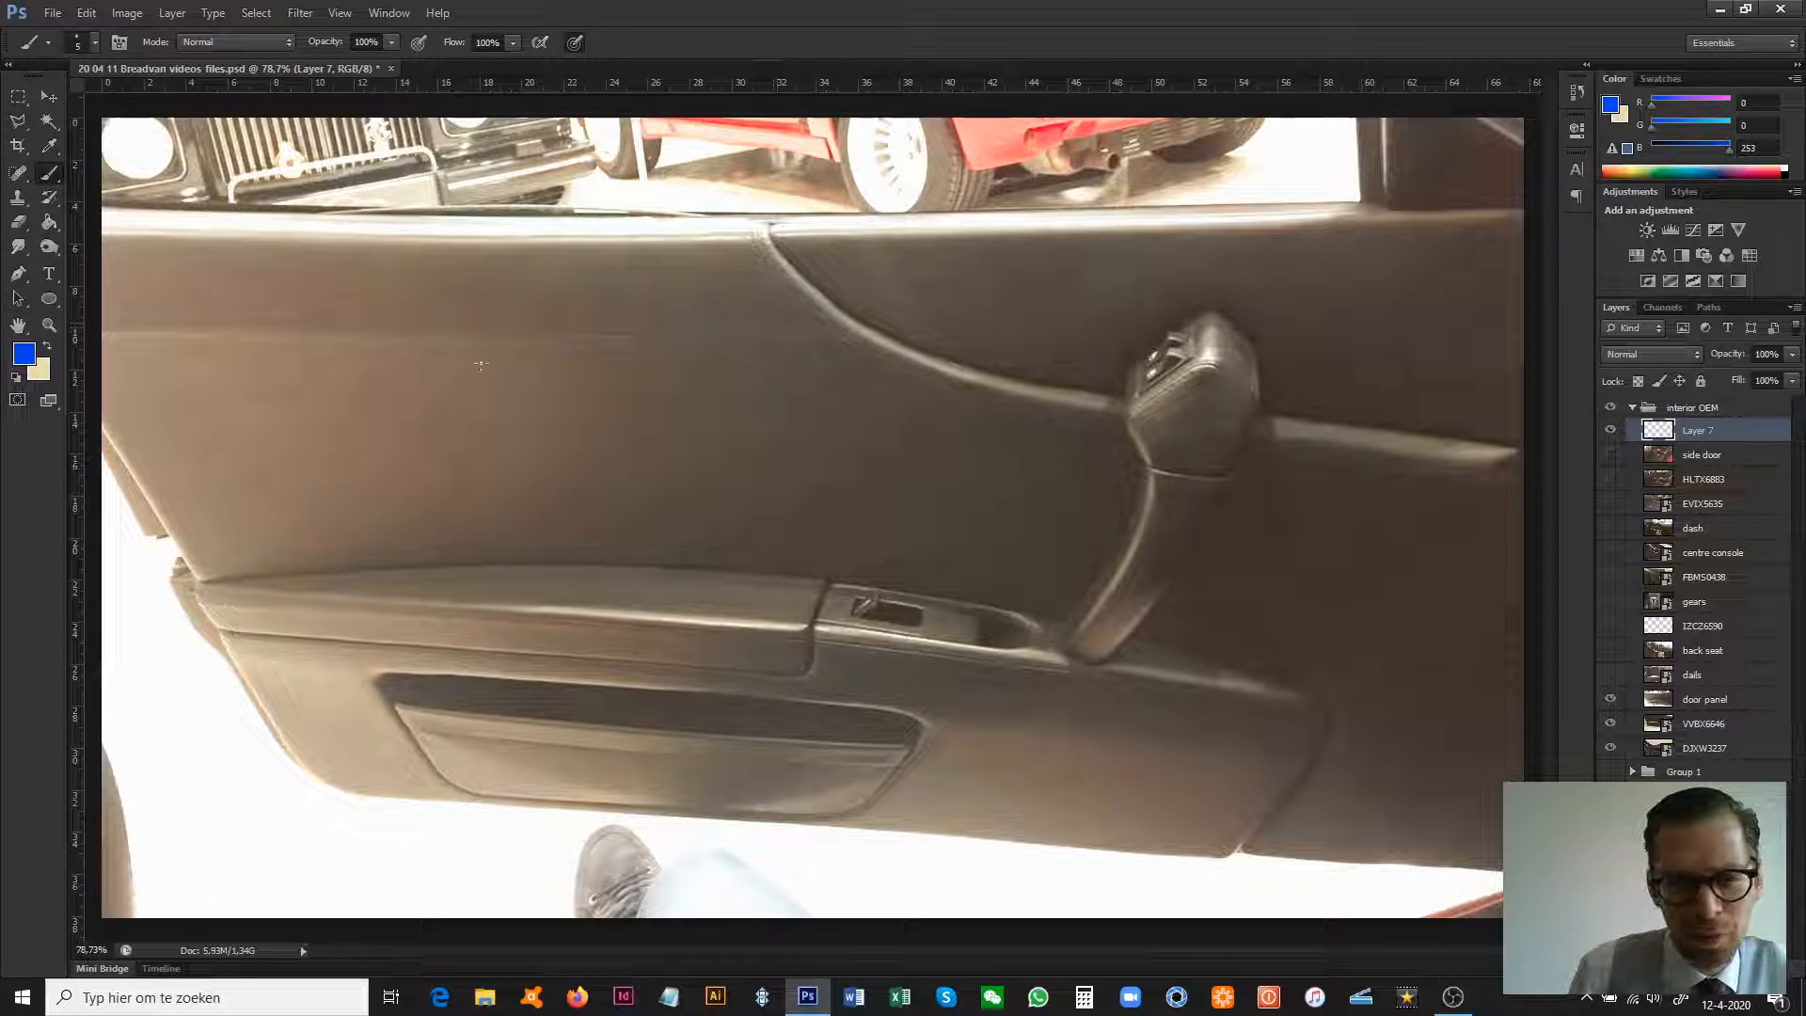
drag(858, 609, 892, 598)
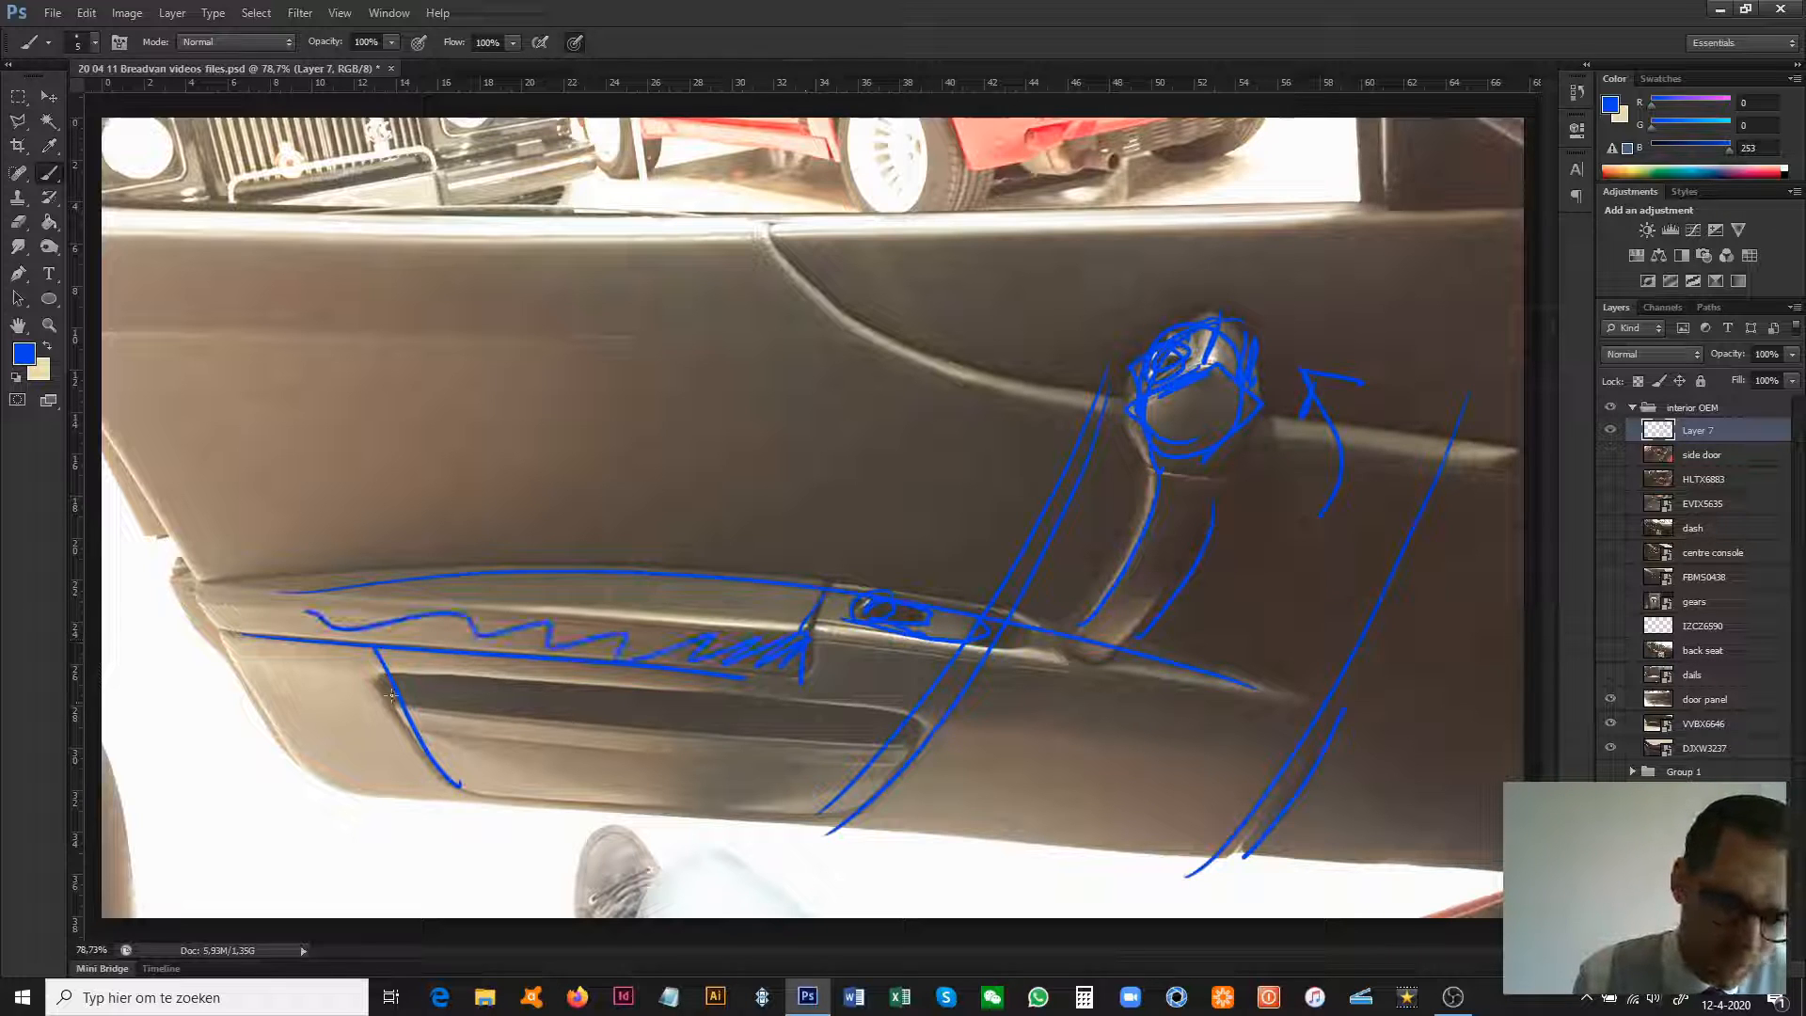
drag(391, 679, 875, 749)
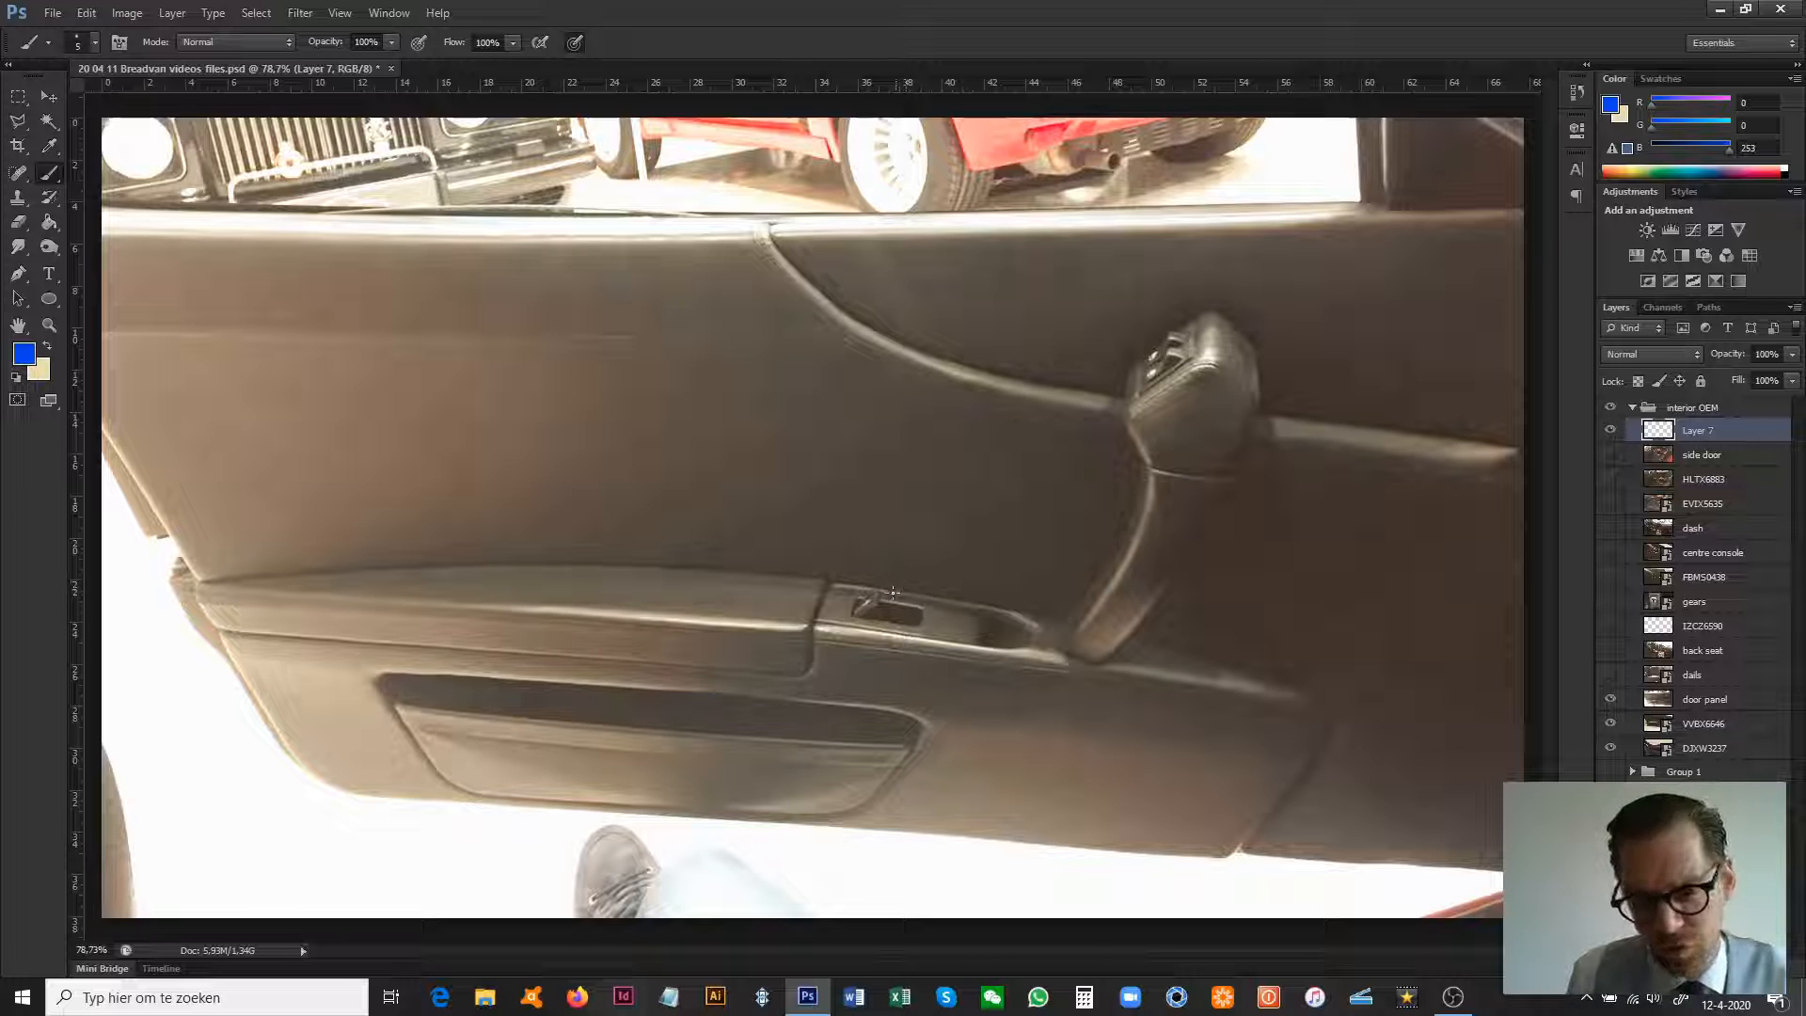
- Hide the in-car door panel photo, show the removed-panel photo and return to Layer 7
click(1613, 699)
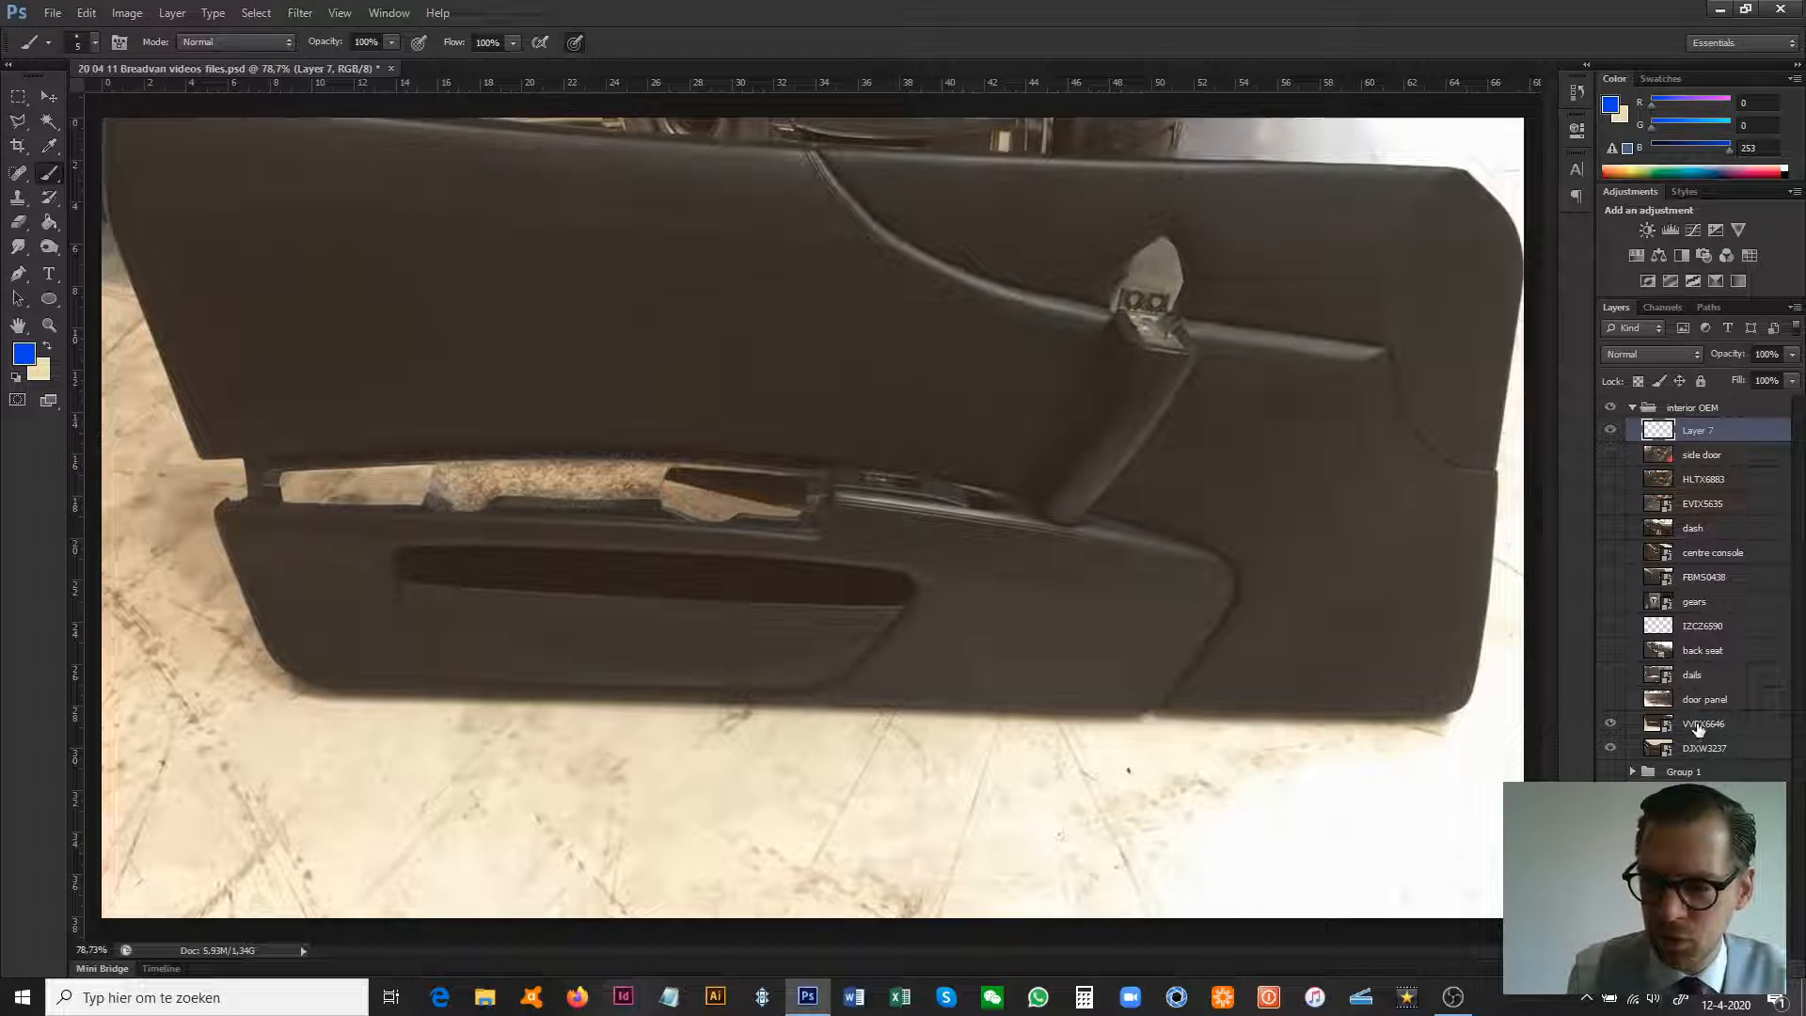
click(1703, 723)
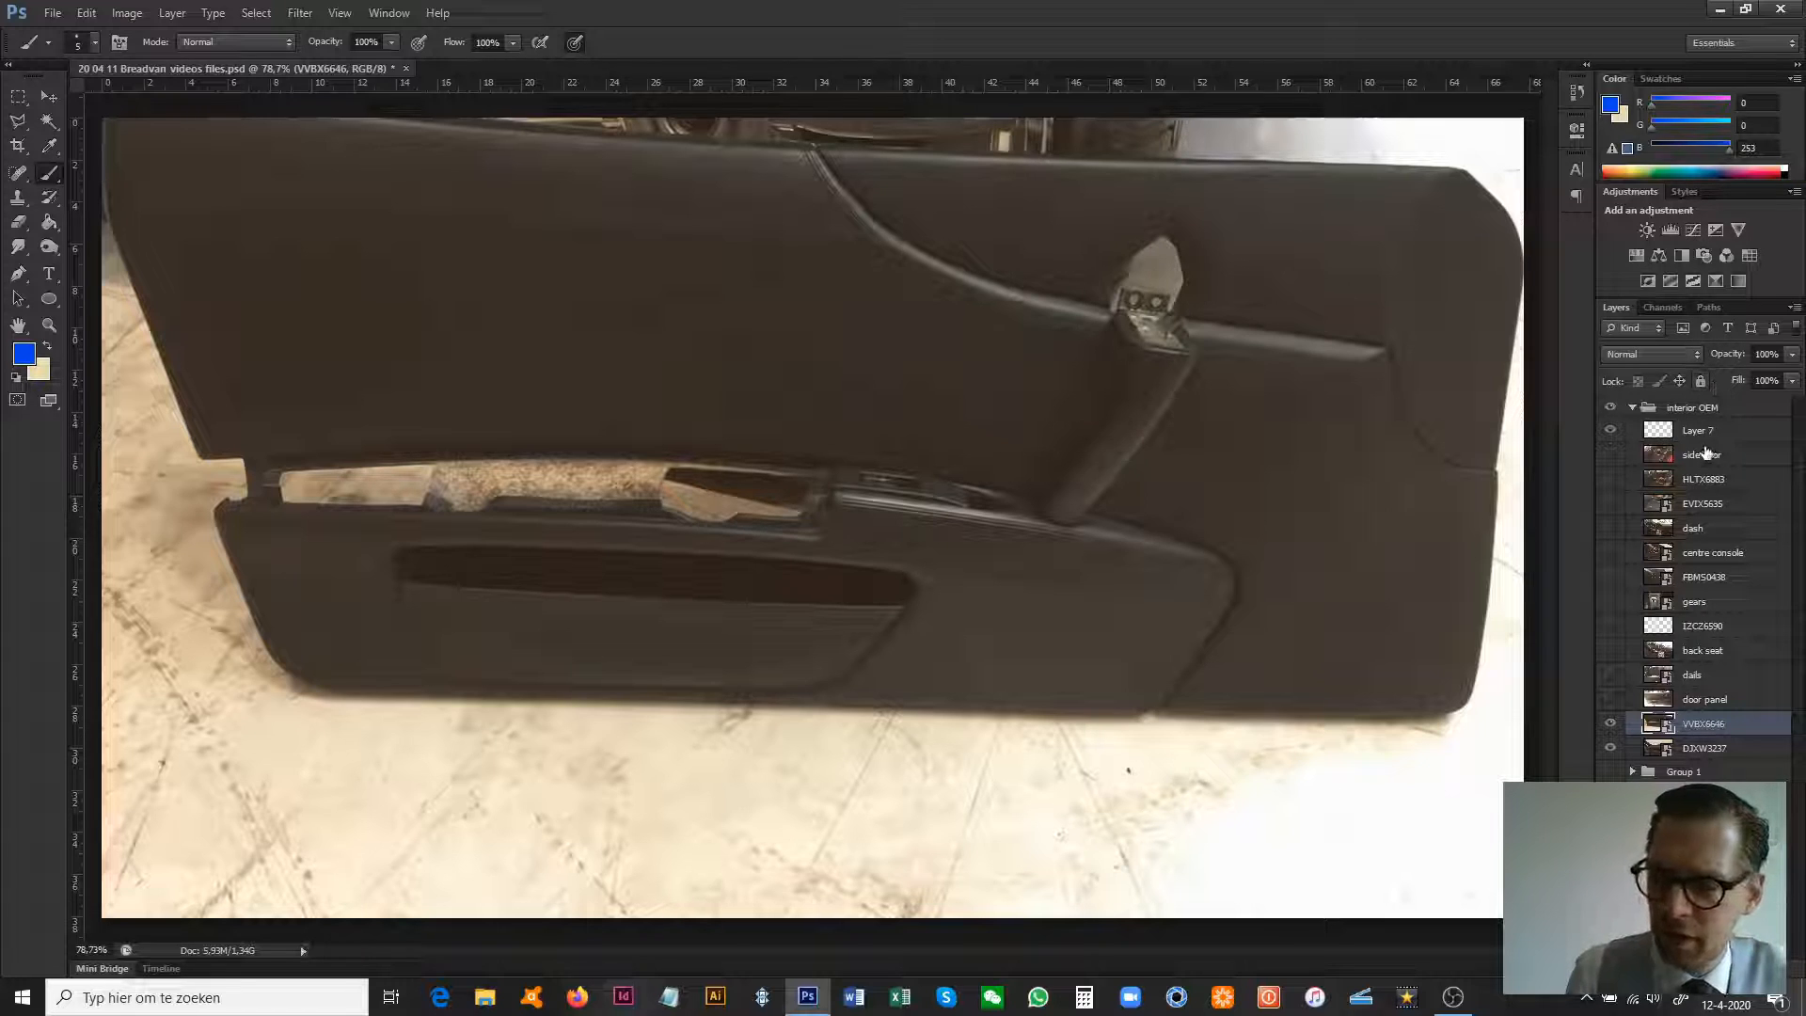
click(1696, 429)
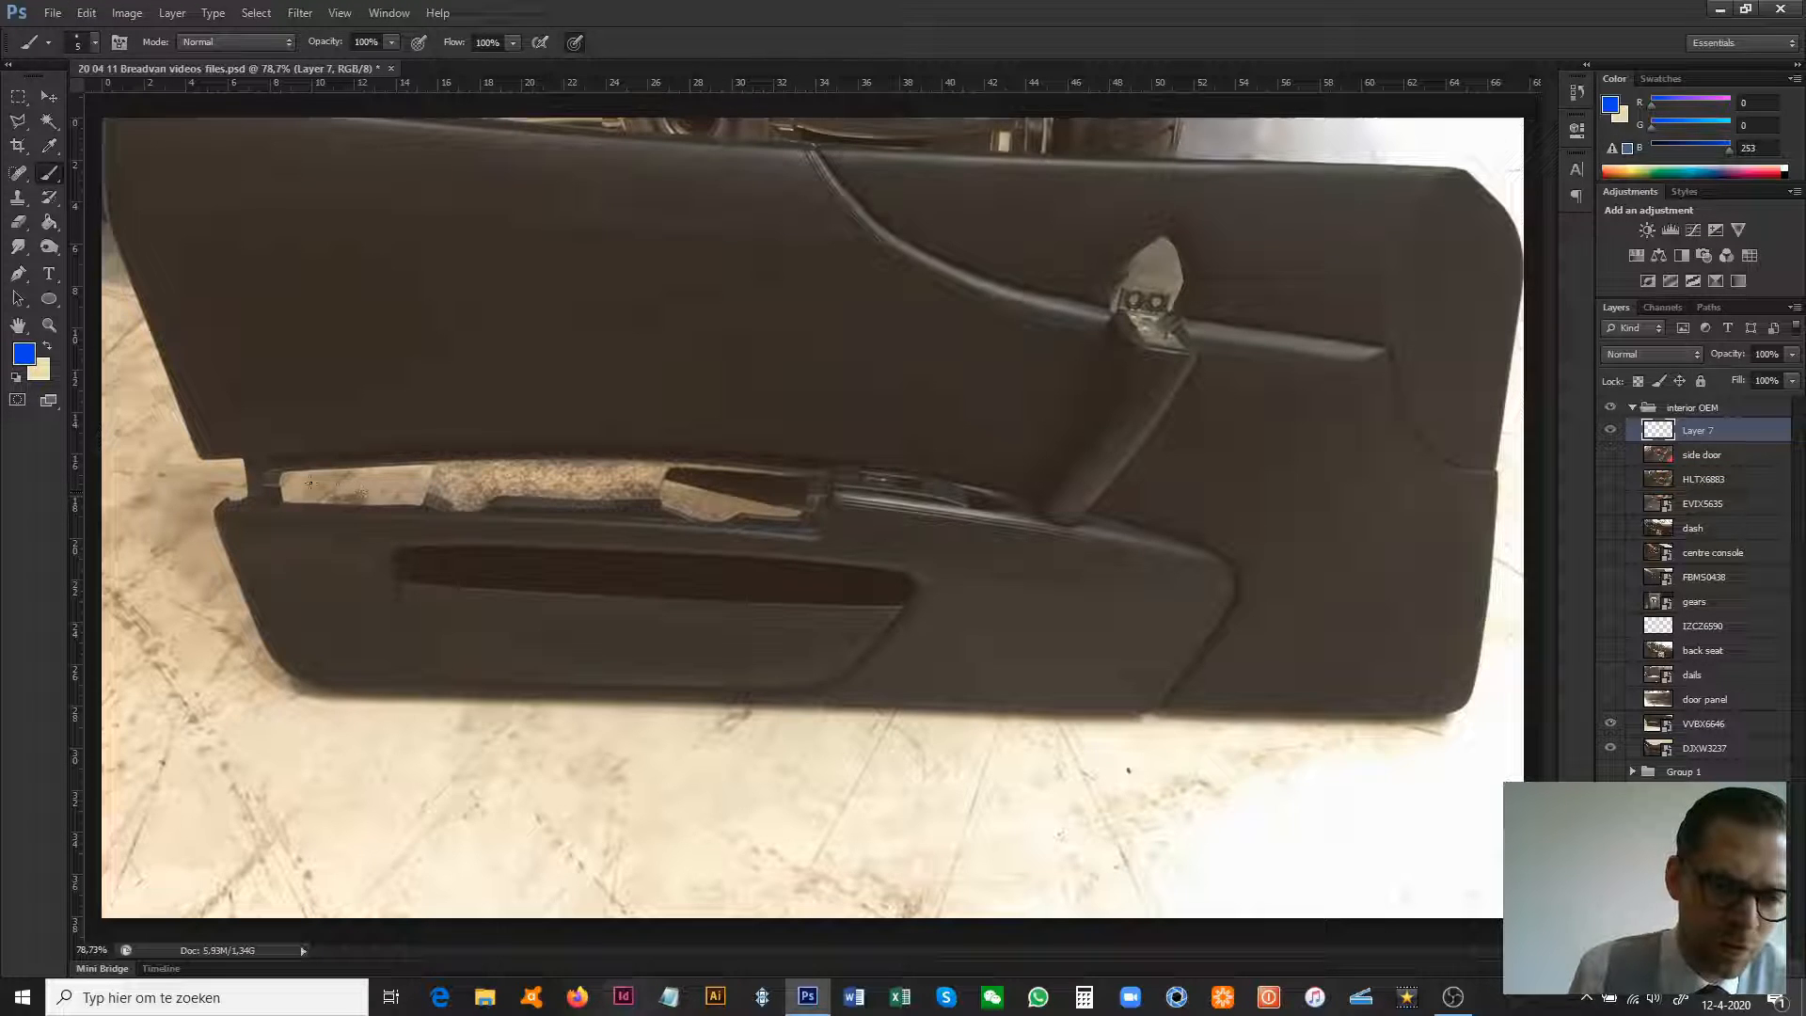
- Outline the panel's upper storage opening, door pocket, handle and armrest edge in blue
drag(237, 461, 772, 539)
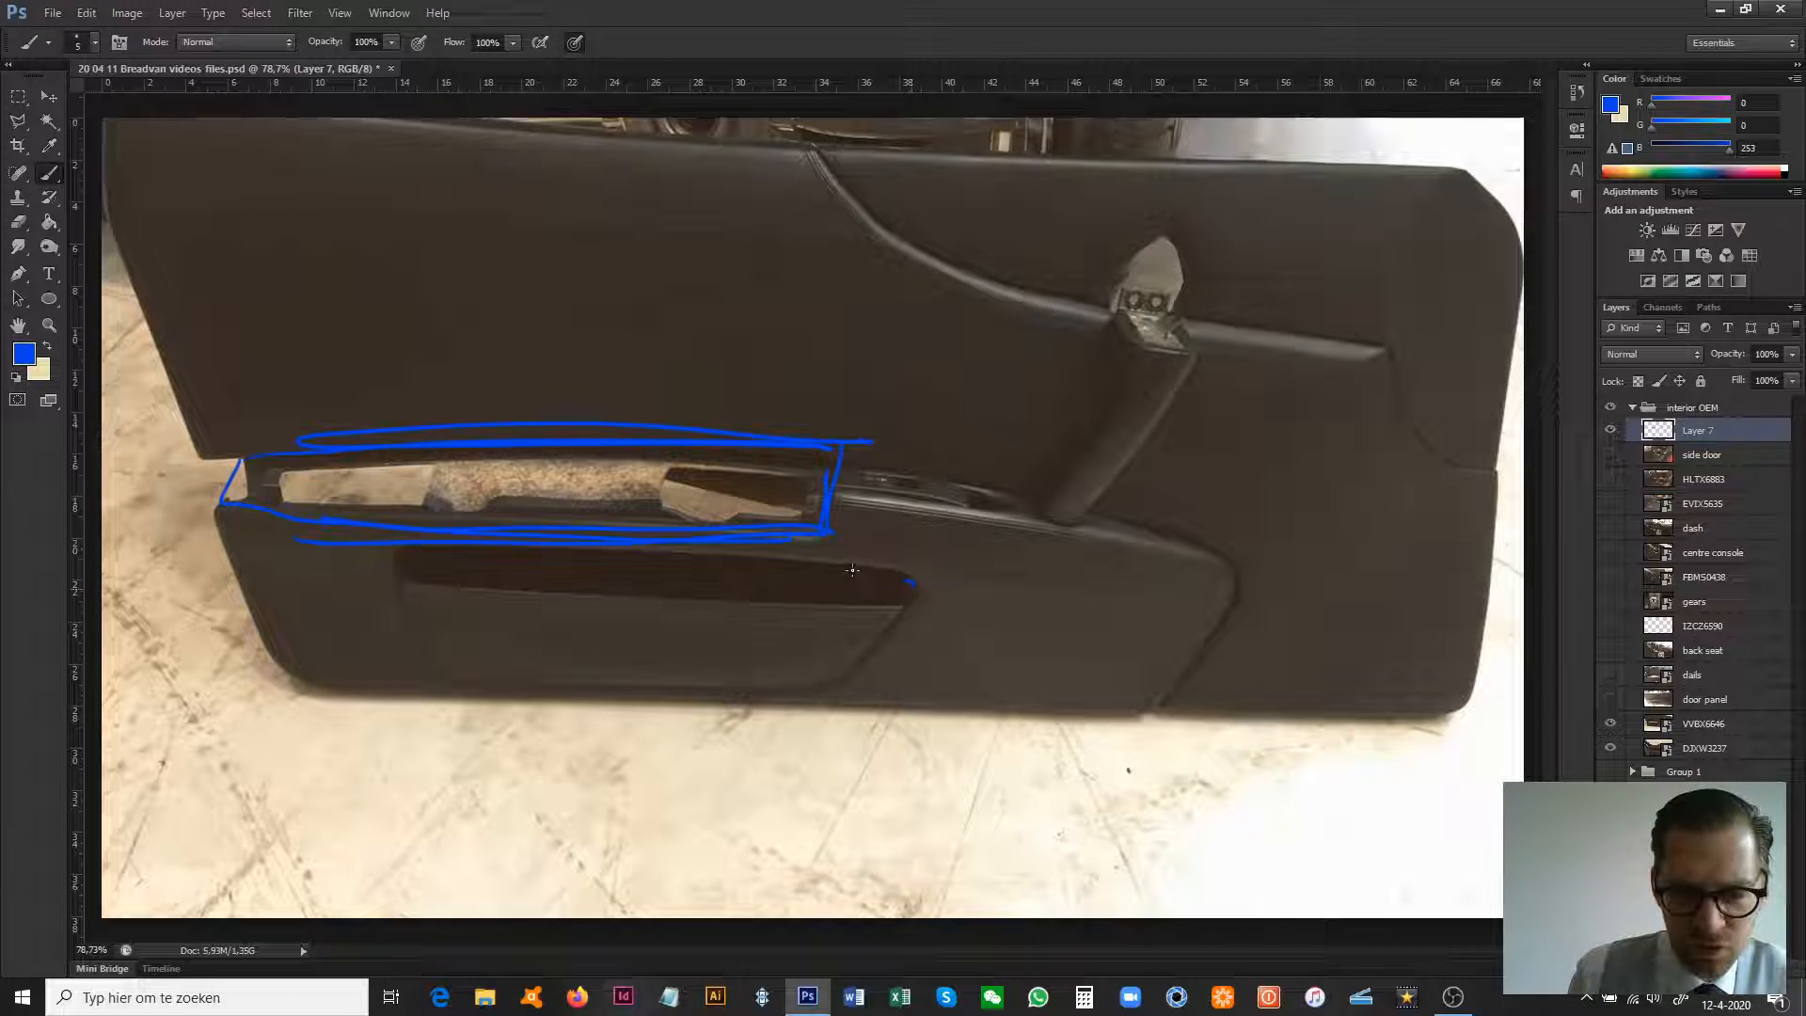
drag(461, 559, 874, 599)
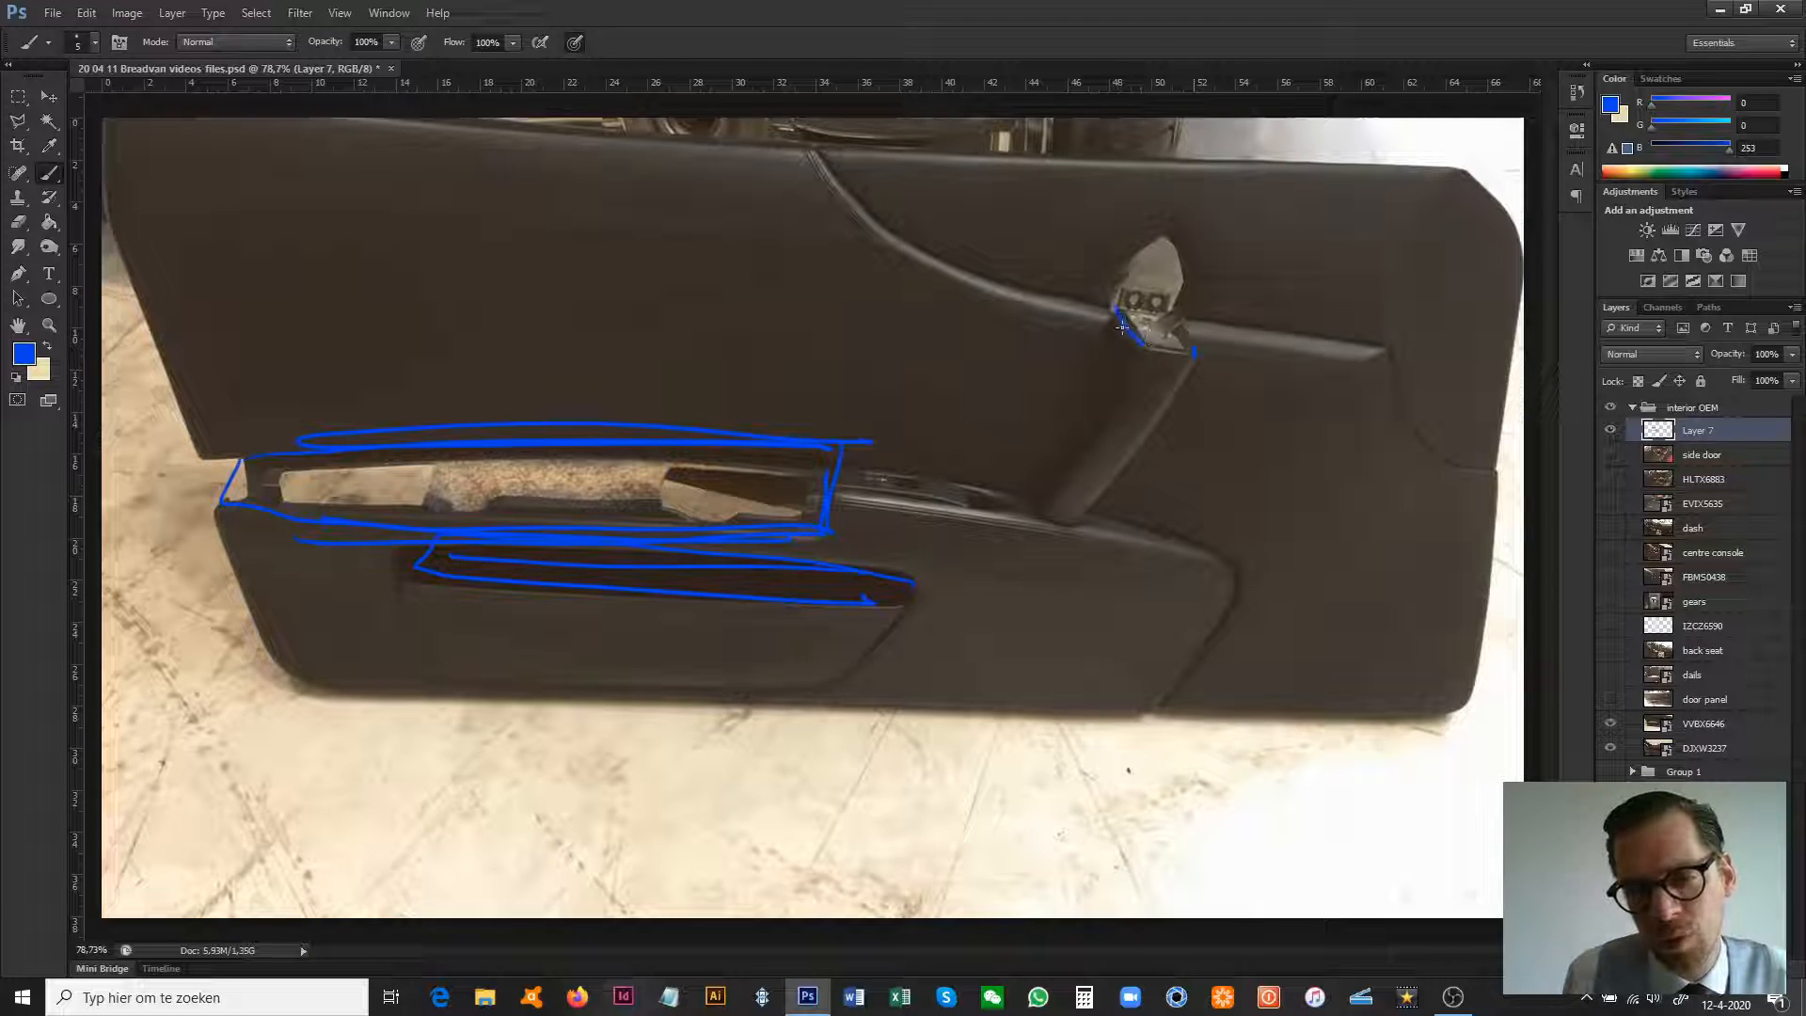
drag(1123, 328, 1163, 335)
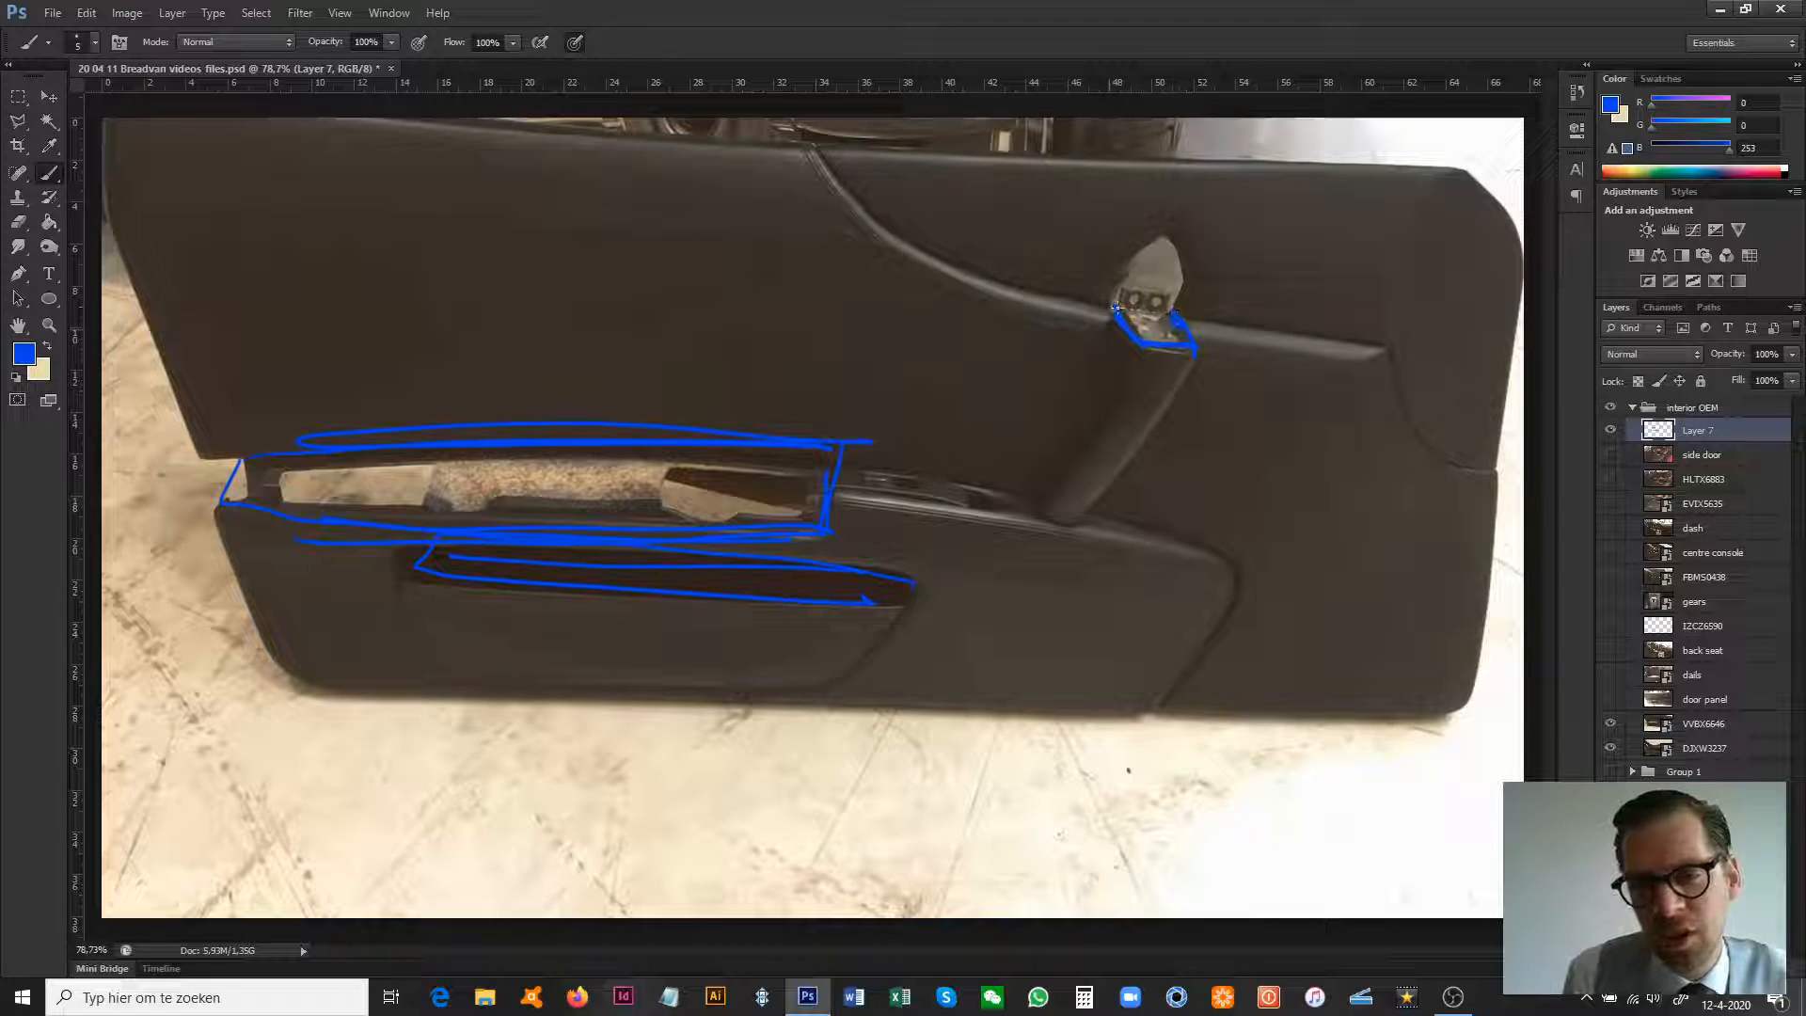
drag(1123, 305, 1174, 335)
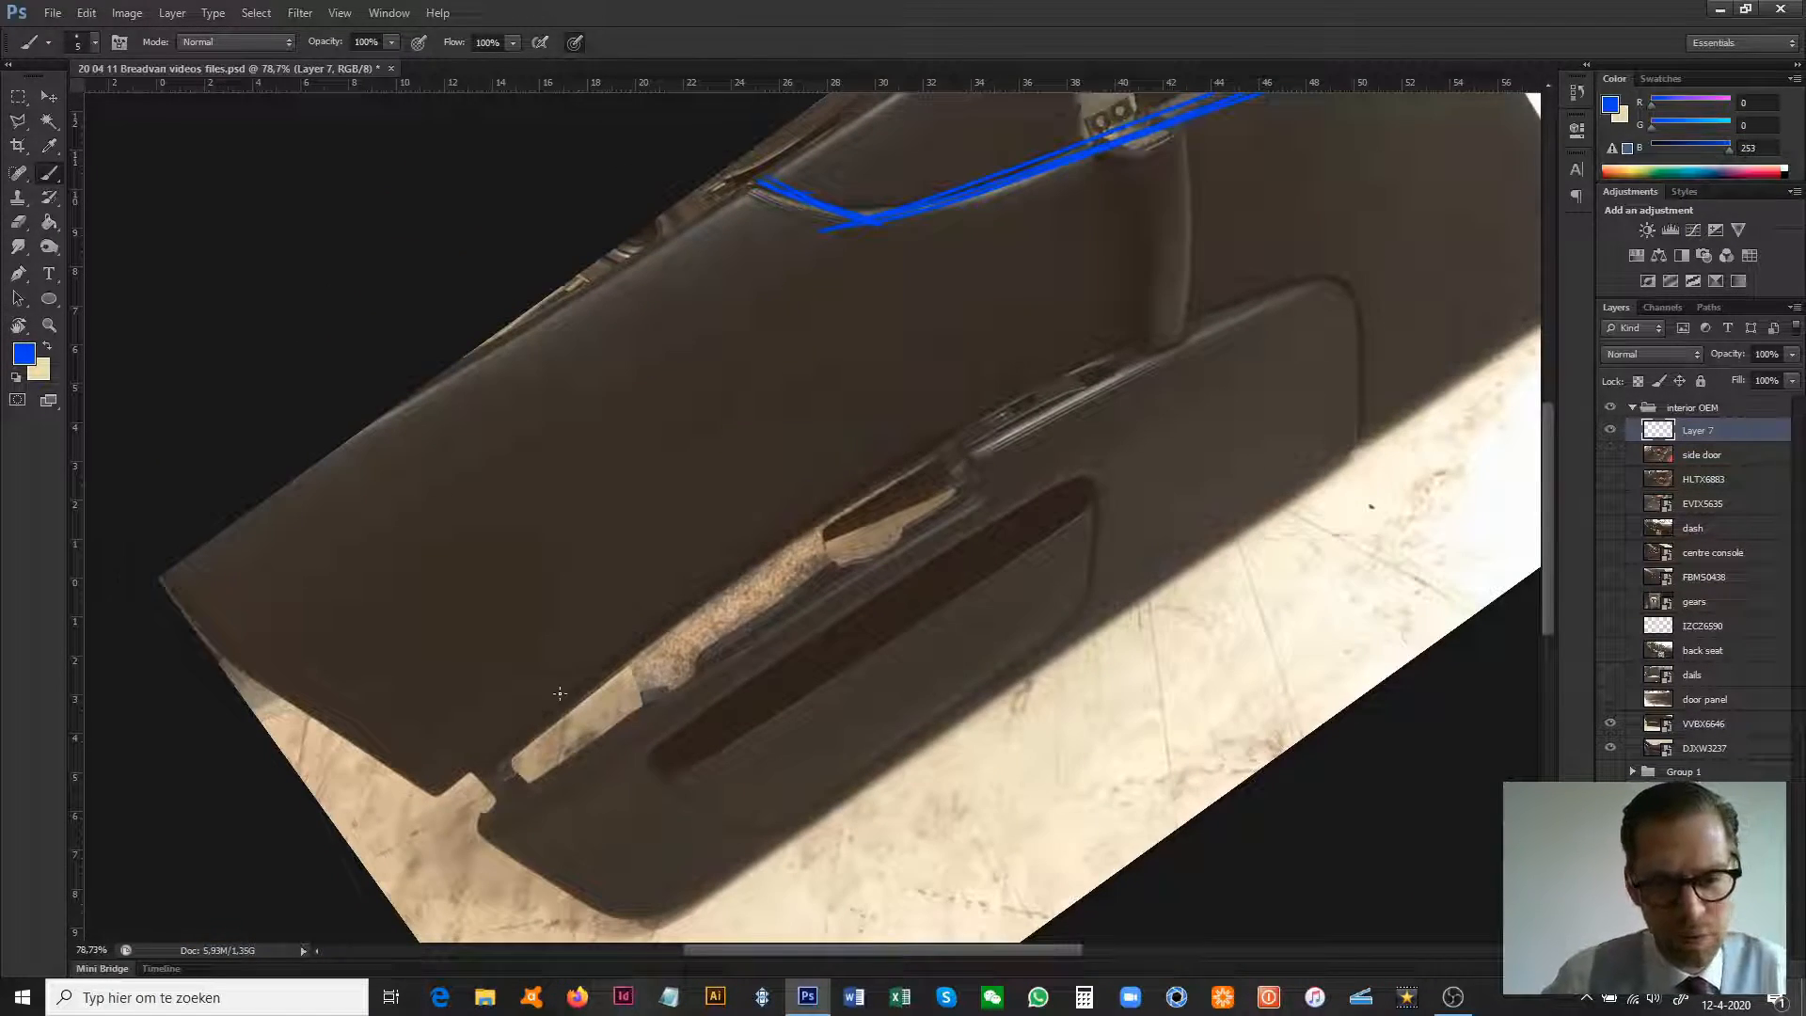
- Sketch a sweeping pocket line with hatching across the door panel, then clear the sketch
drag(472, 754, 1325, 294)
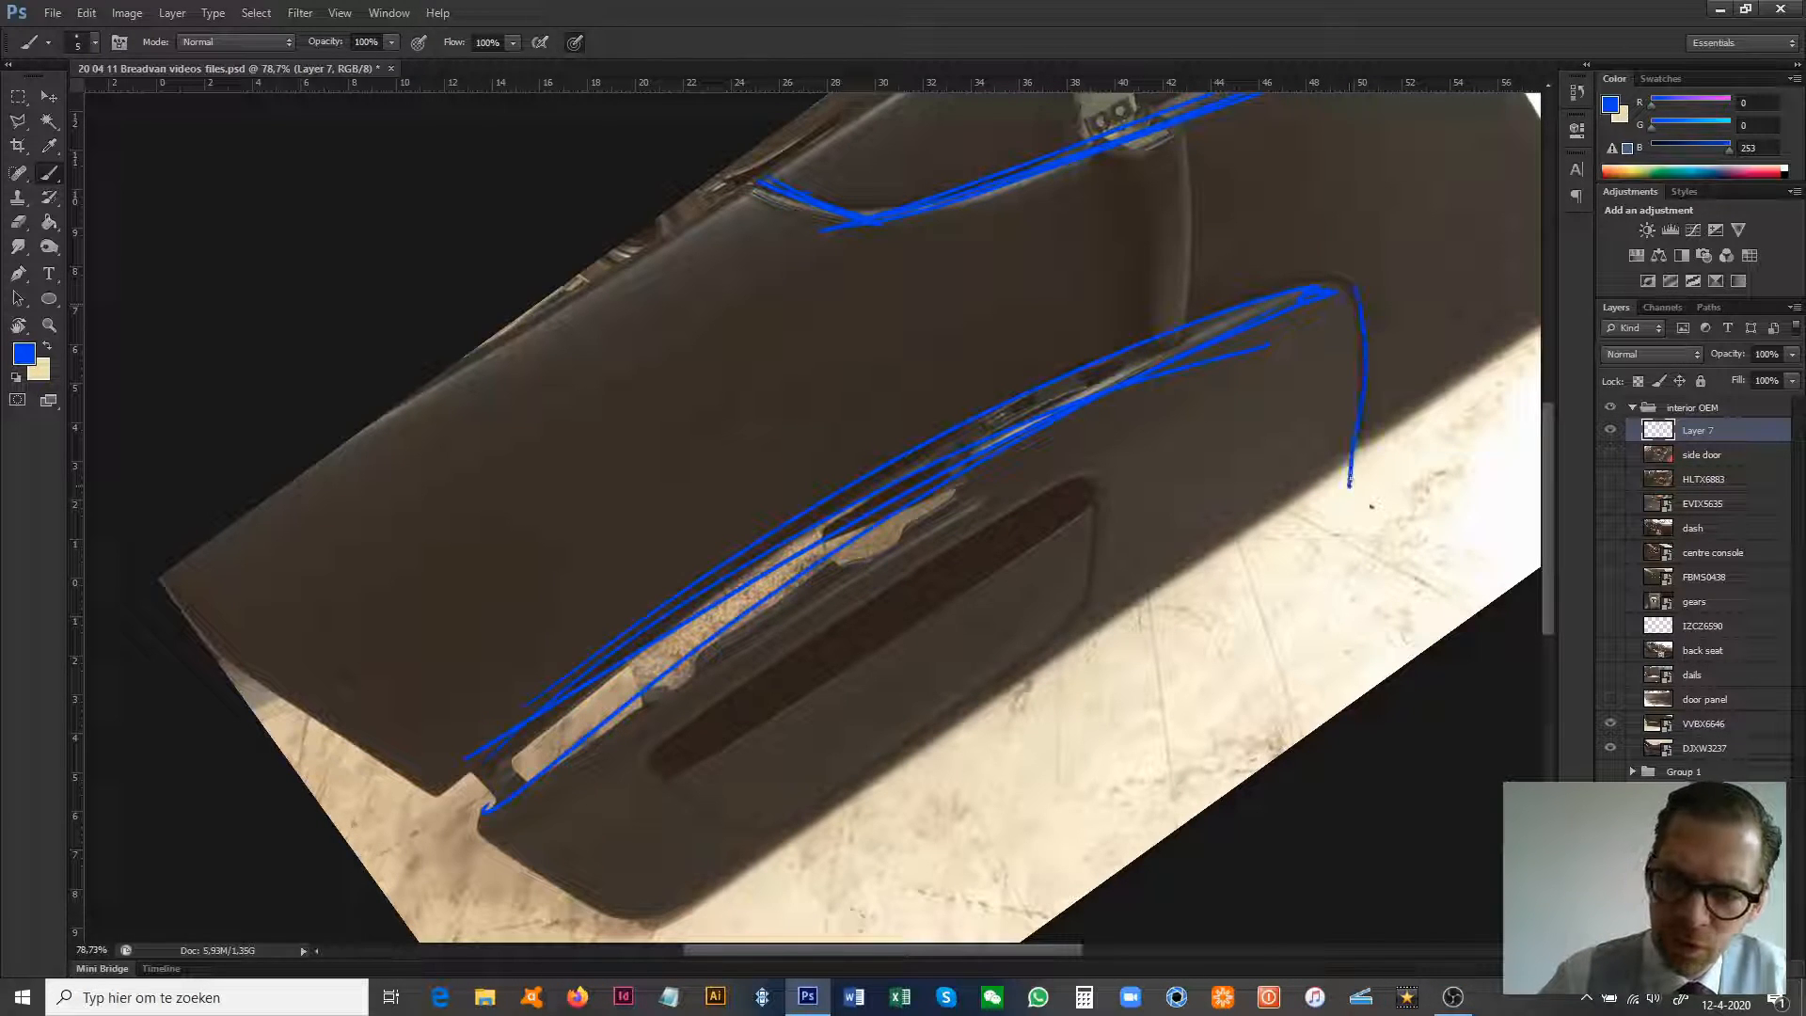
drag(1353, 478, 640, 892)
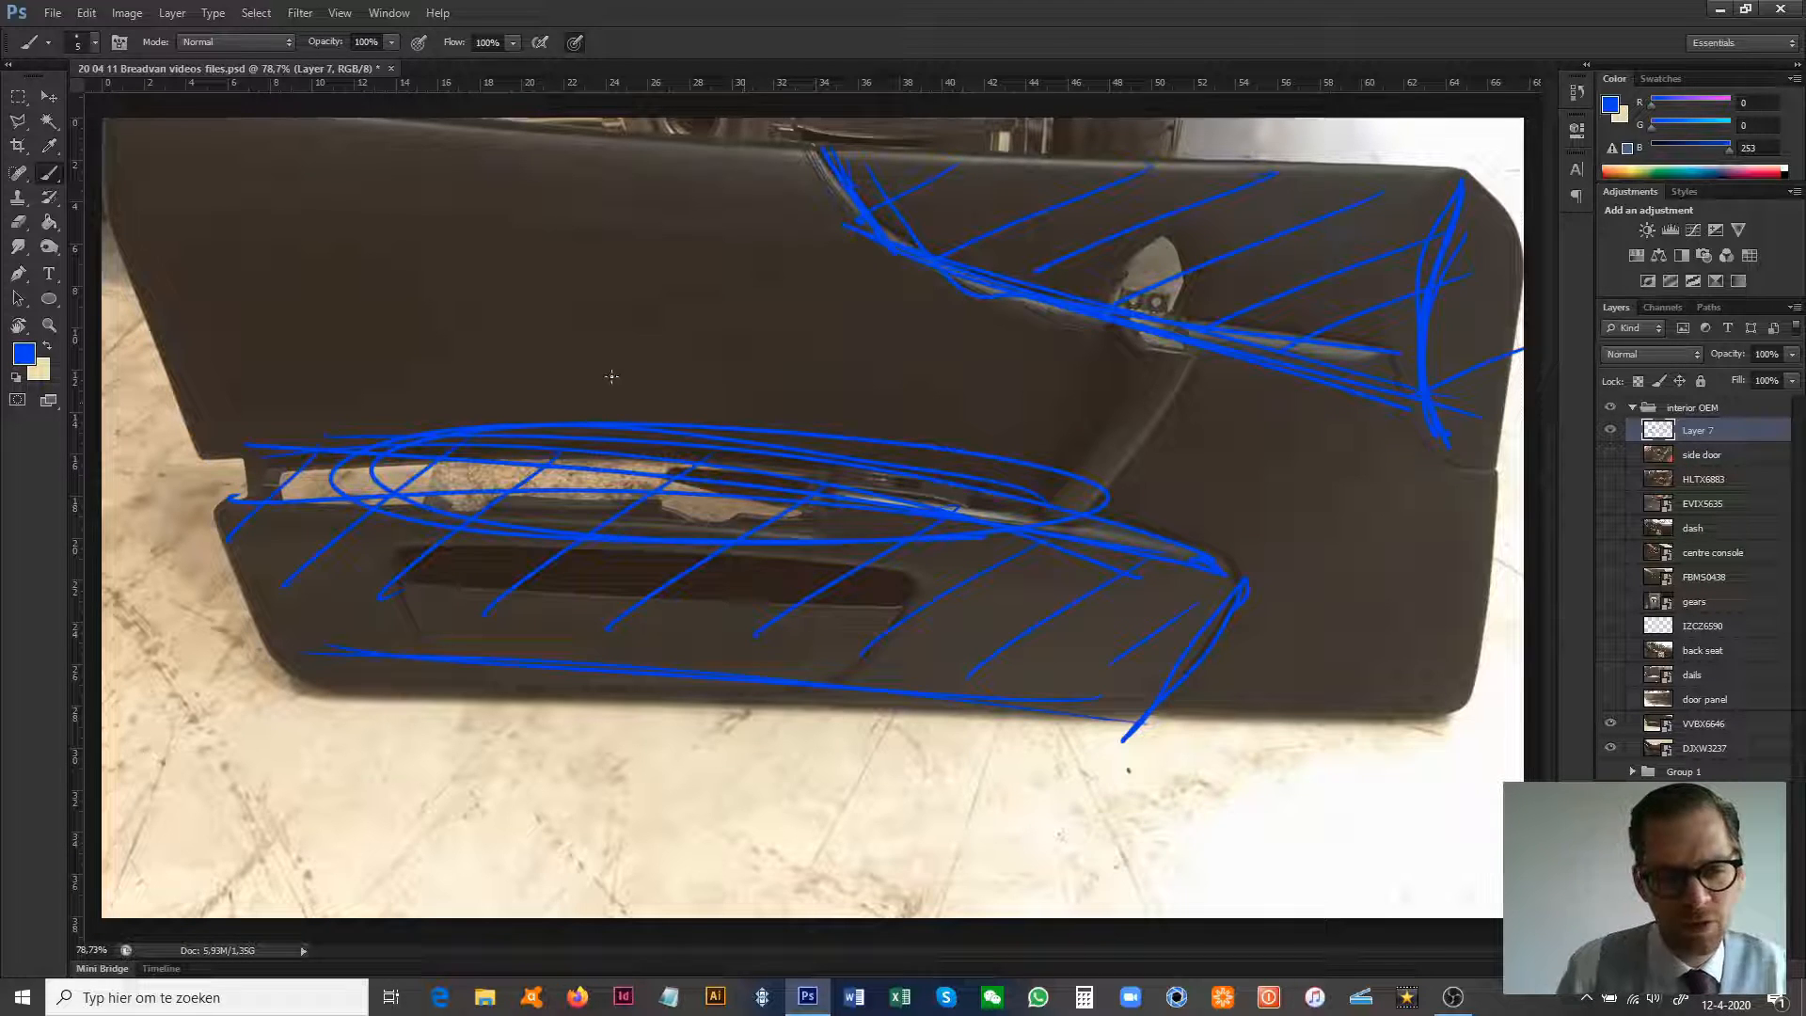
key(ctrl+a)
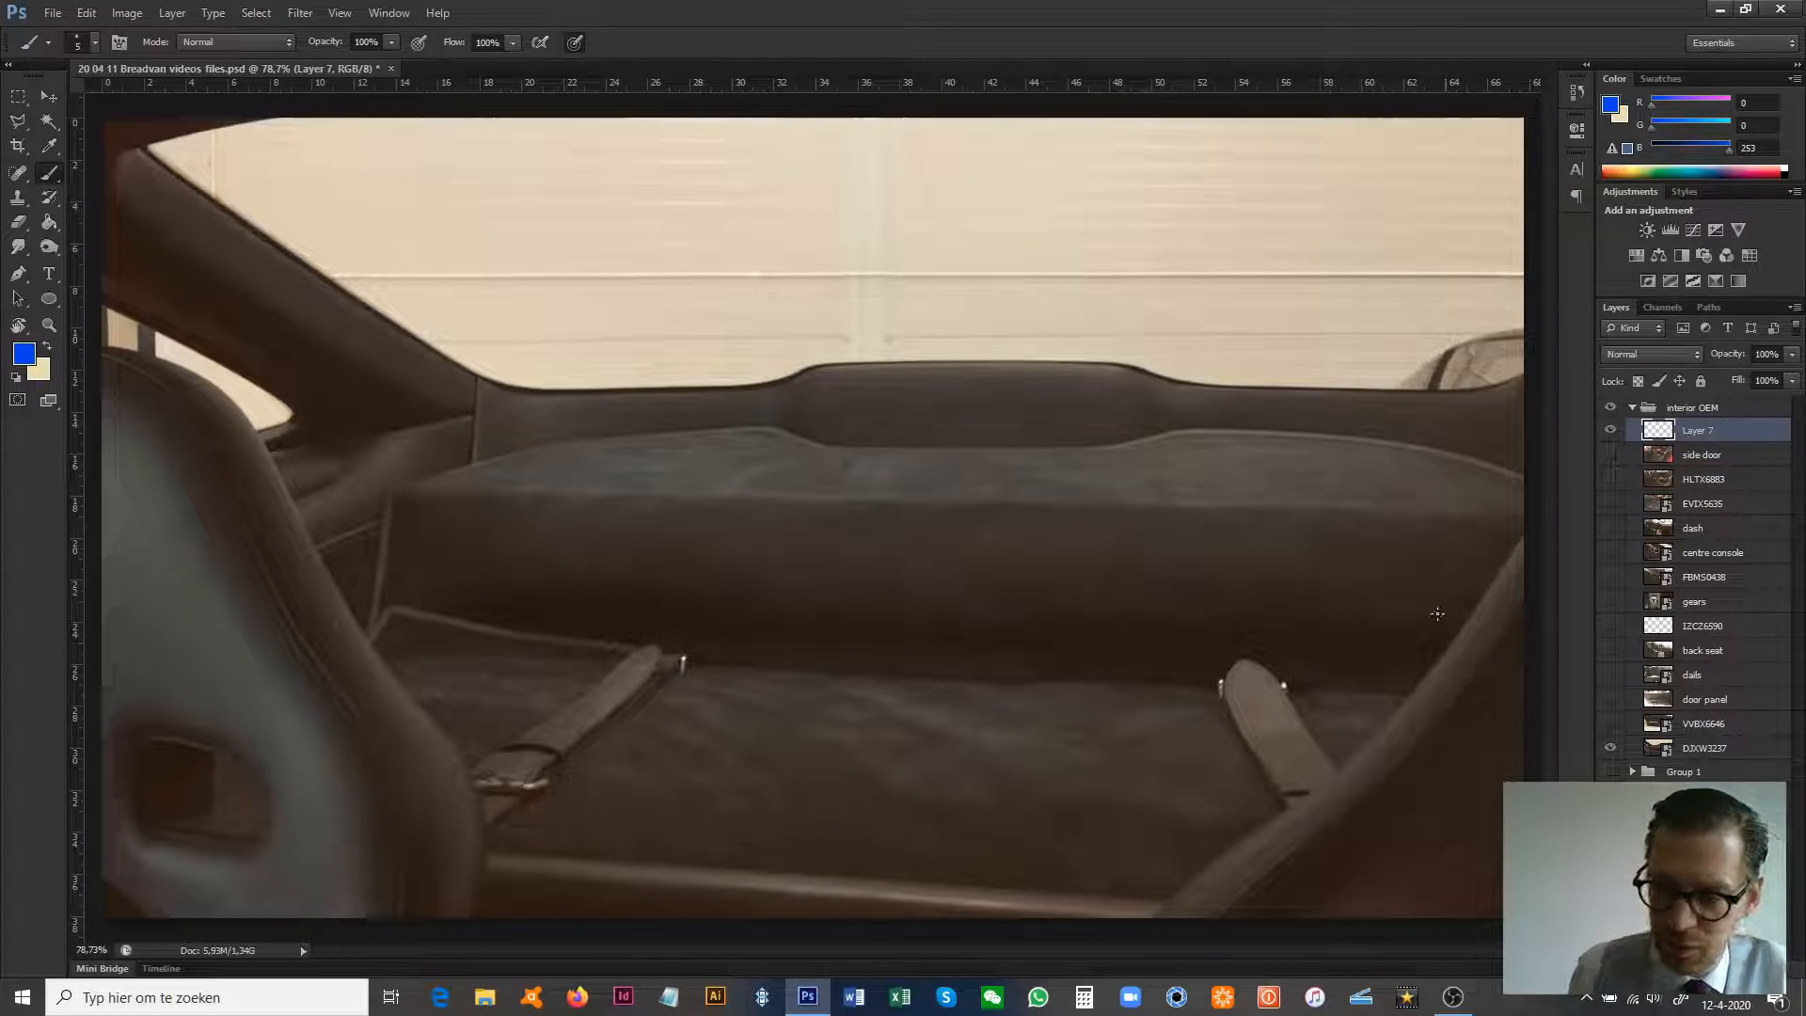
- Draw a boxy parcel shelf outline with hatching around the rear seat, then trace the rear pillar edge
drag(542, 495, 533, 623)
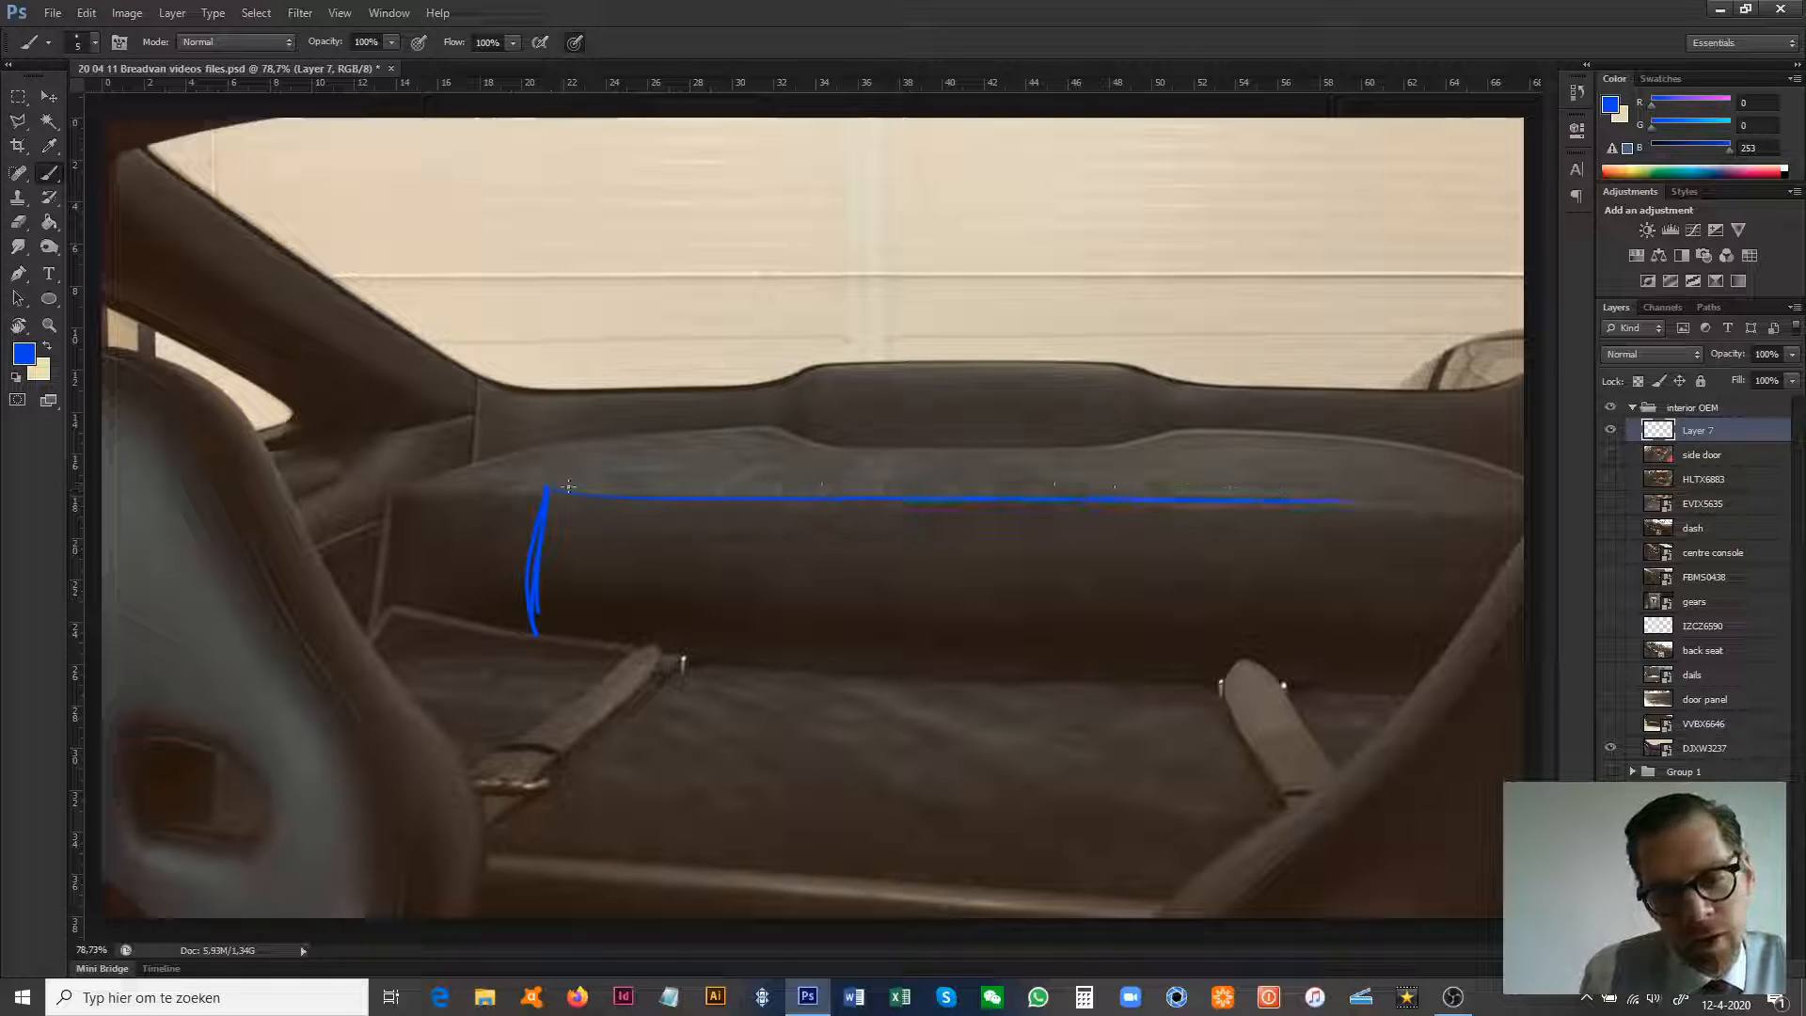
drag(1359, 525, 1347, 668)
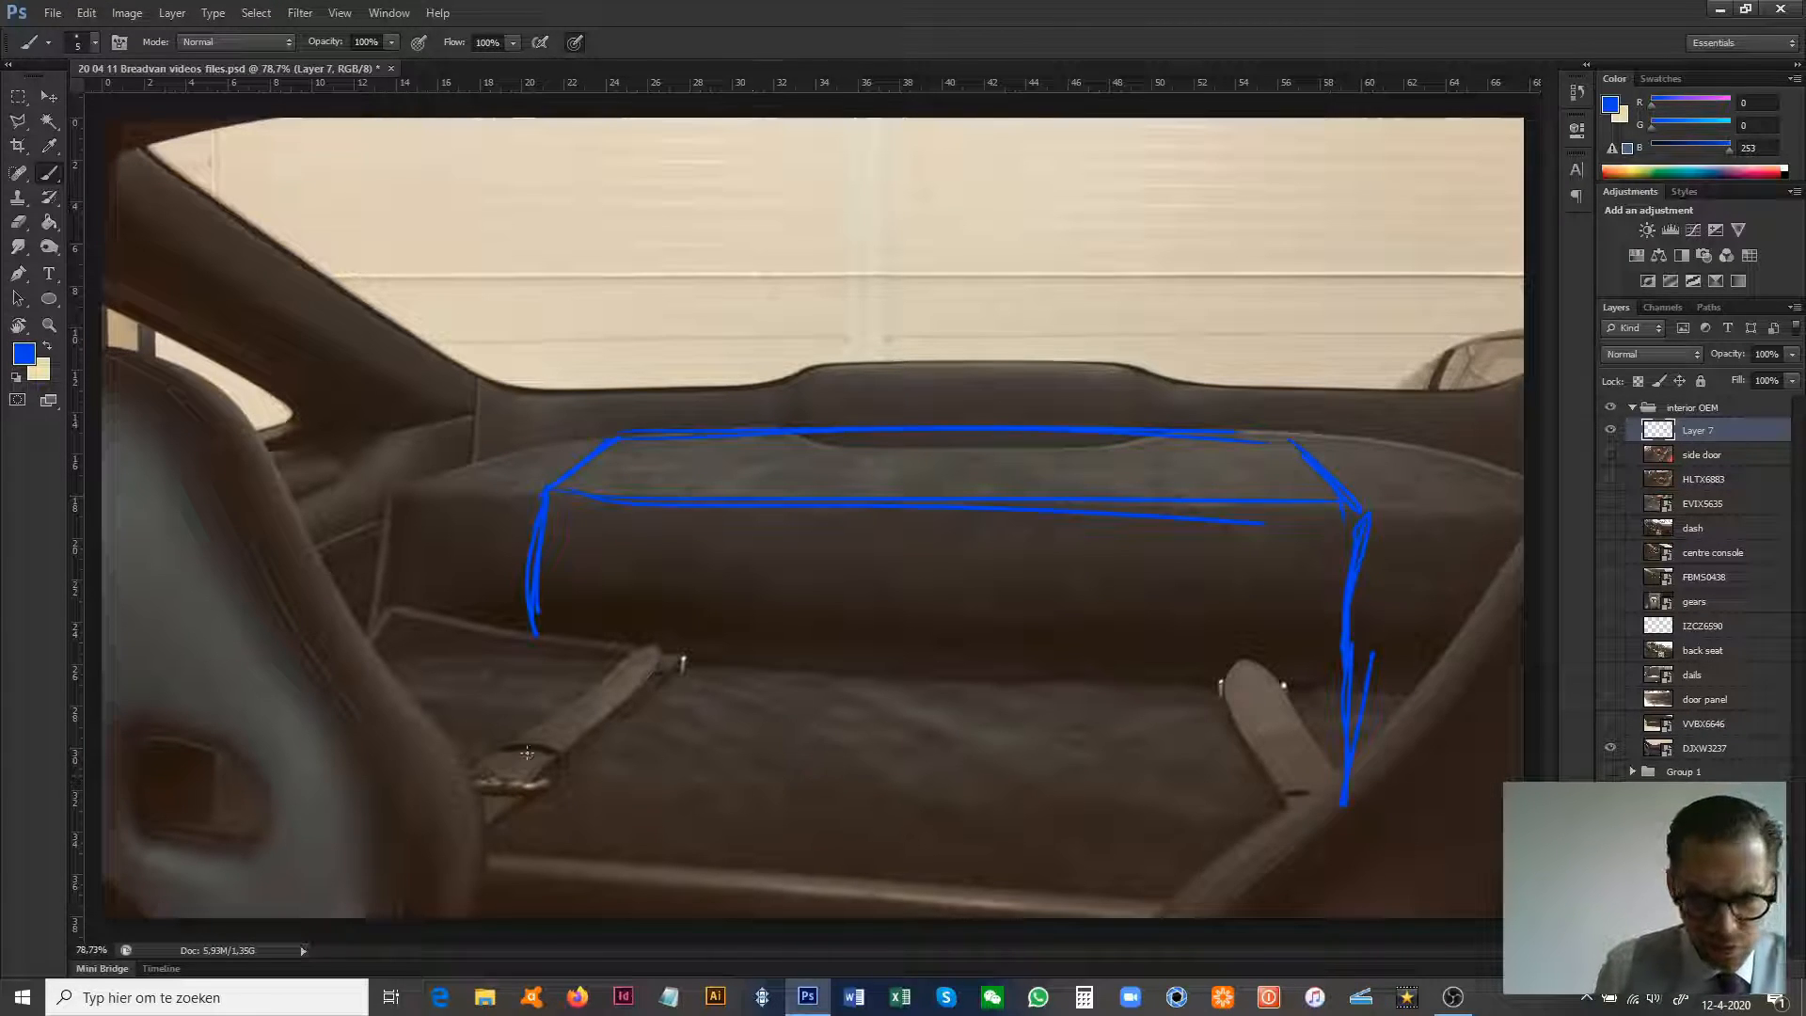
drag(531, 760, 1325, 802)
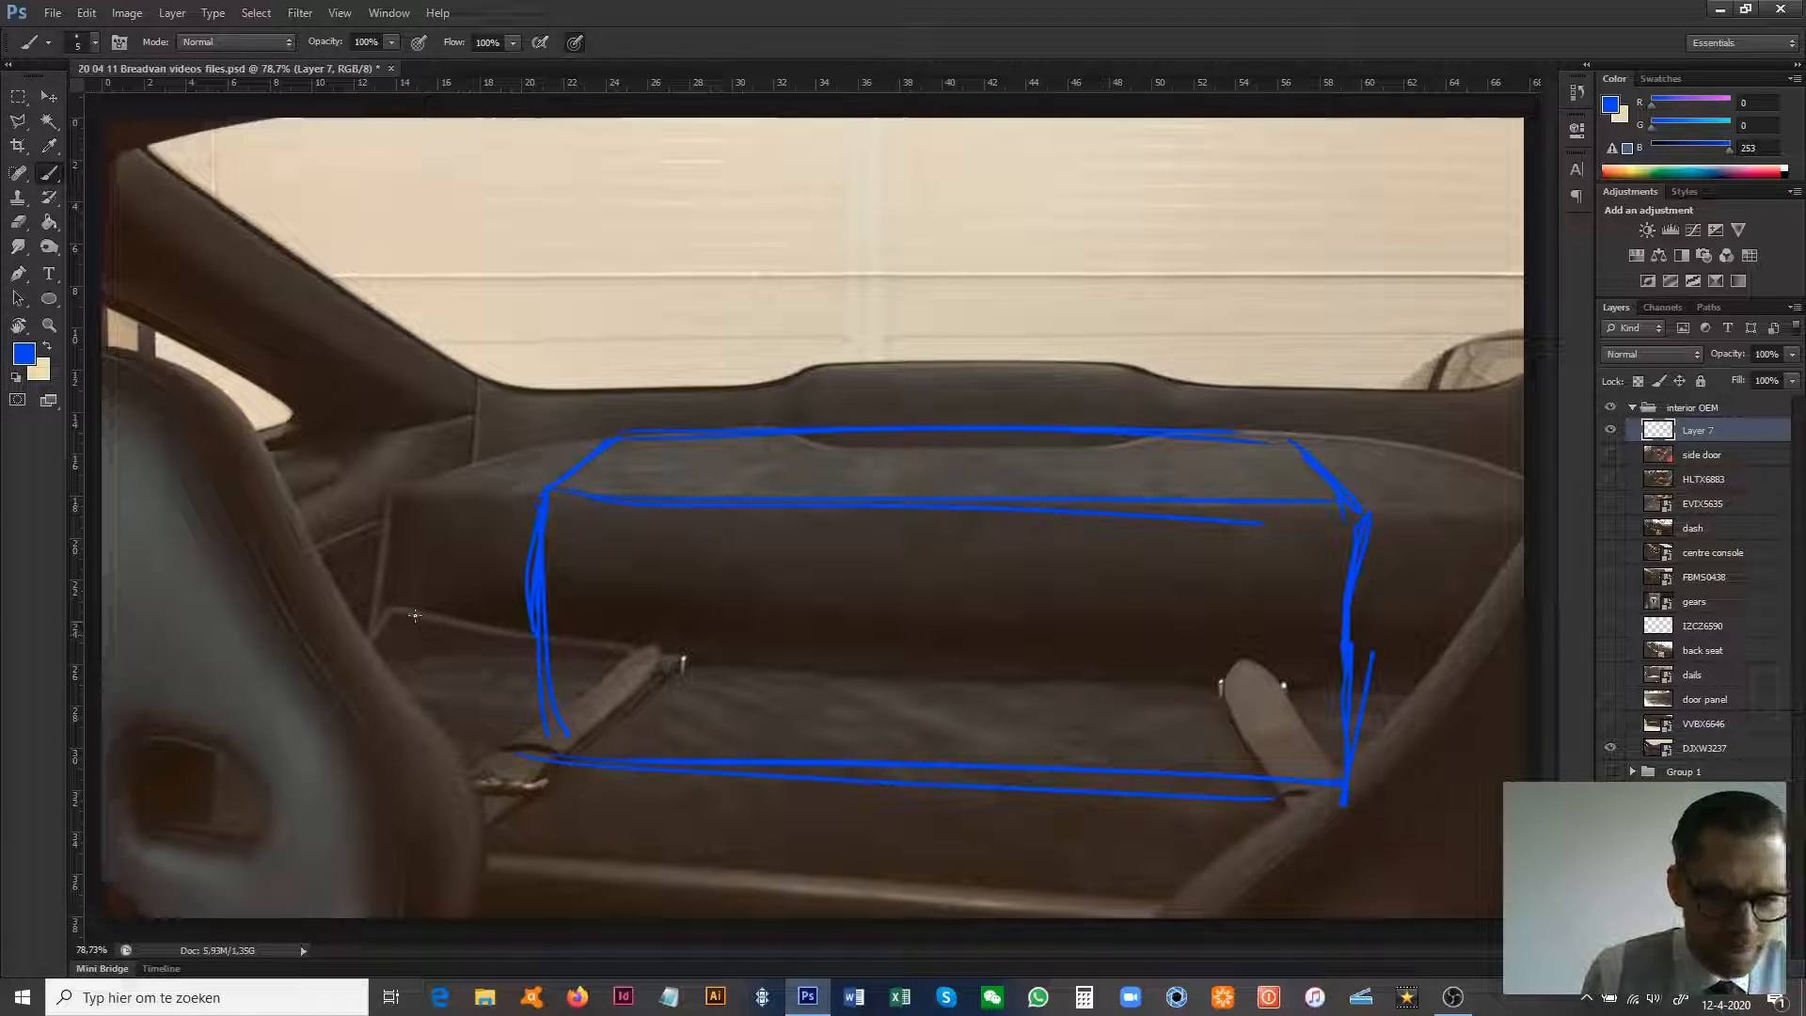
drag(414, 617, 1450, 690)
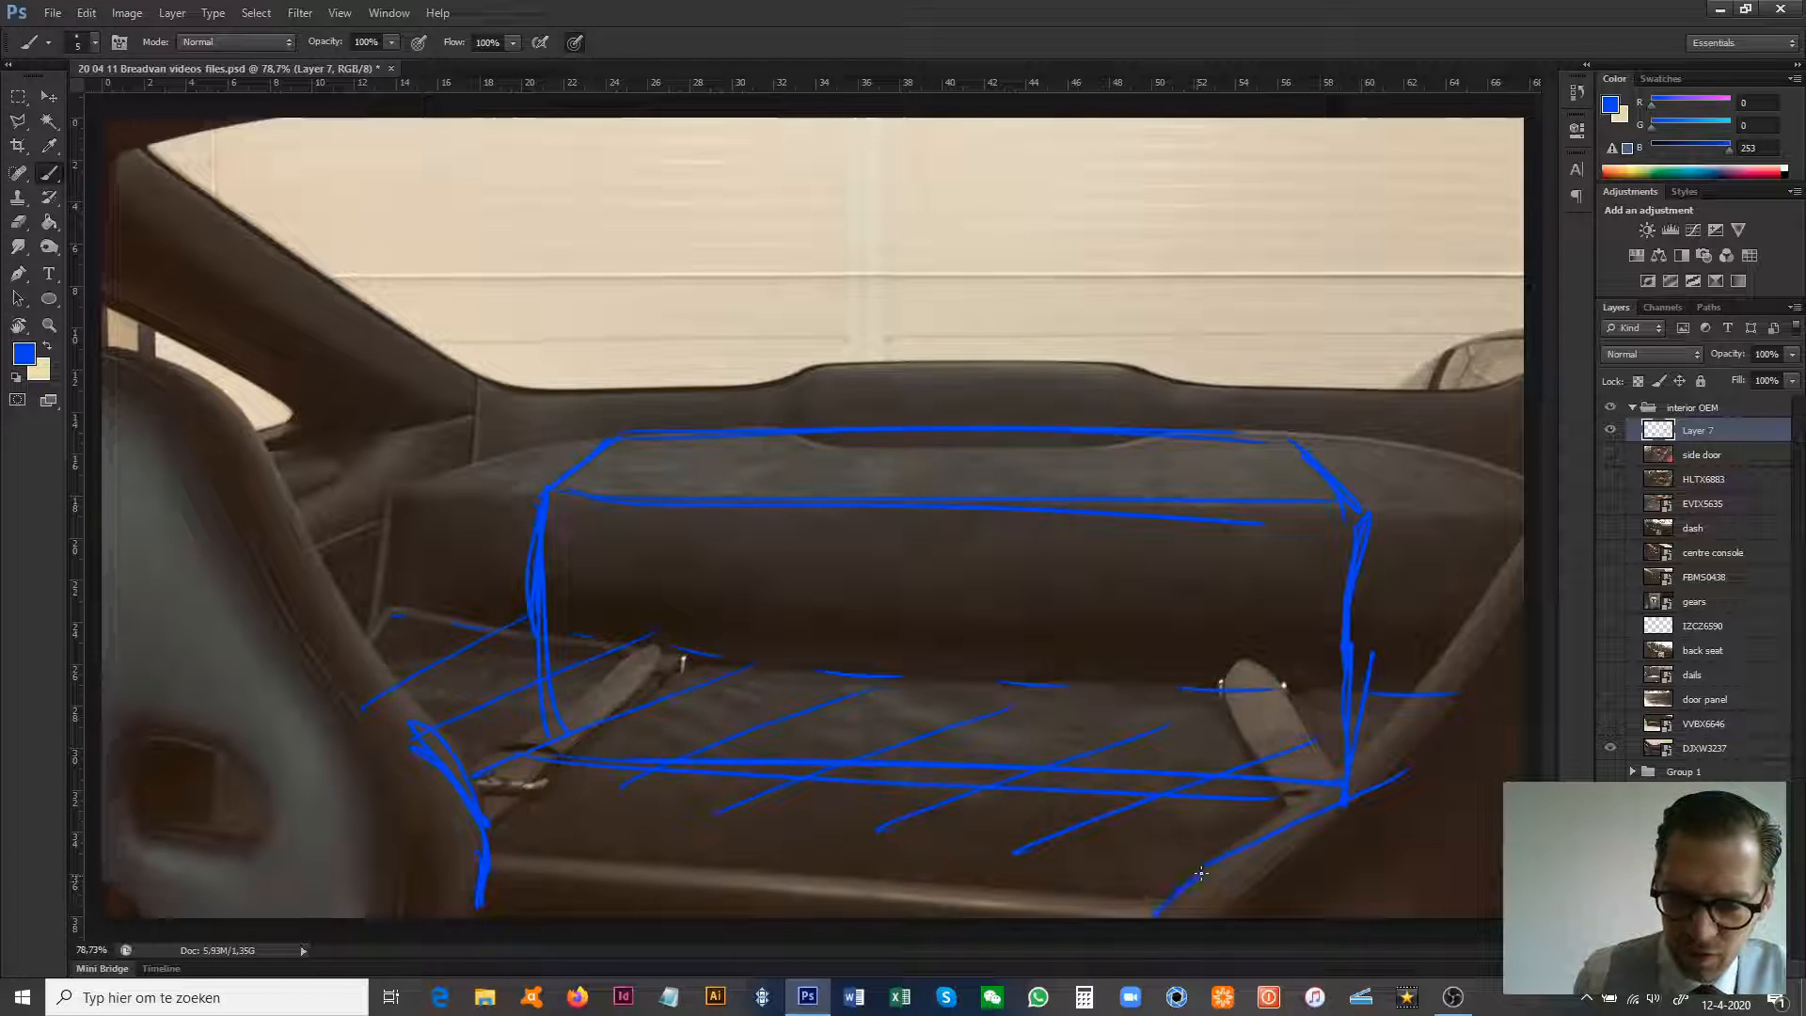
drag(530, 858, 1152, 911)
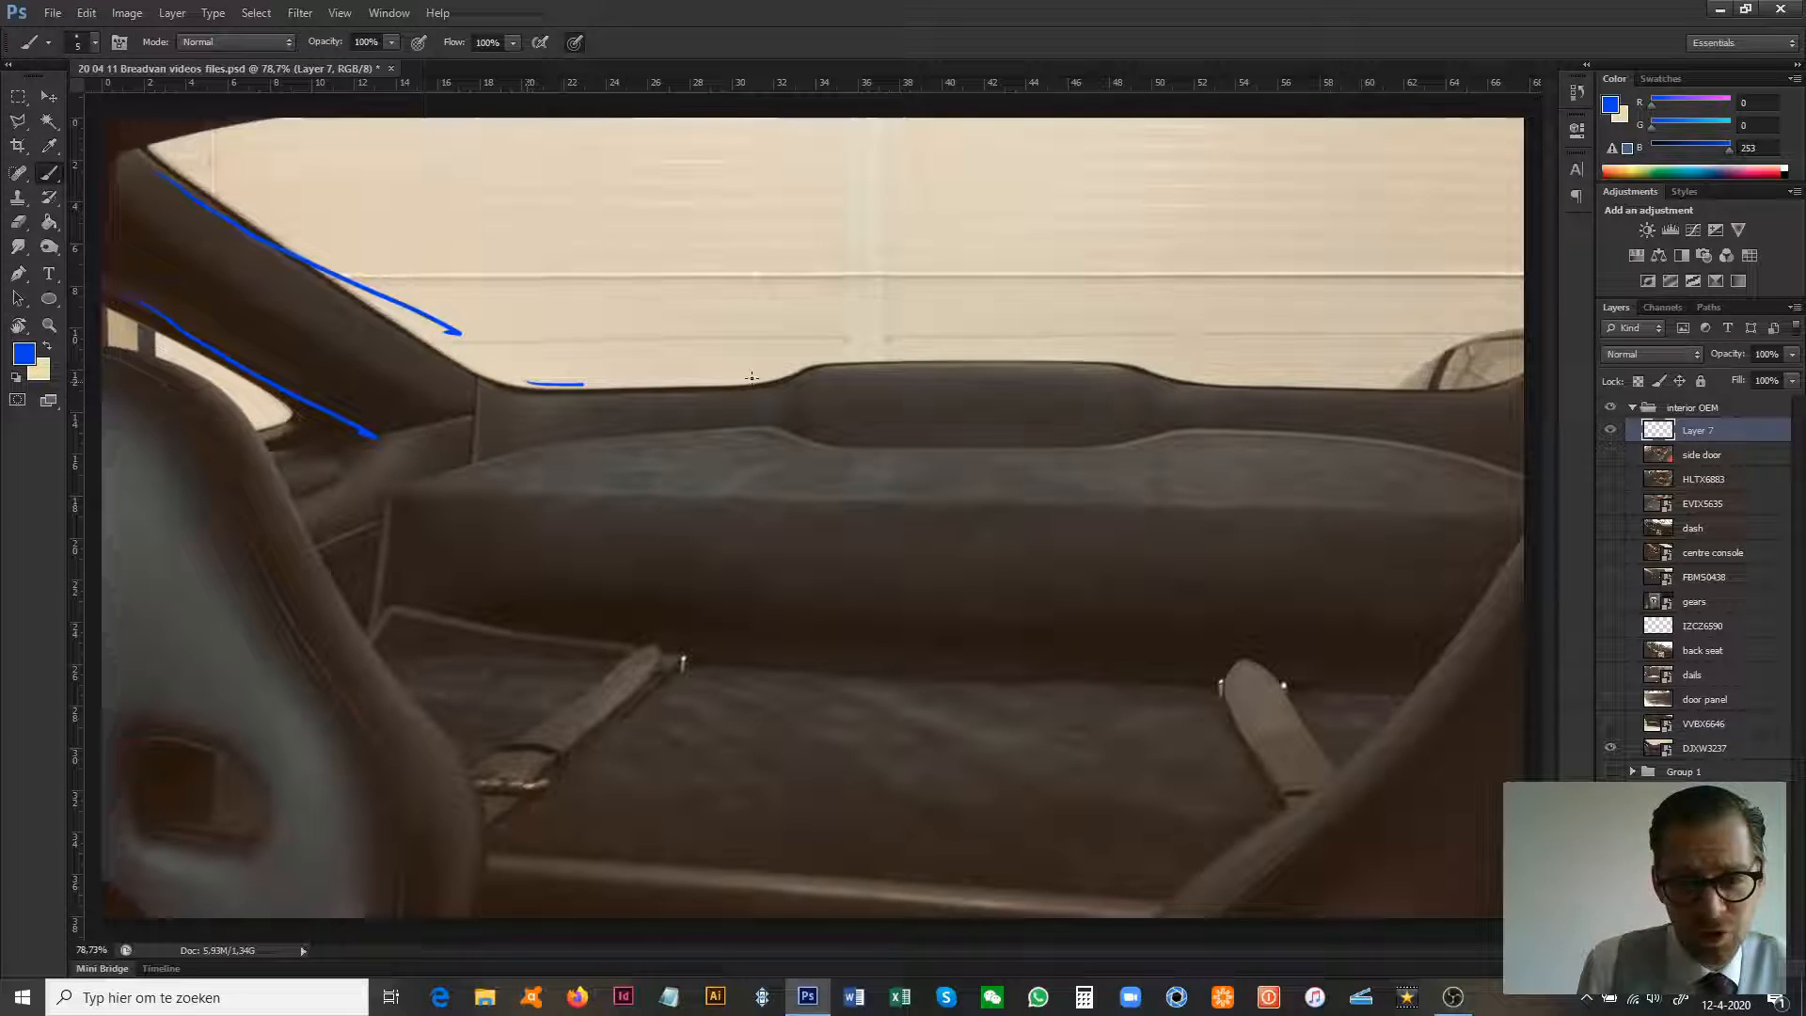
- Draw the rear window's lower edge, outer and inner outlines, and add small circles
drag(531, 381, 1520, 380)
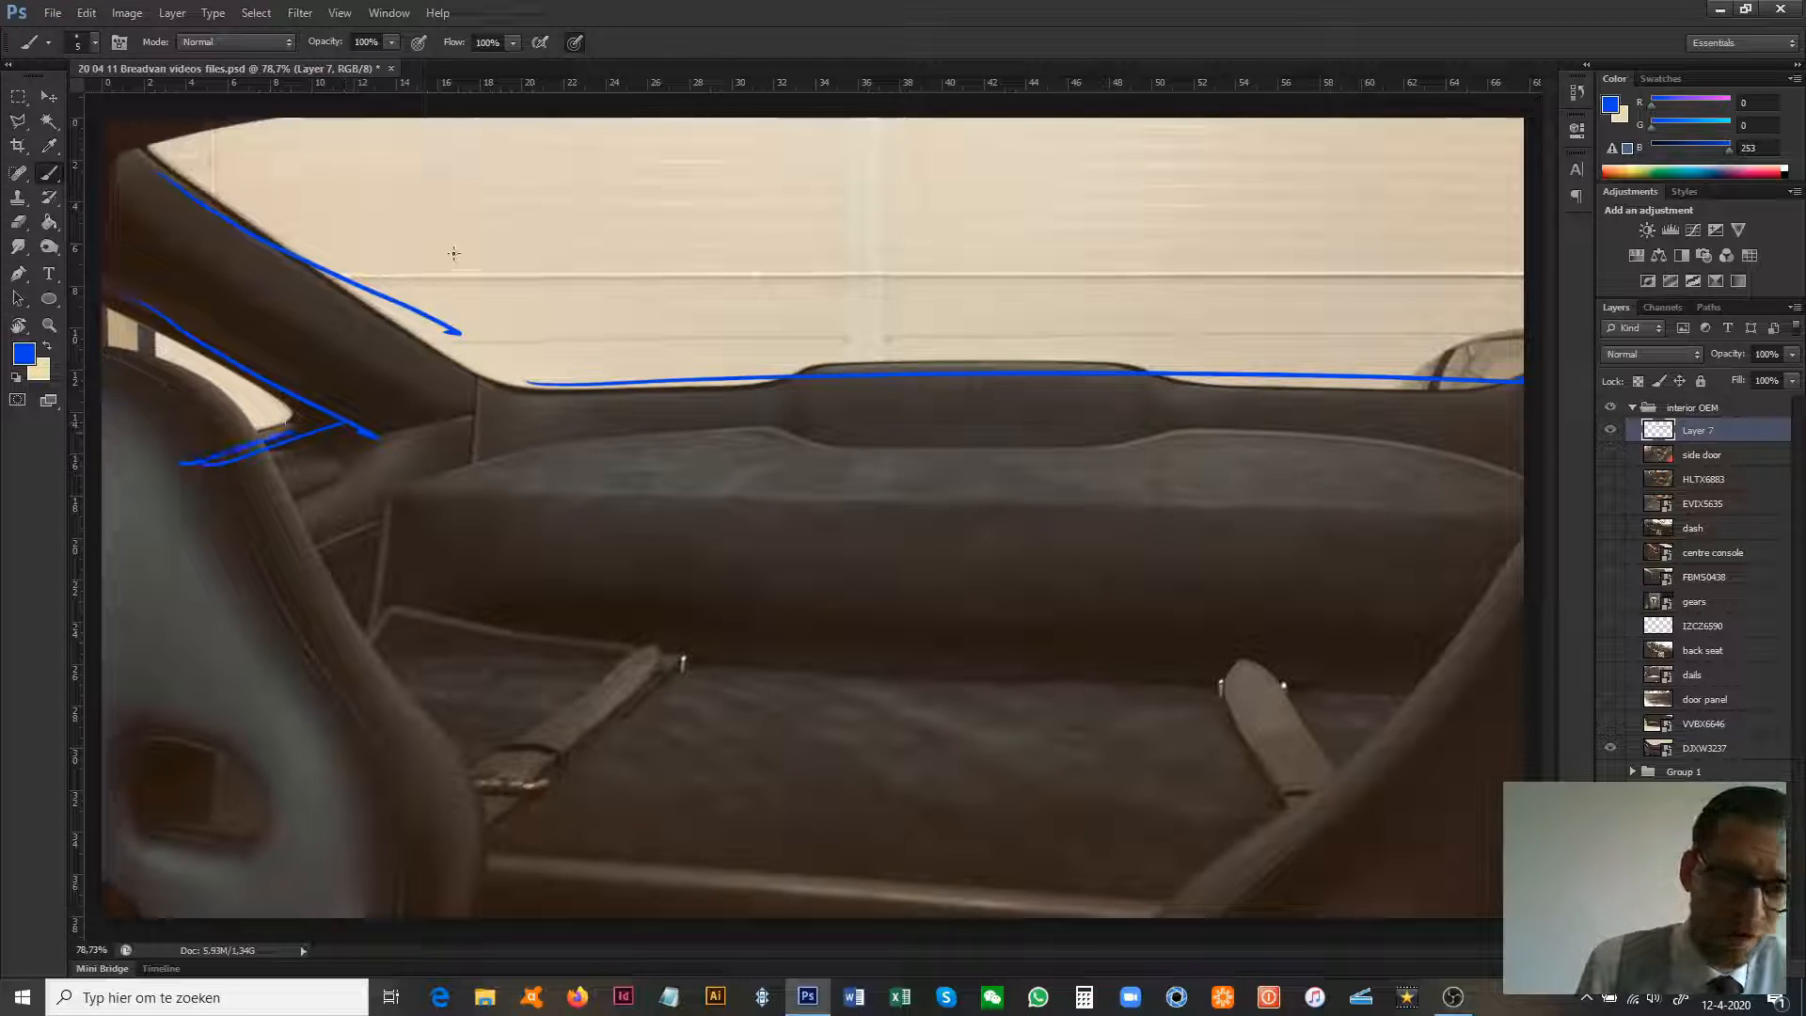
drag(156, 173, 512, 135)
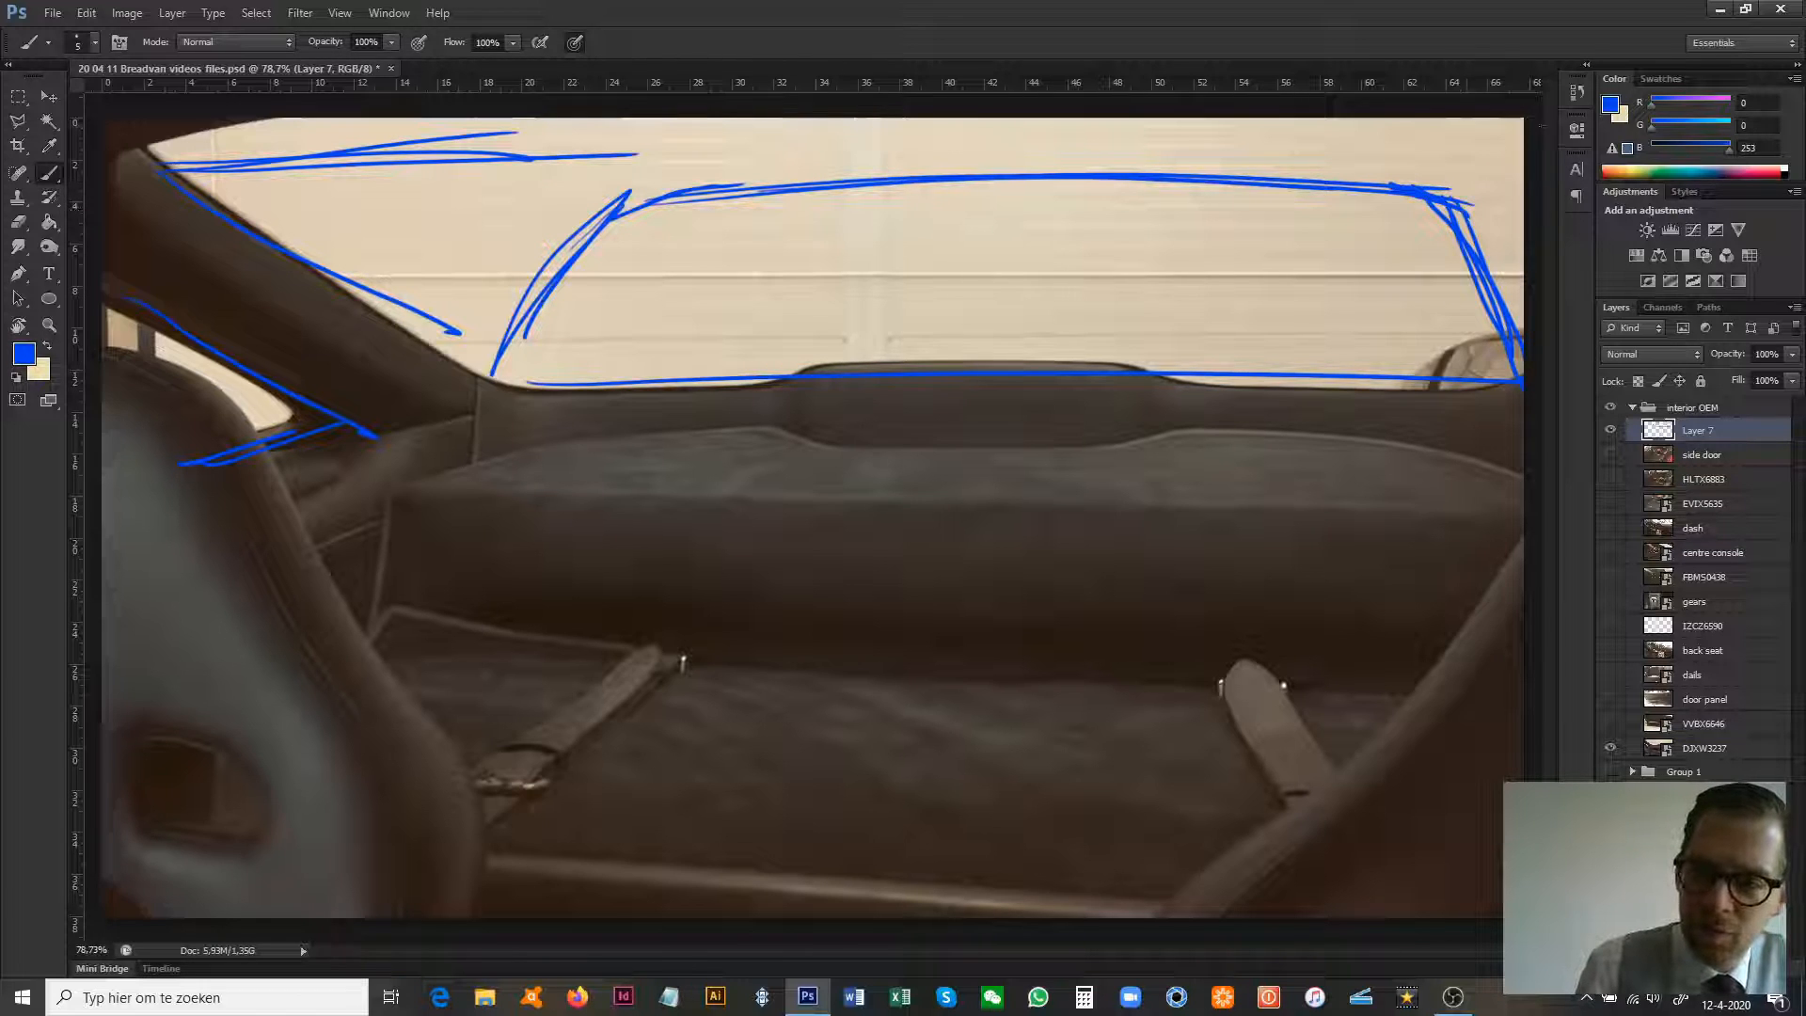
drag(1428, 185, 1521, 137)
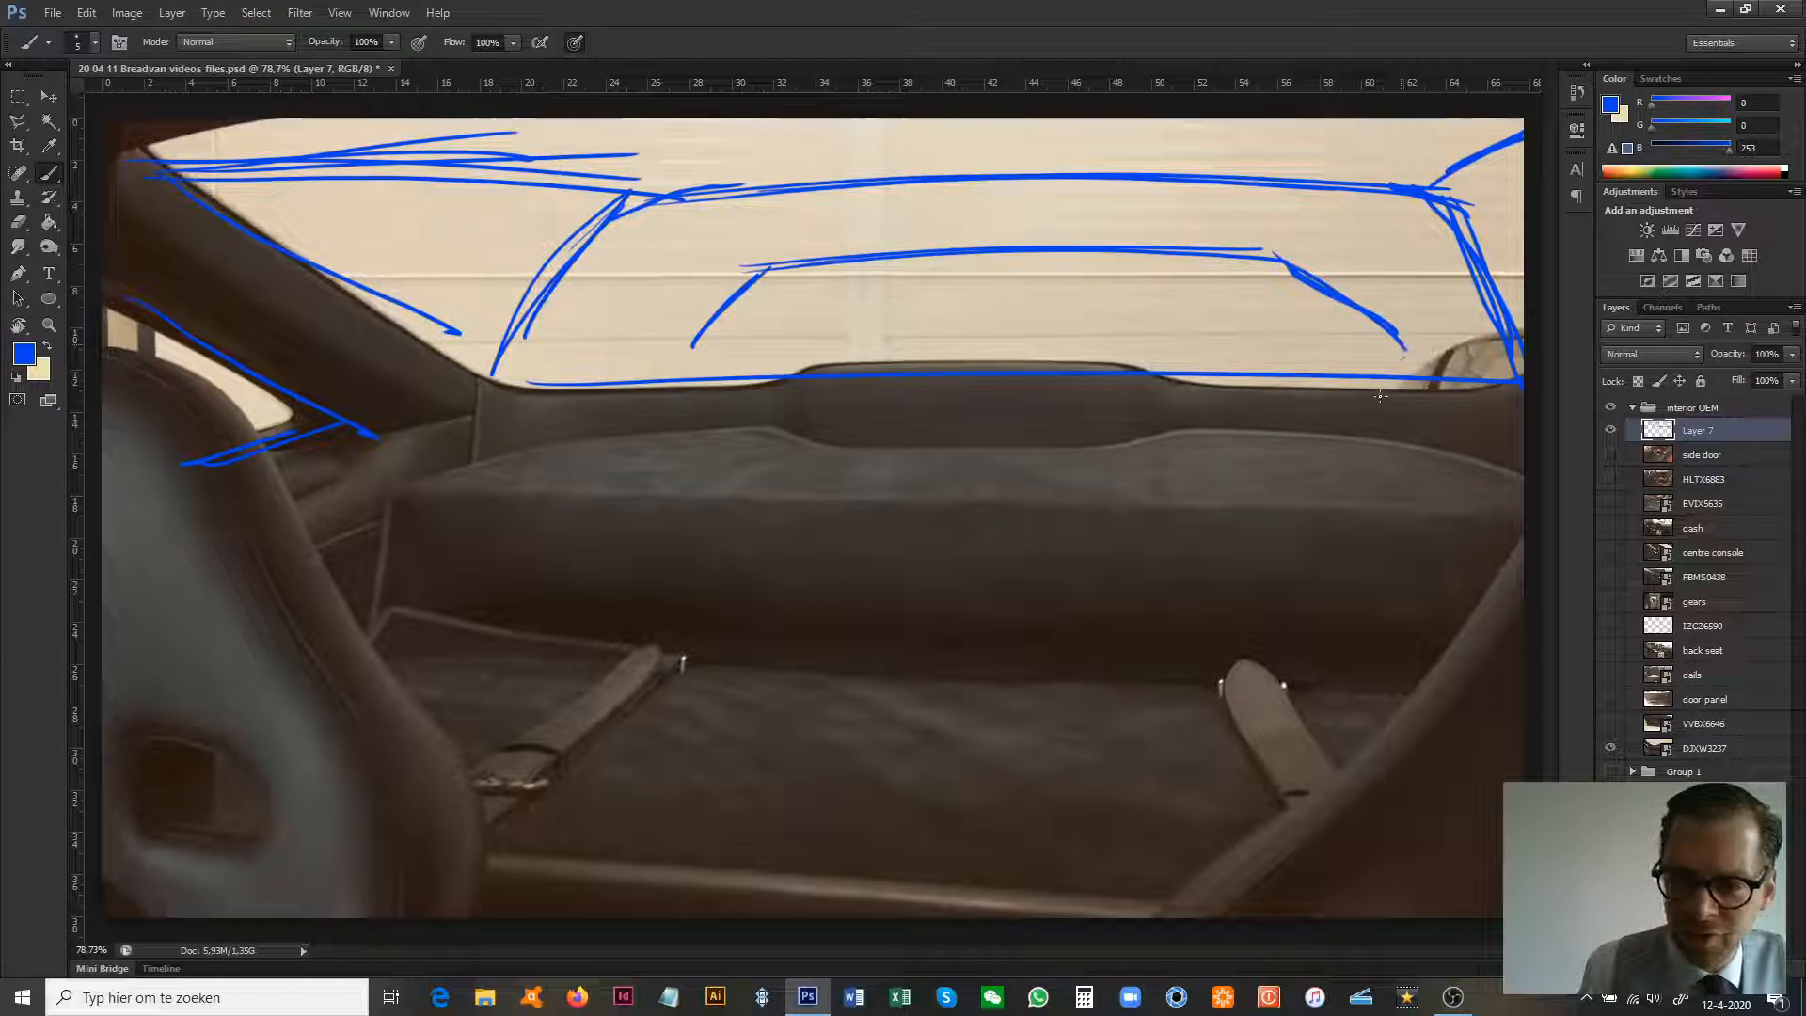
drag(1417, 346, 1336, 472)
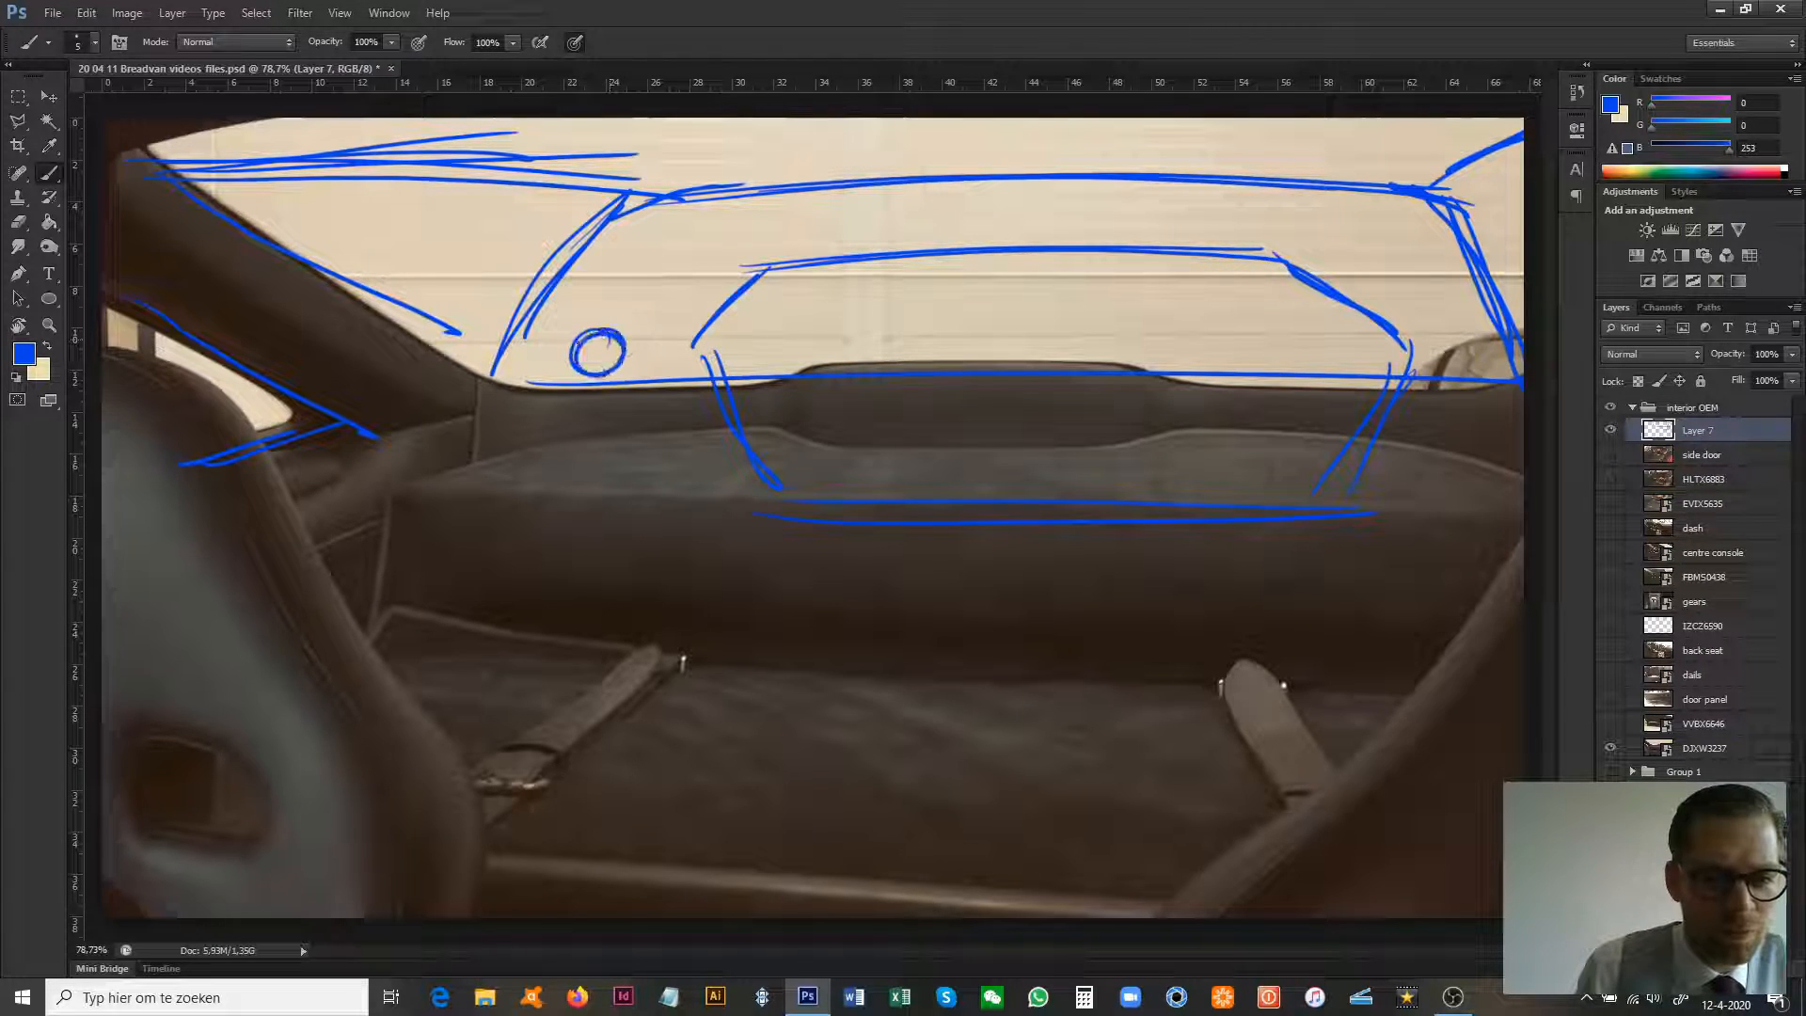
drag(576, 484, 623, 450)
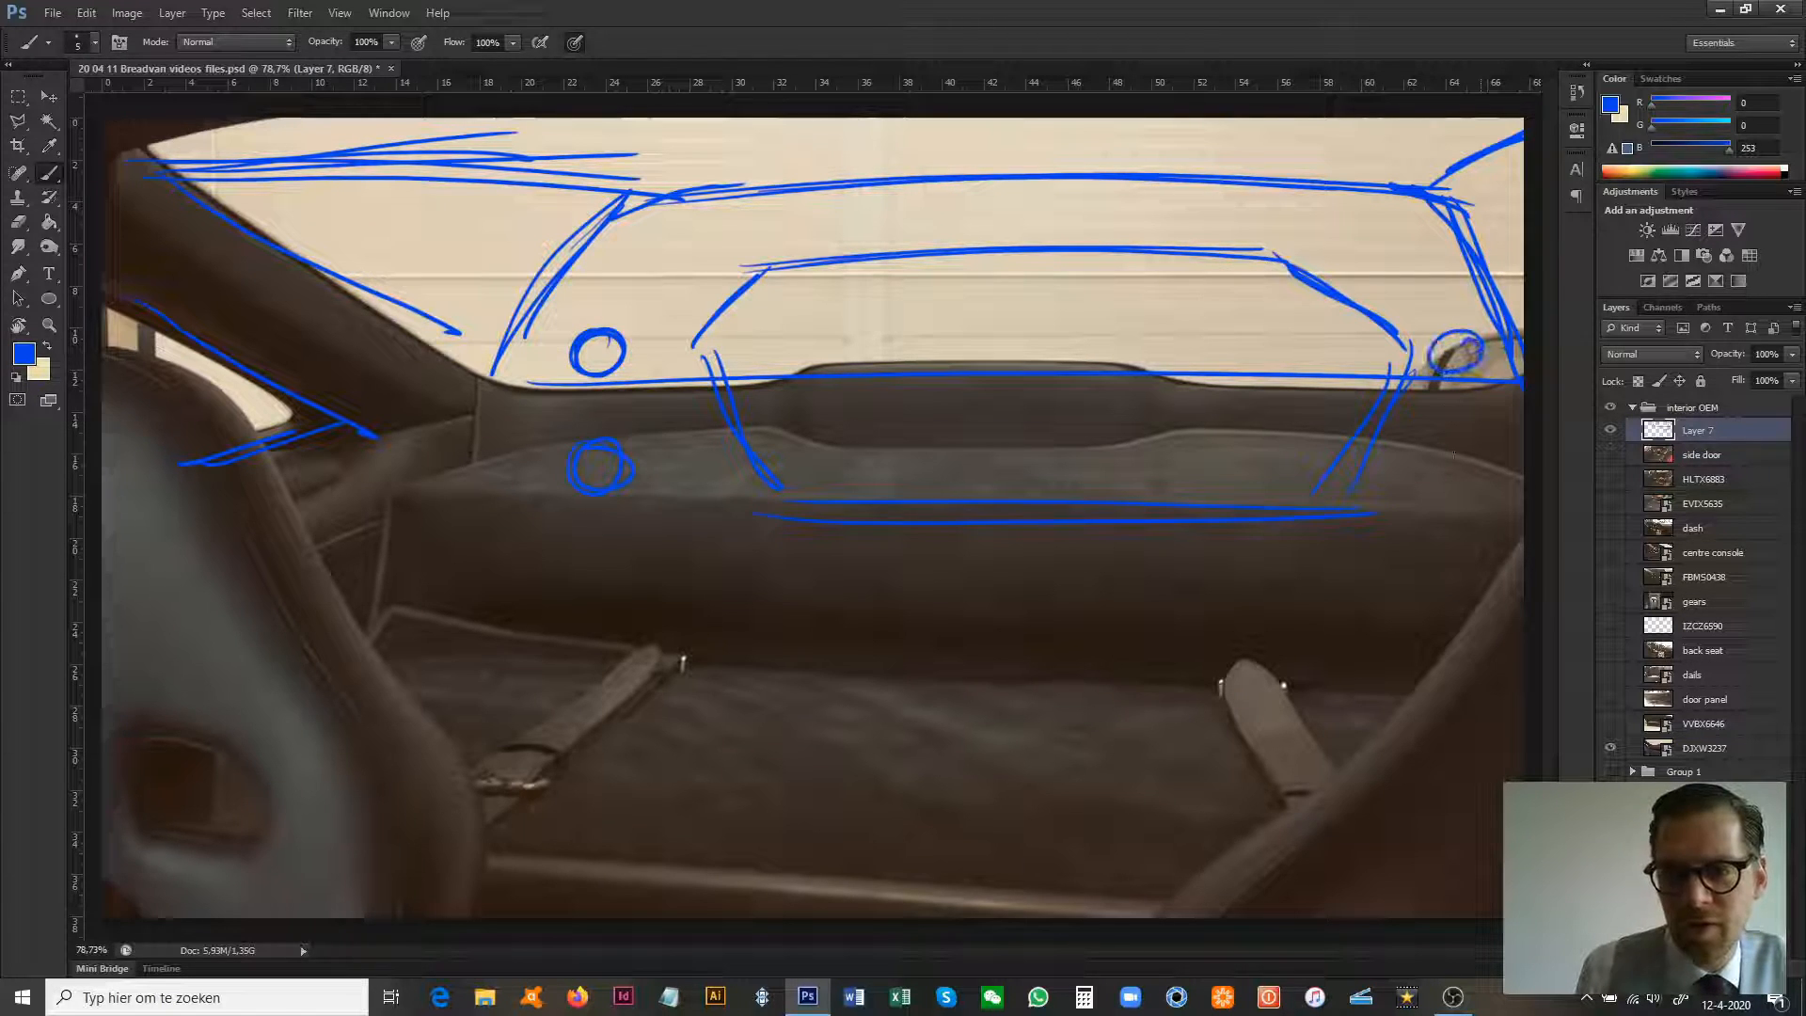